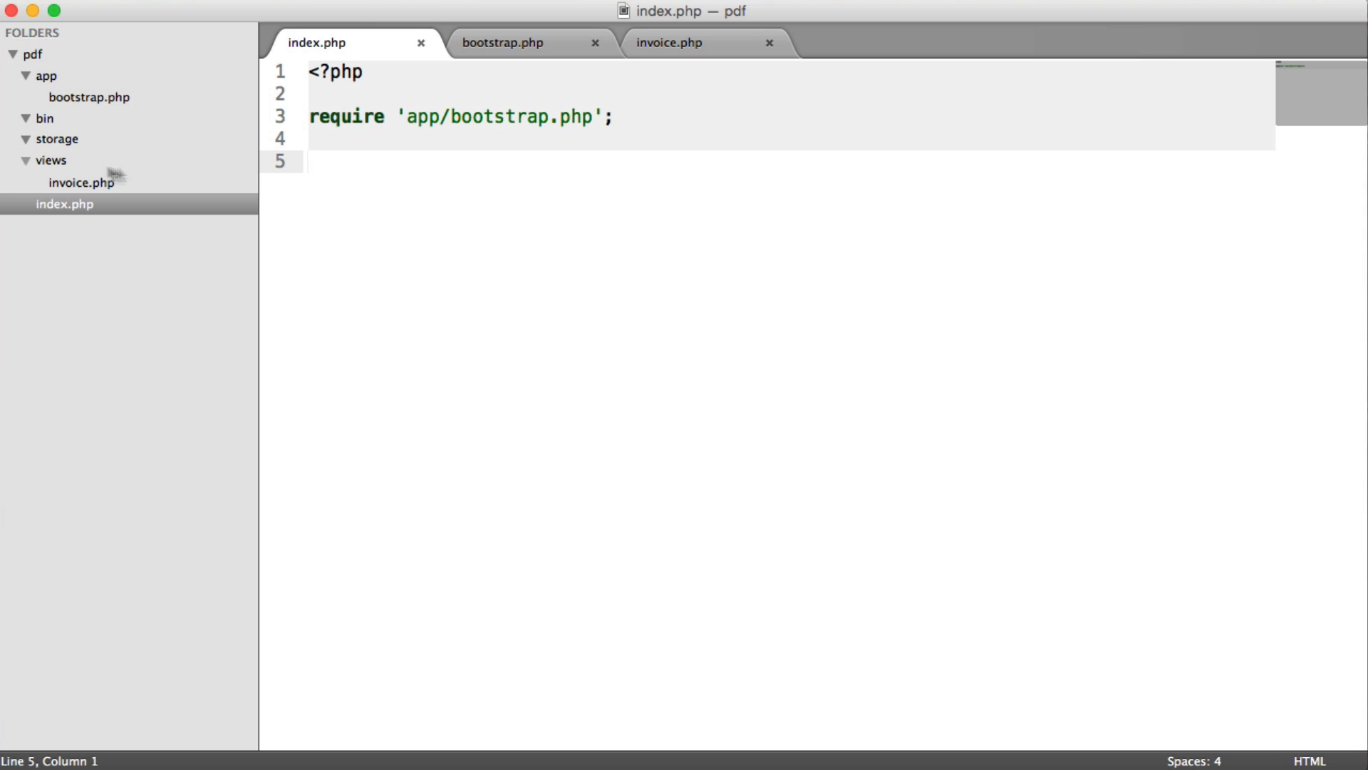
mouse_move(159, 176)
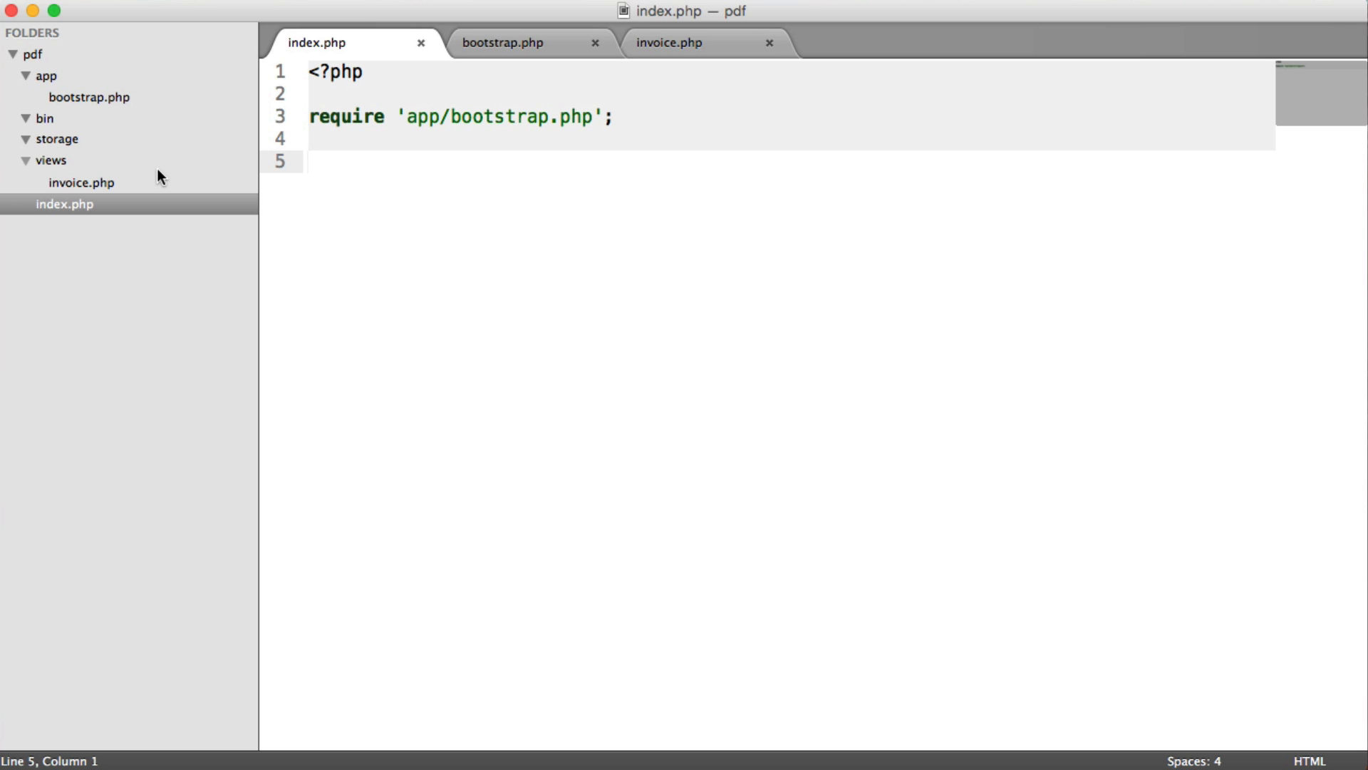
mouse_move(43, 70)
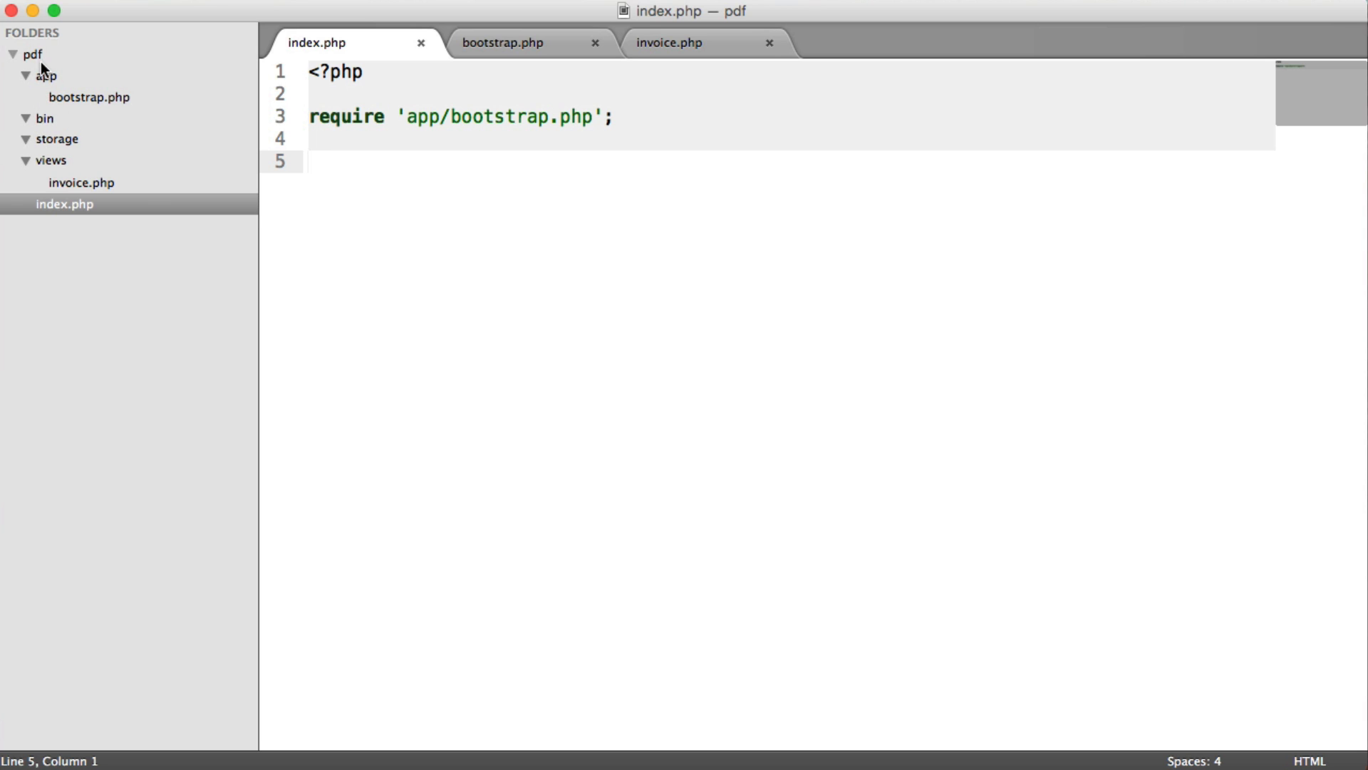
Show bootstrap.php and collapse the app folder in the project sidebar
left_click(26, 75)
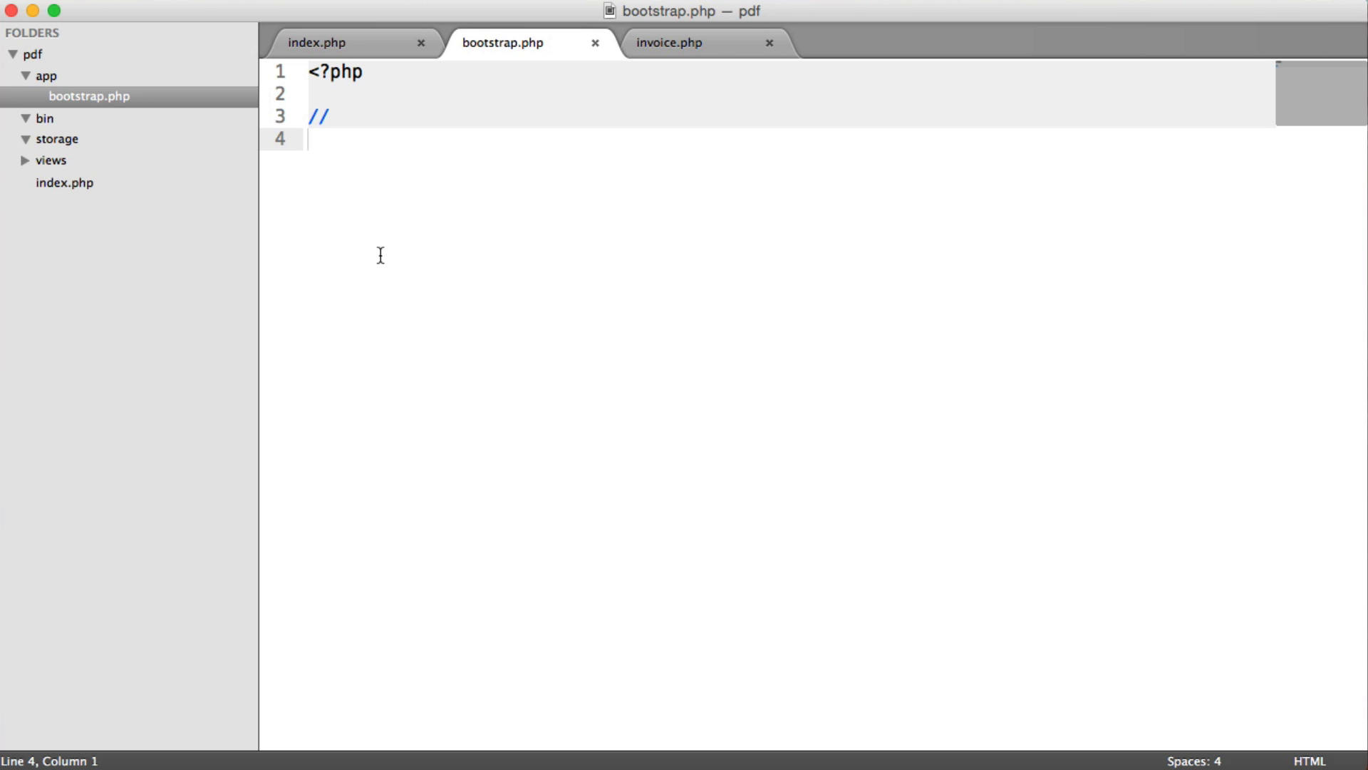
mouse_move(23, 77)
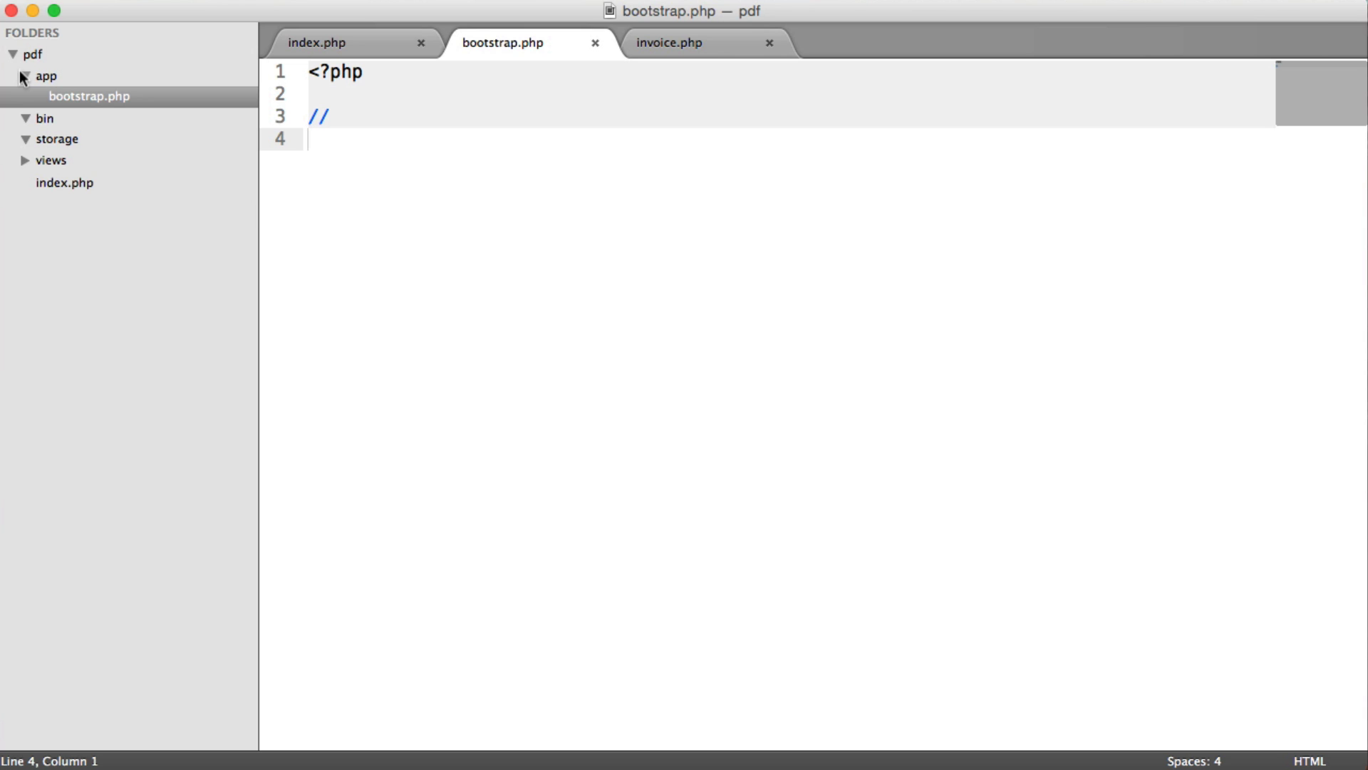
left_click(24, 76)
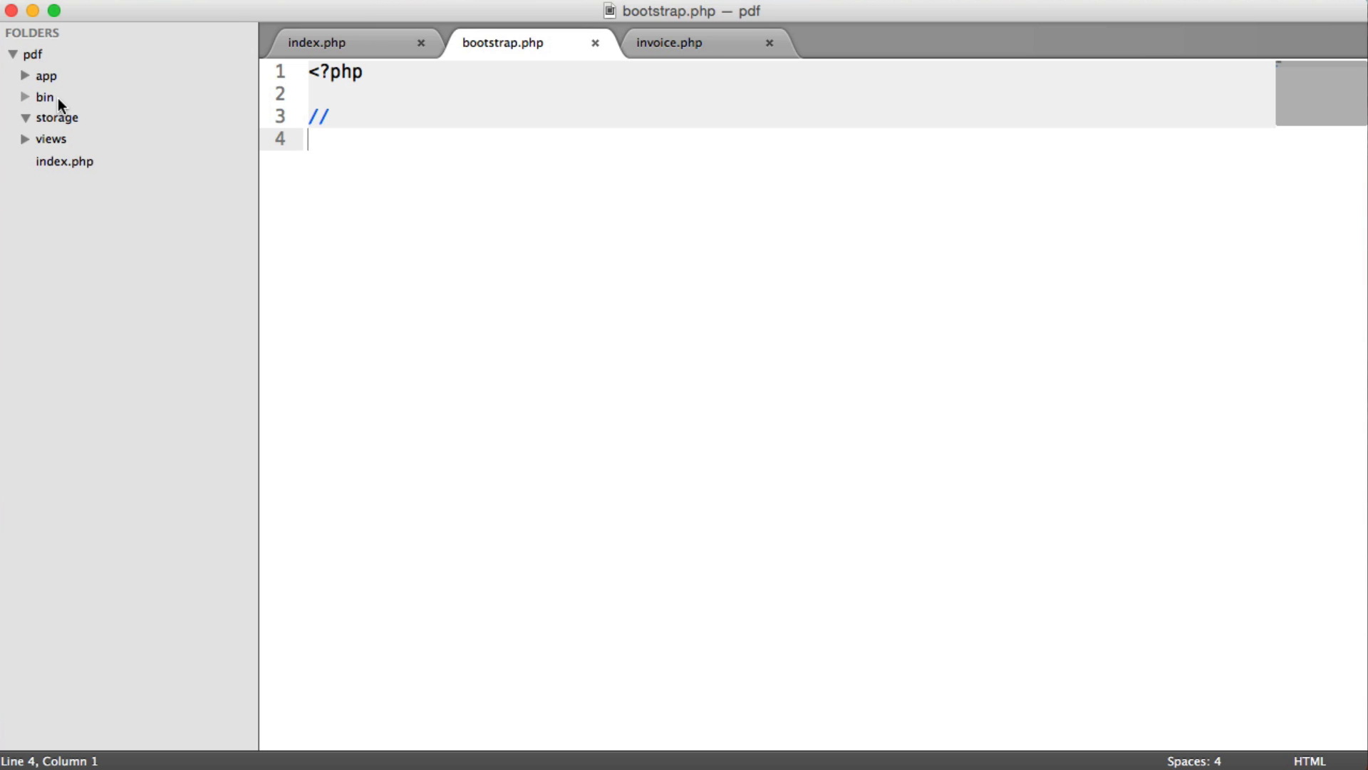
mouse_move(70, 167)
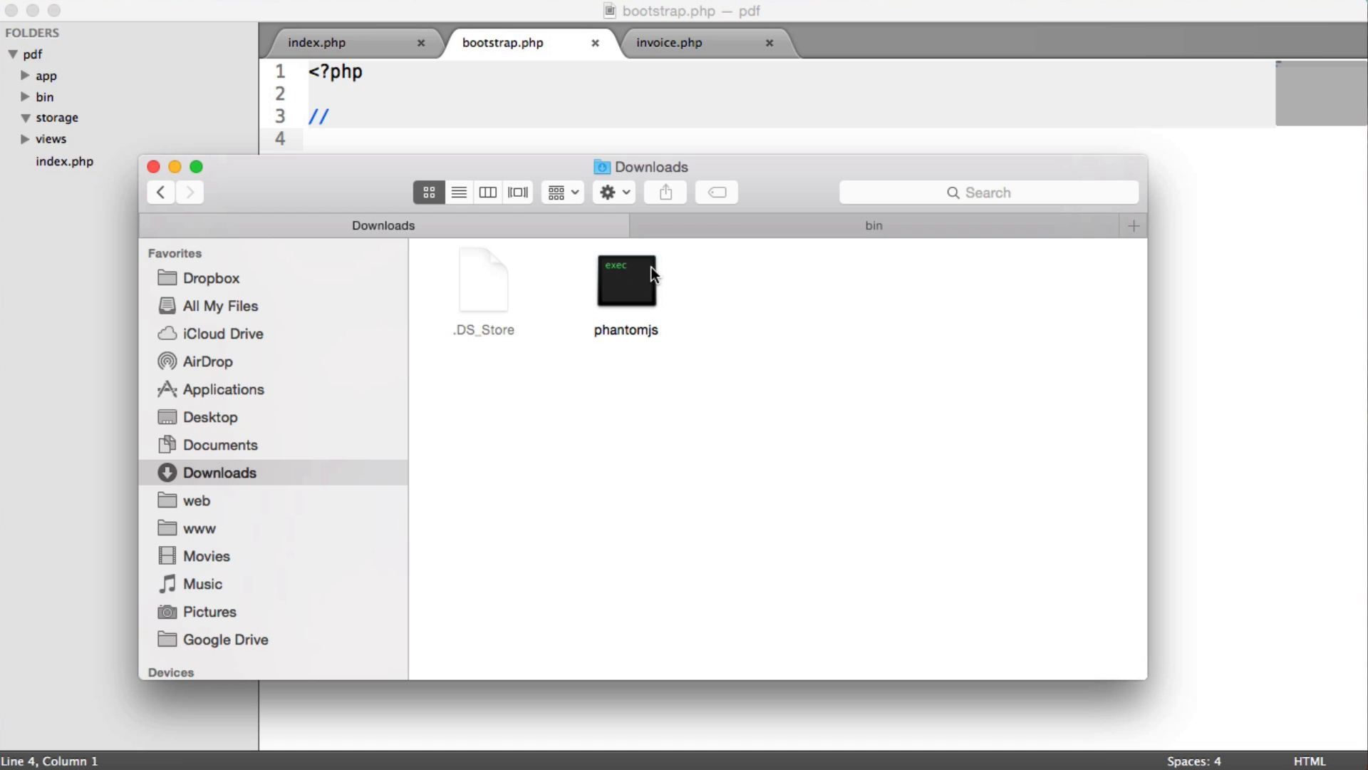
Paste the phantomjs executable into the empty bin folder using Paste Item
right_click(626, 281)
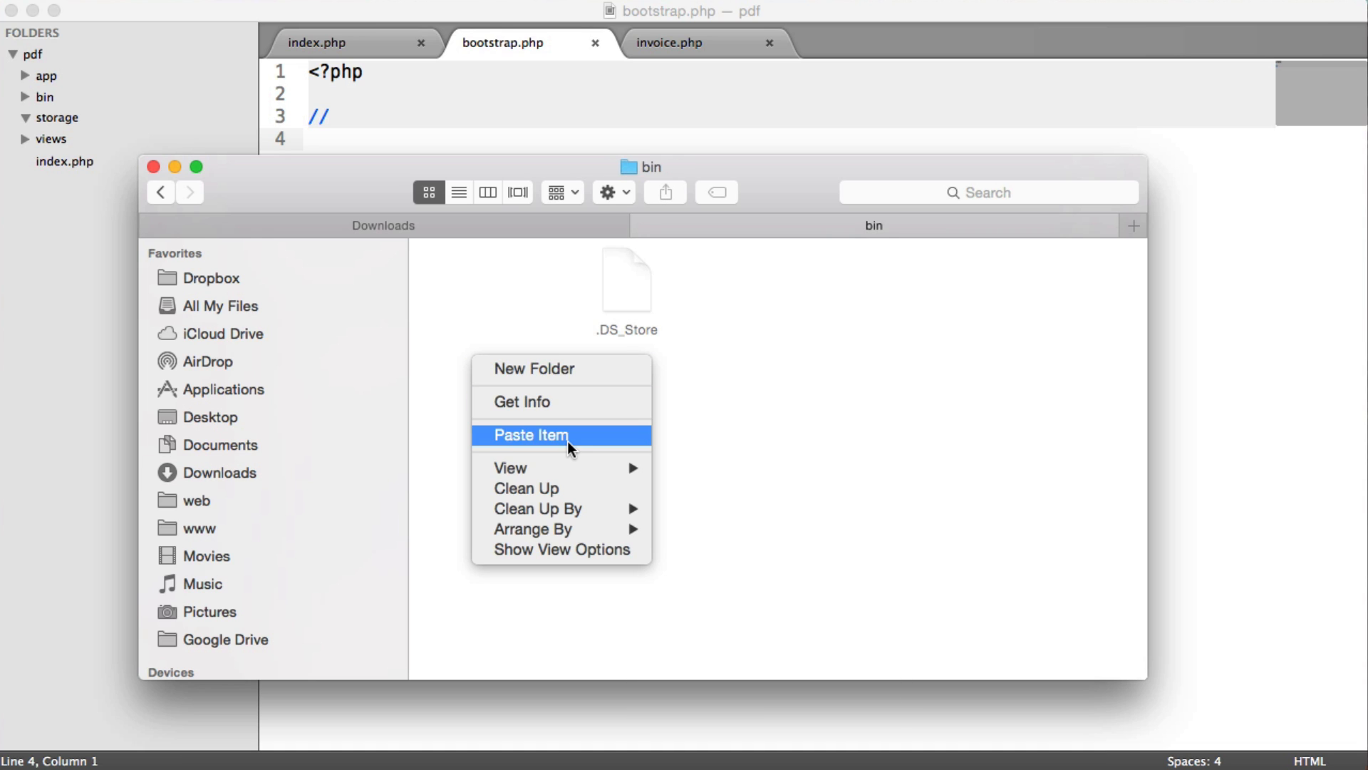
left_click(532, 435)
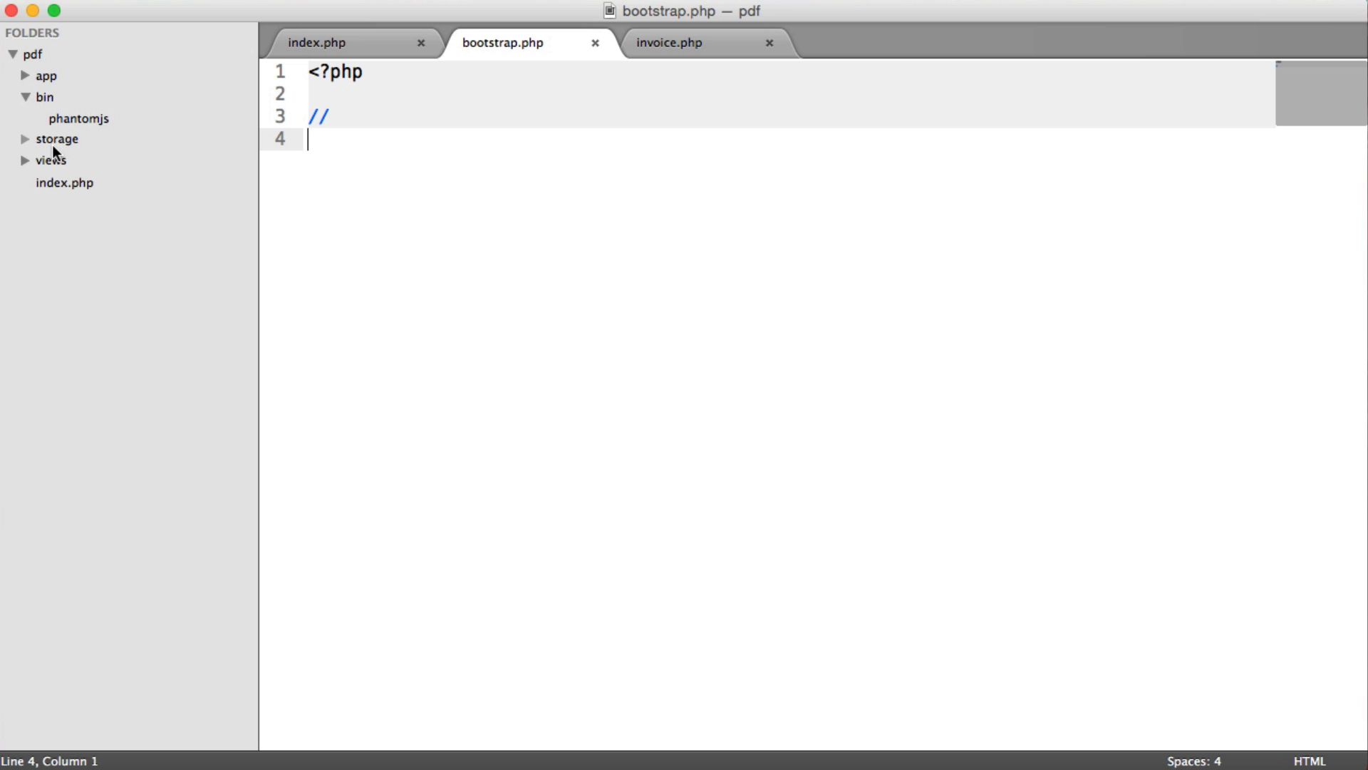
mouse_move(62, 147)
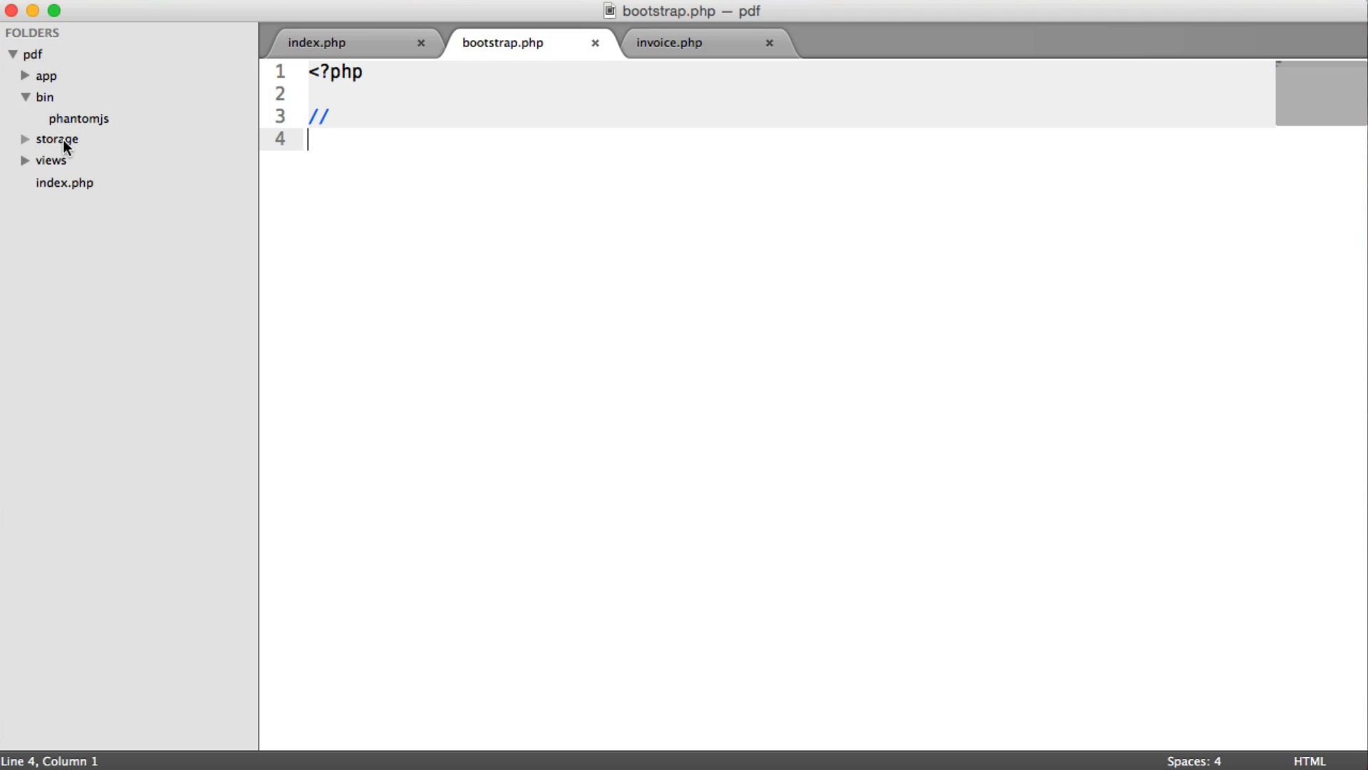
Expand the views folder in the sidebar to reach invoice.php
left_click(50, 159)
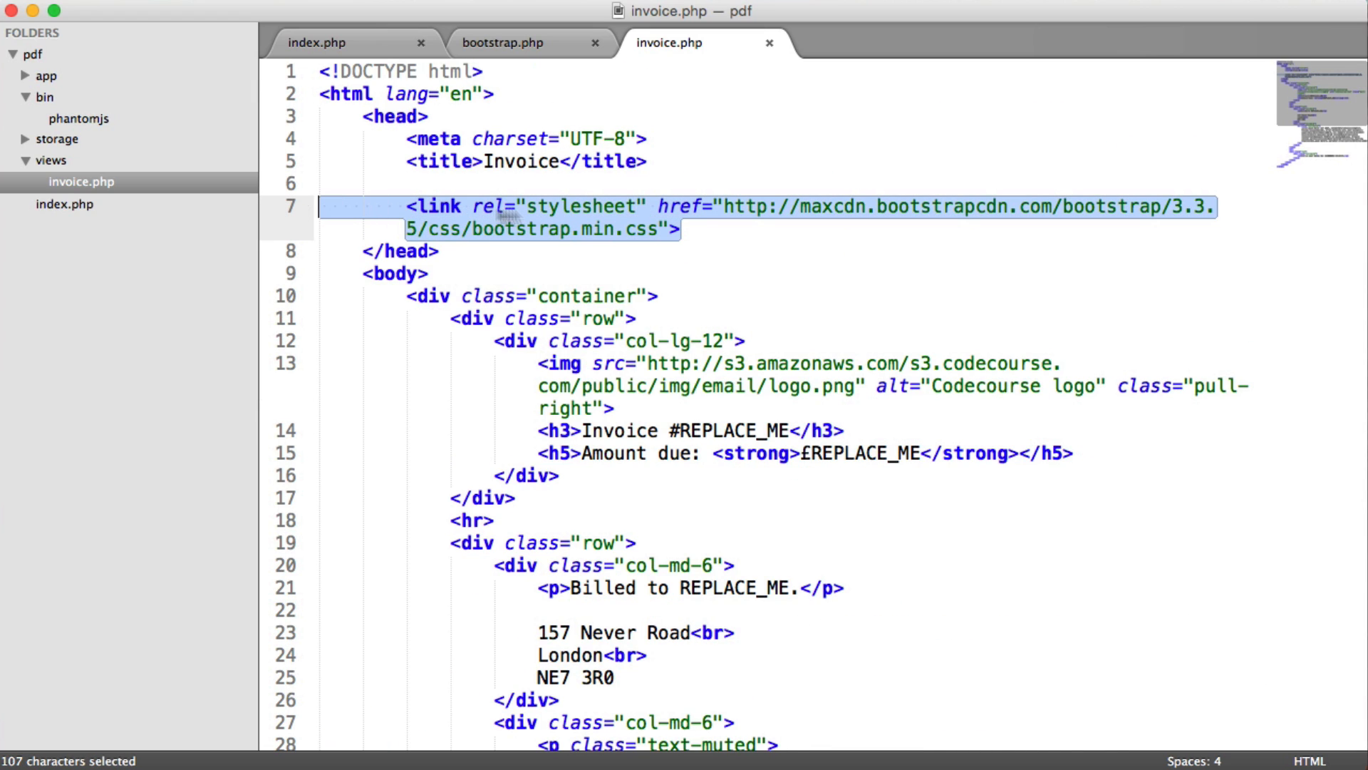
left_click(738, 231)
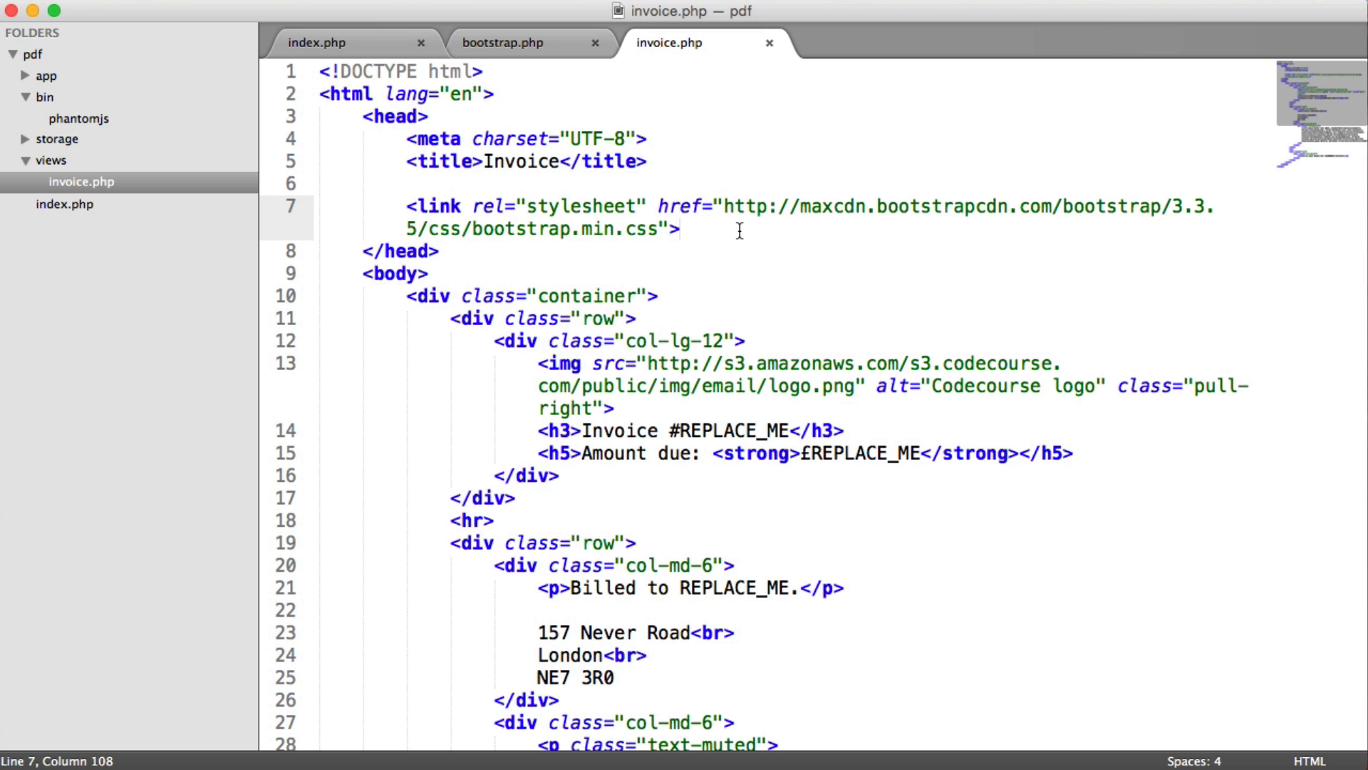
scroll("down", 3)
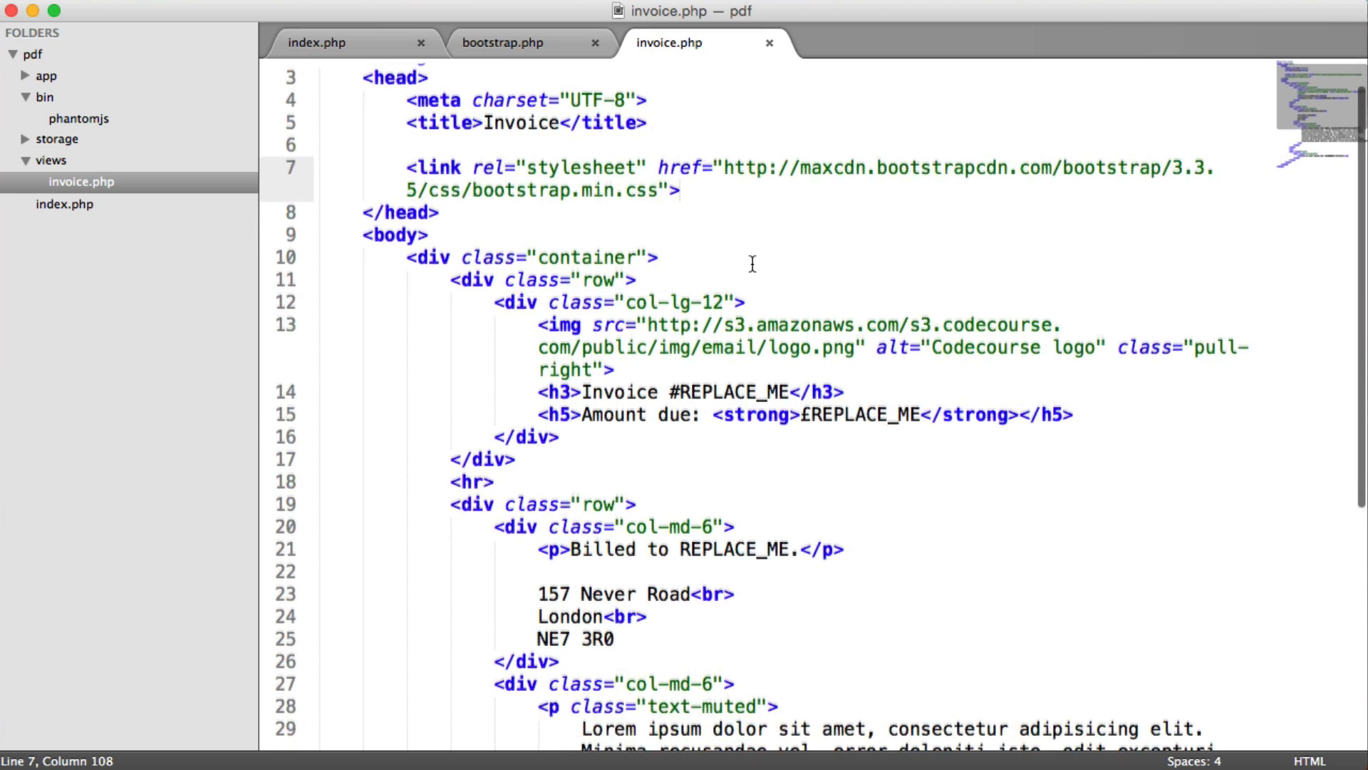
scroll("down", 3)
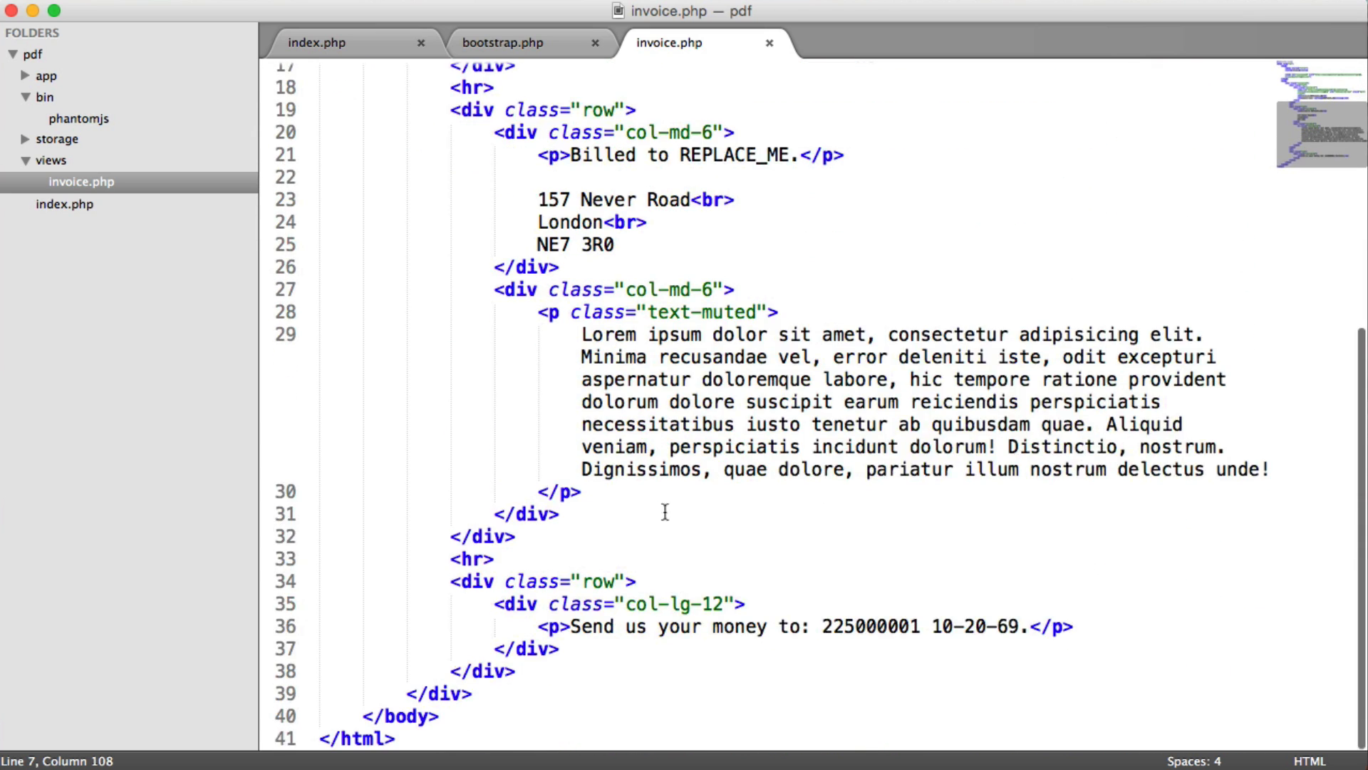
scroll("up", 3)
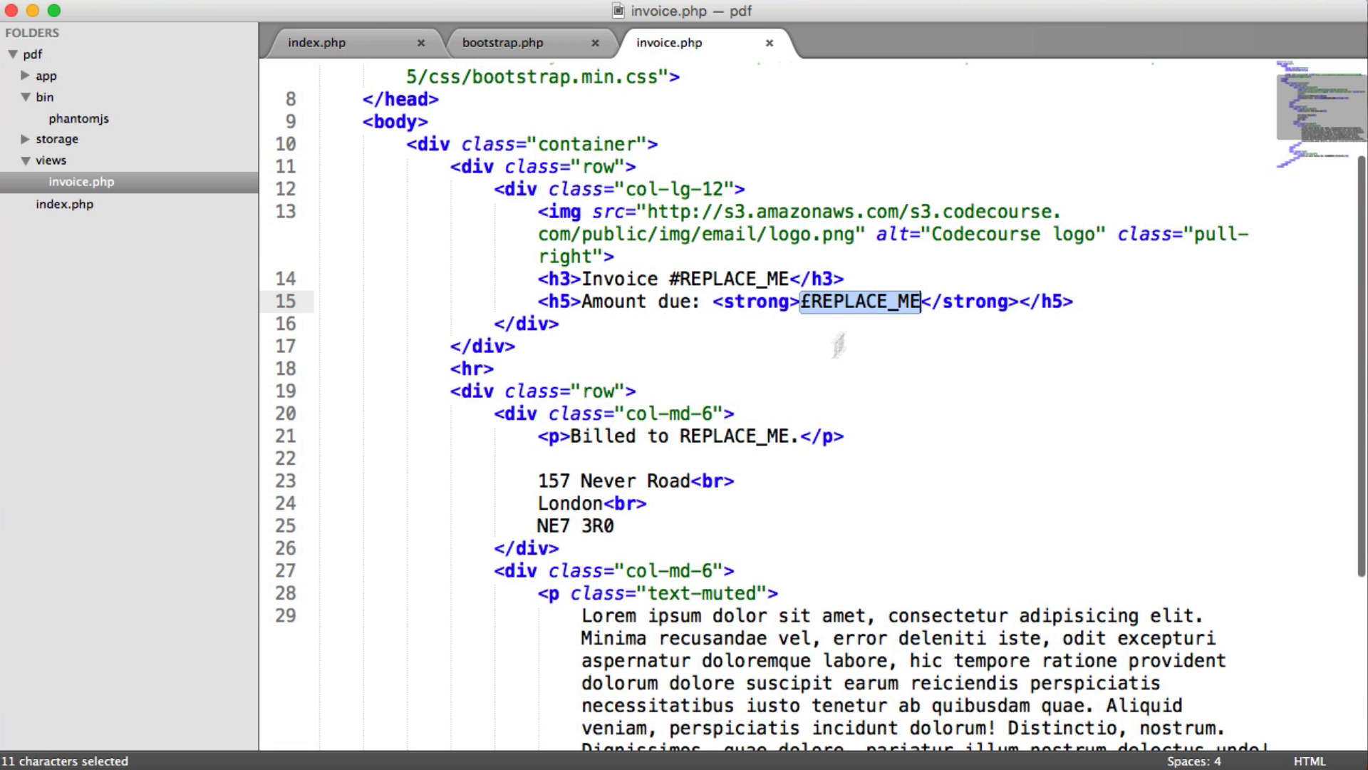
left_click(882, 435)
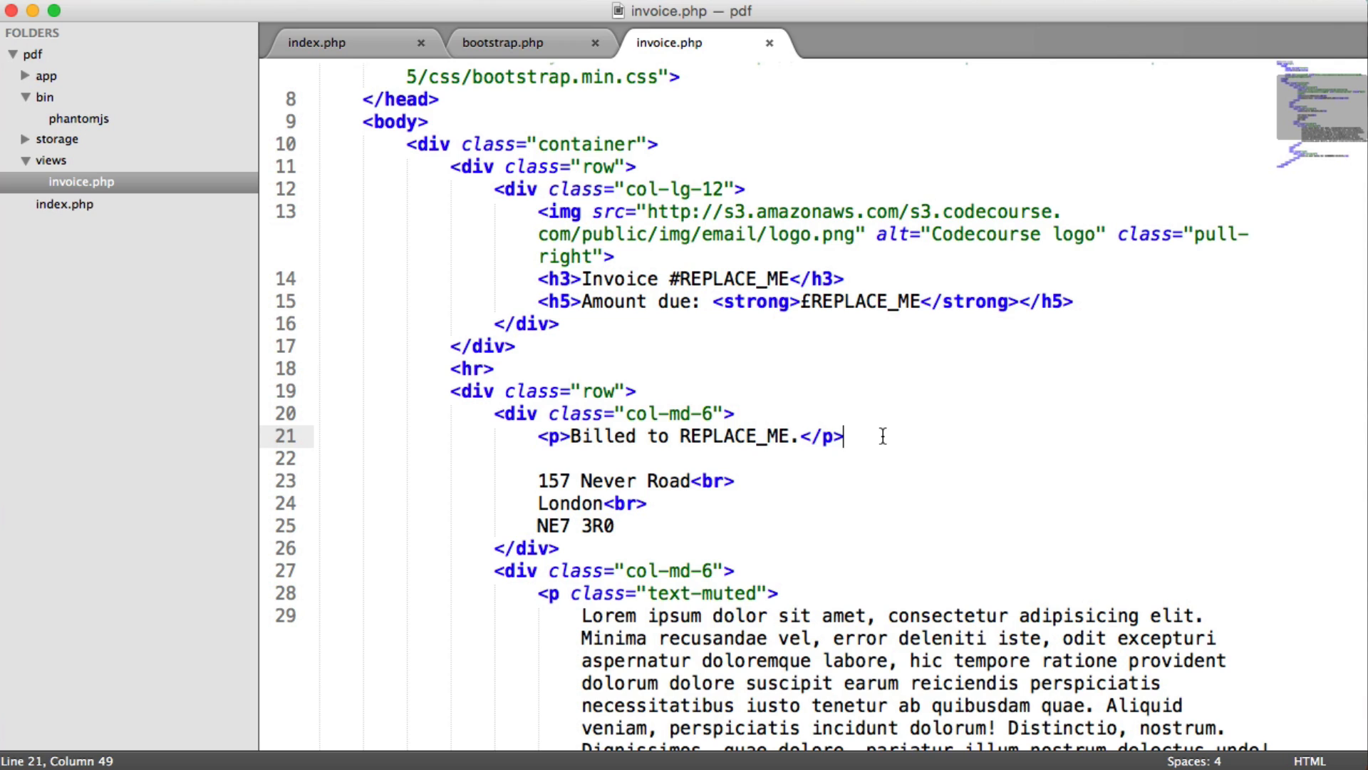
left_click(46, 77)
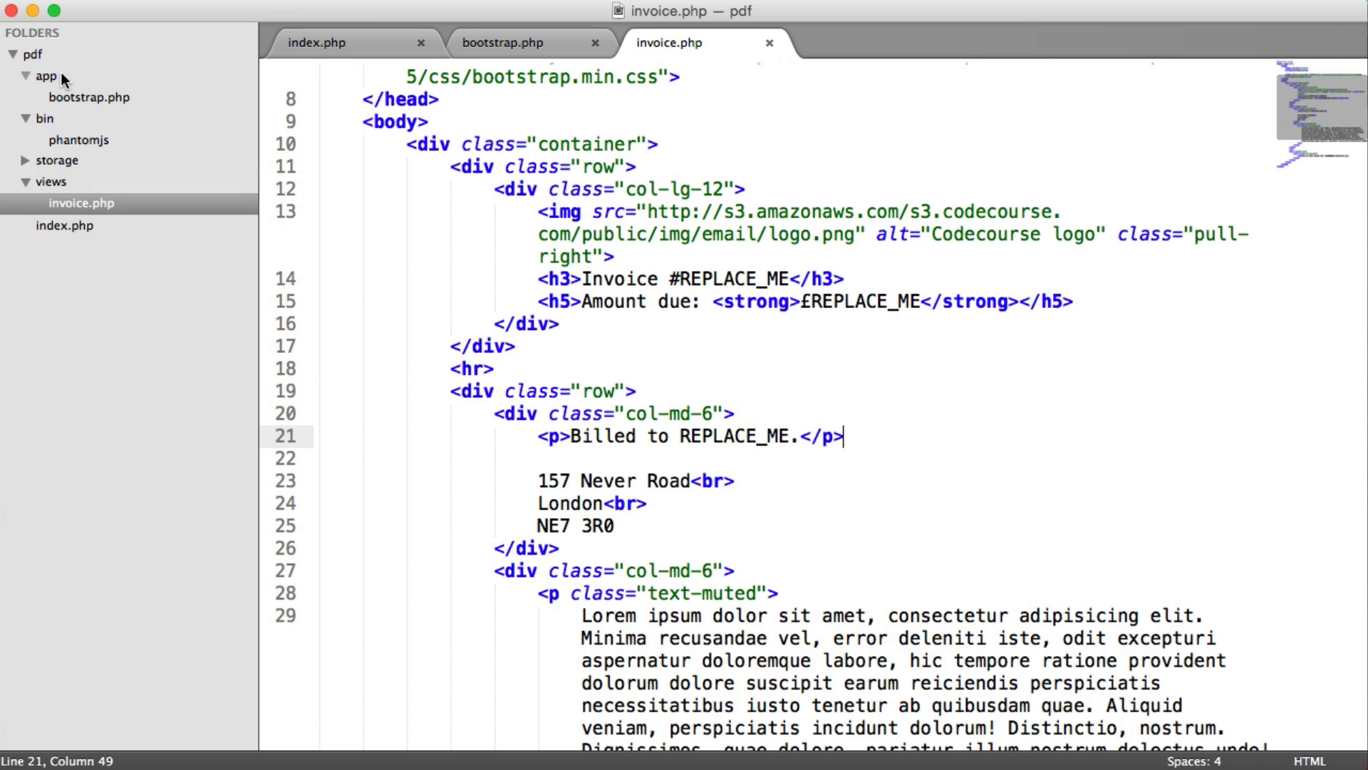
mouse_move(71, 81)
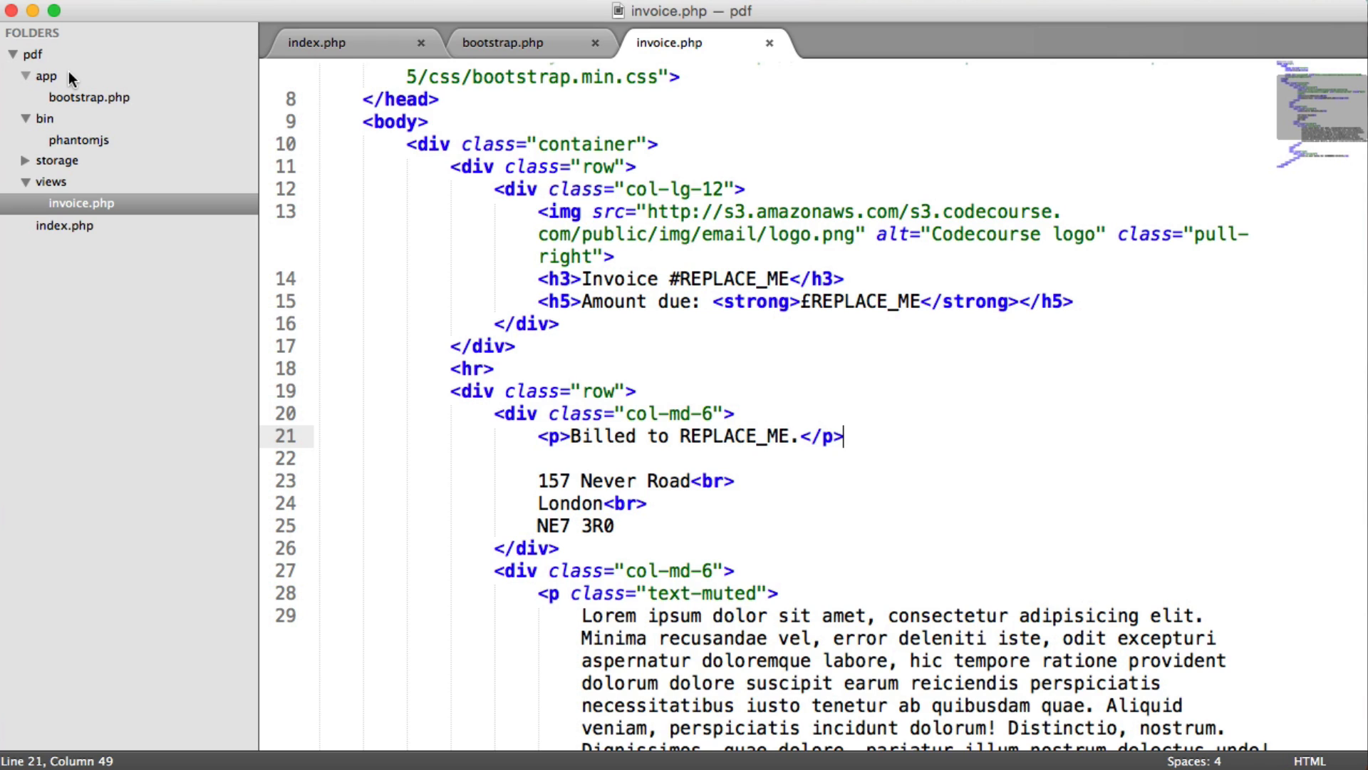
Create a Codecourse folder under app with a Capture subfolder inside it
right_click(46, 76)
type("Code")
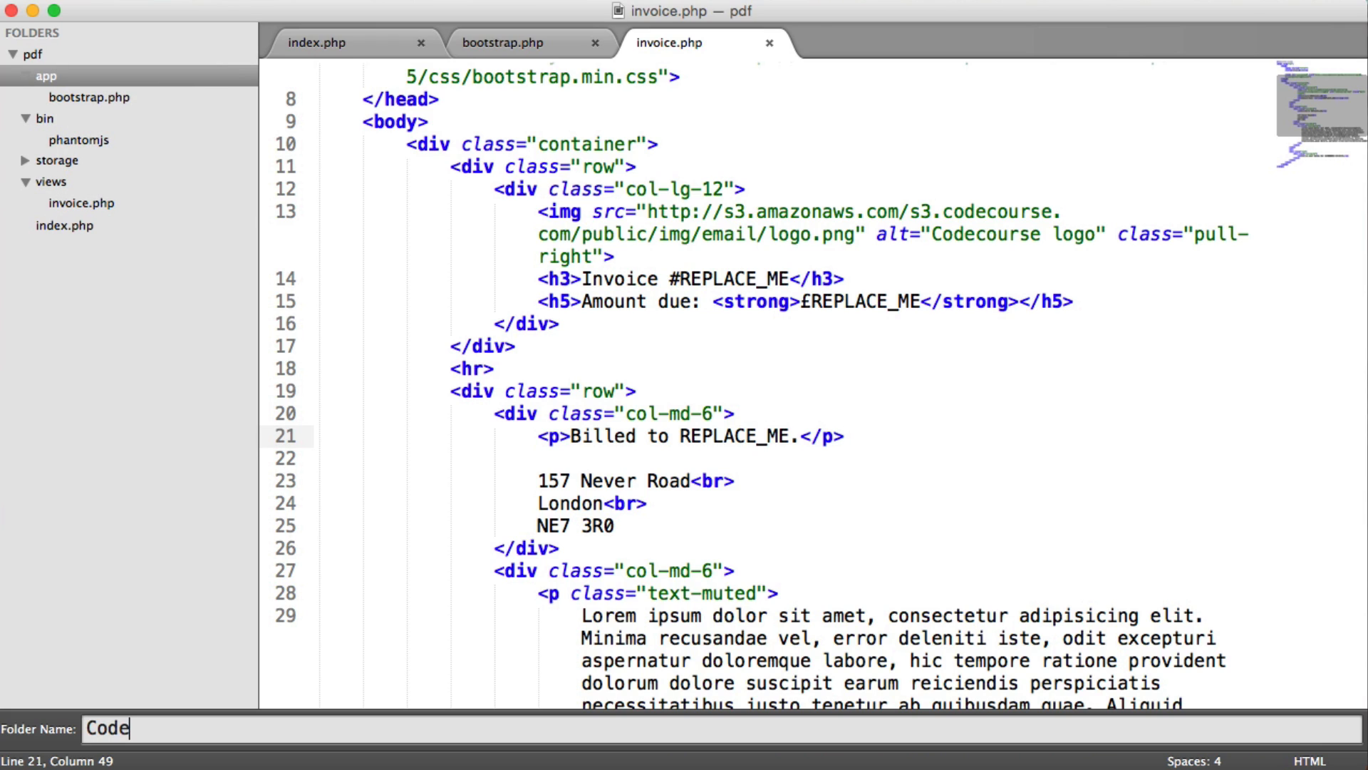
left_click(82, 202)
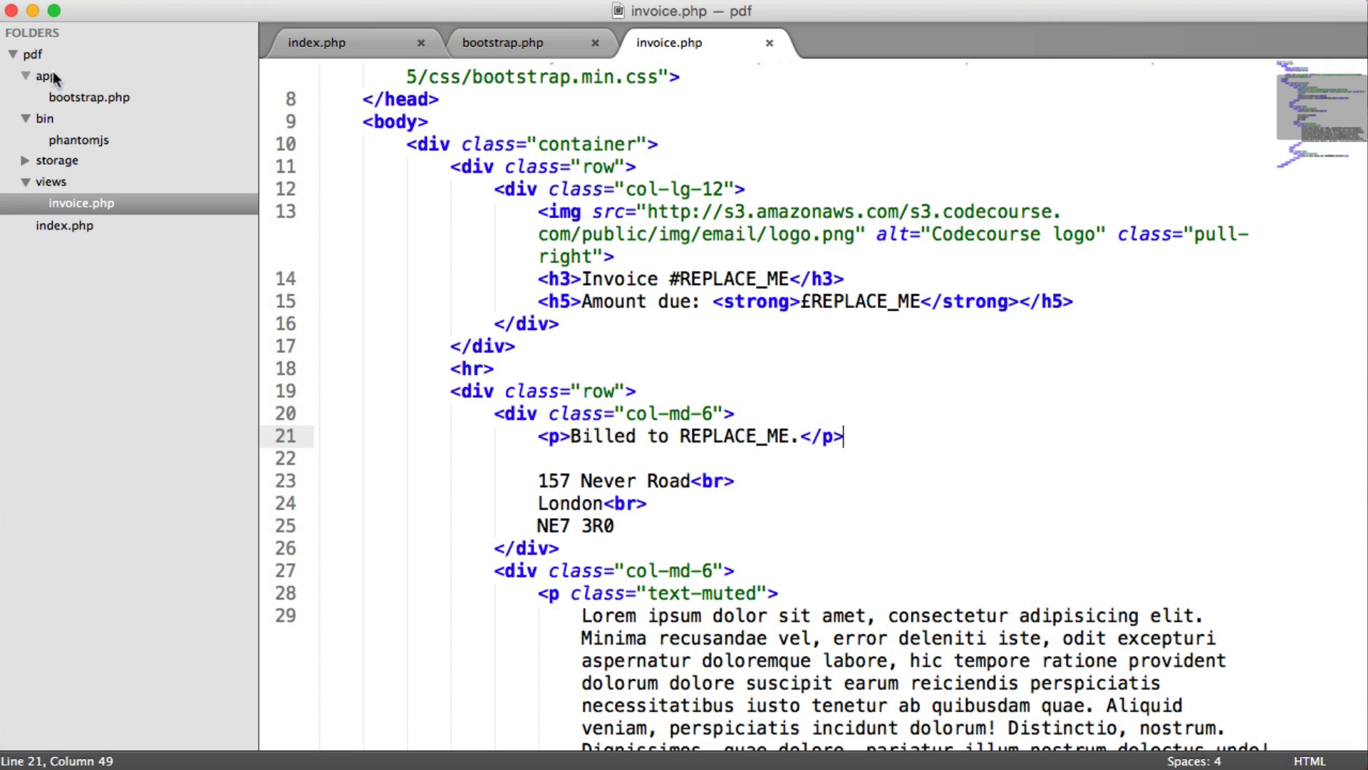
left_click(47, 77)
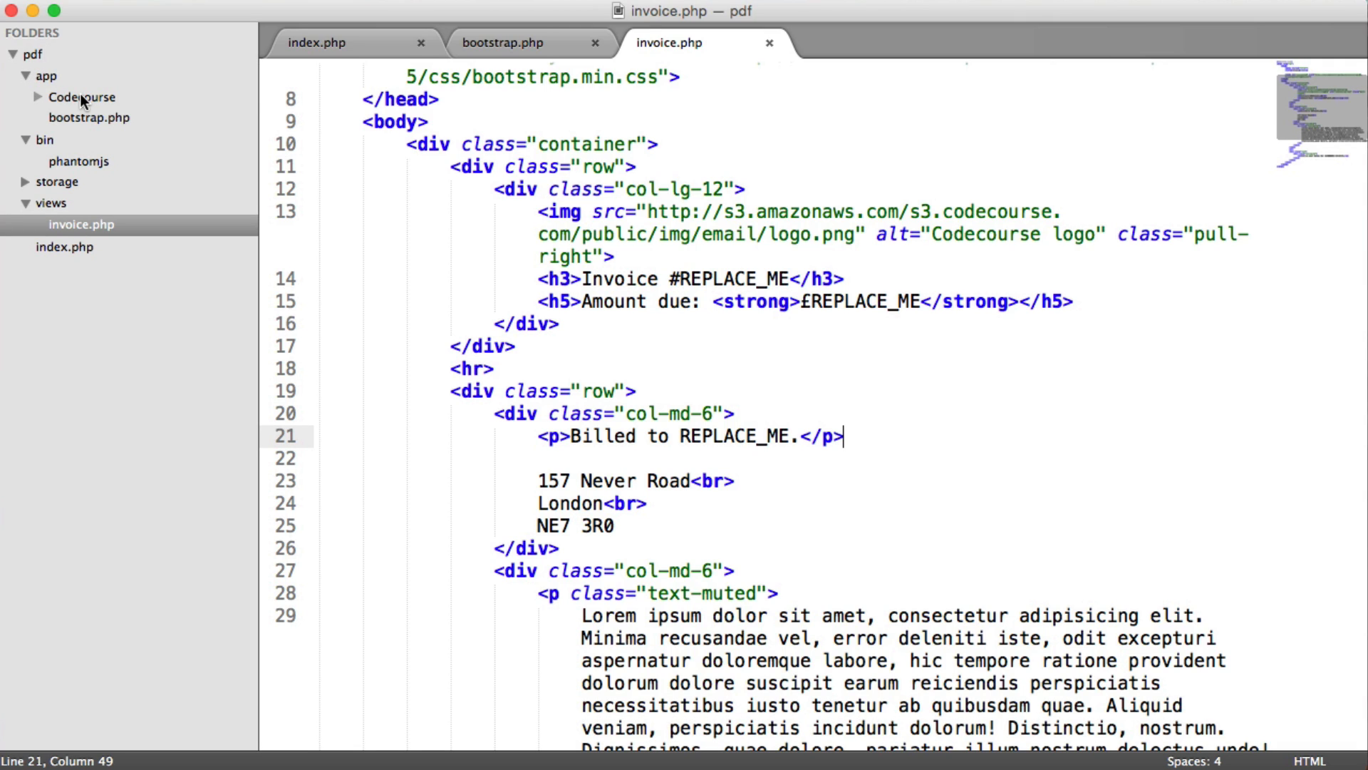
right_click(82, 97)
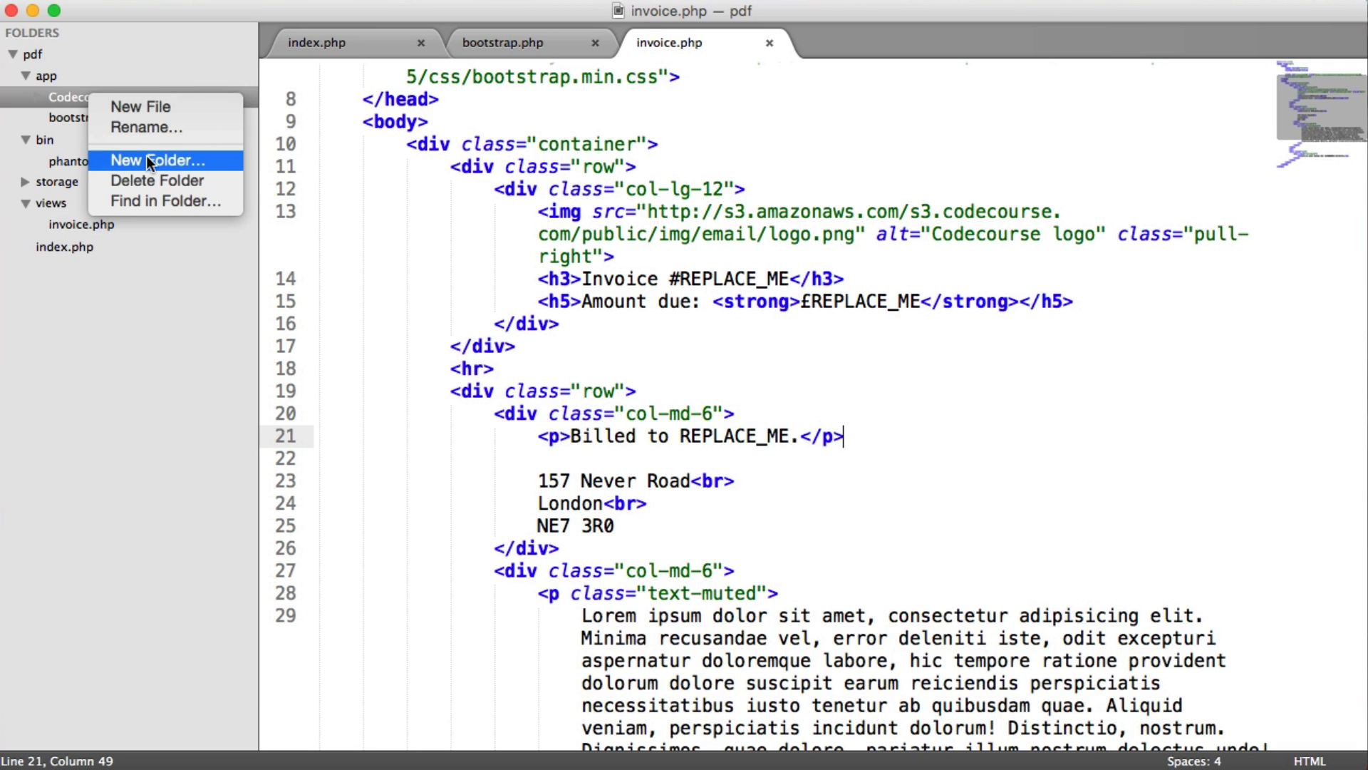
left_click(158, 160)
type("Capture")
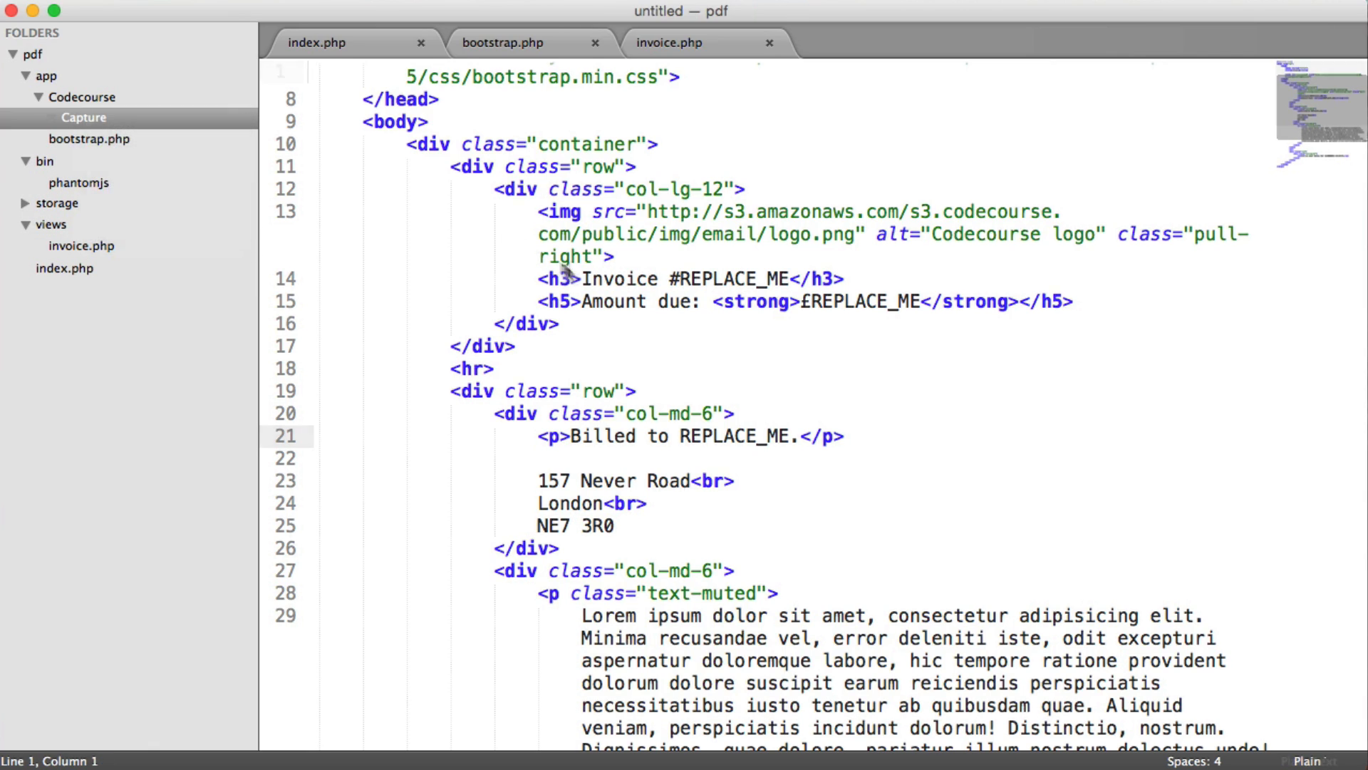
Save the new file as Capture.php in app/Codecourse/Capture
key("cmd+s")
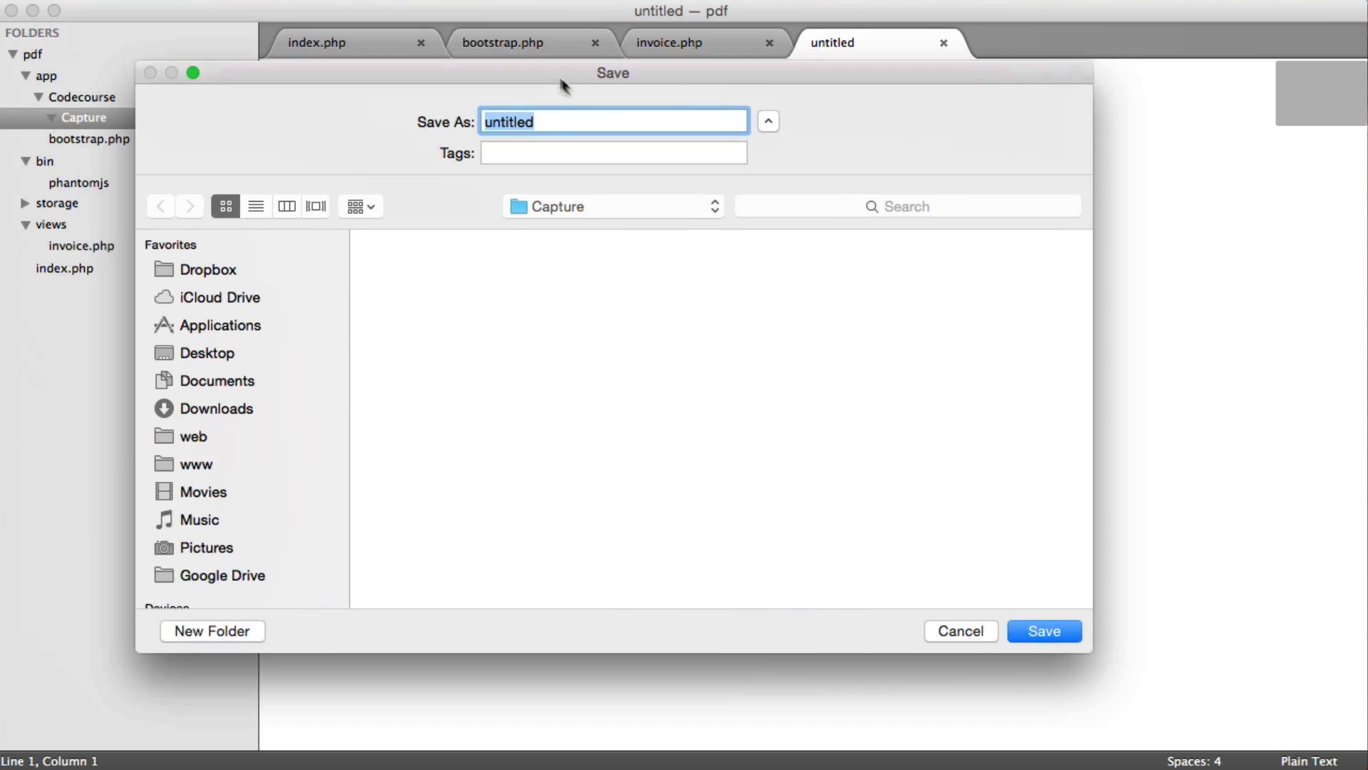
type("Capture.")
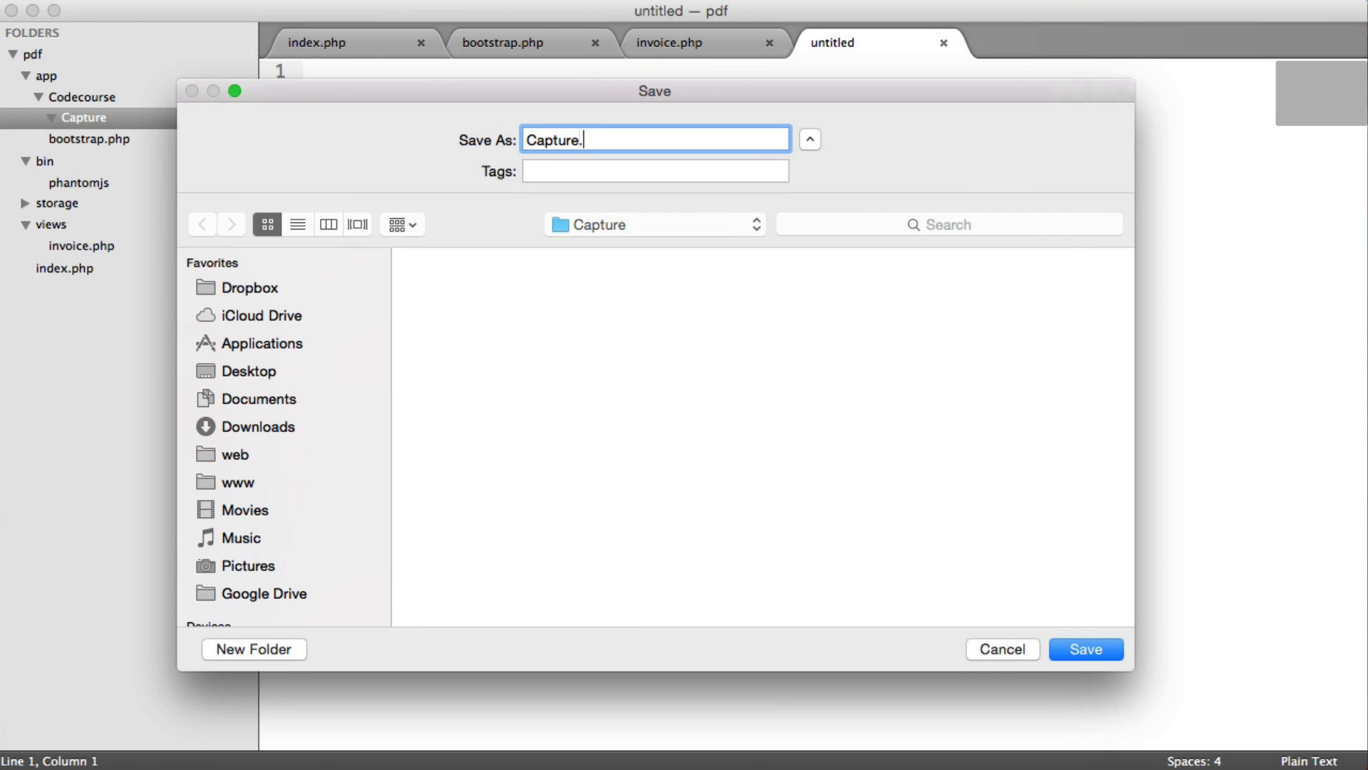
left_click(1085, 649)
type("namespace")
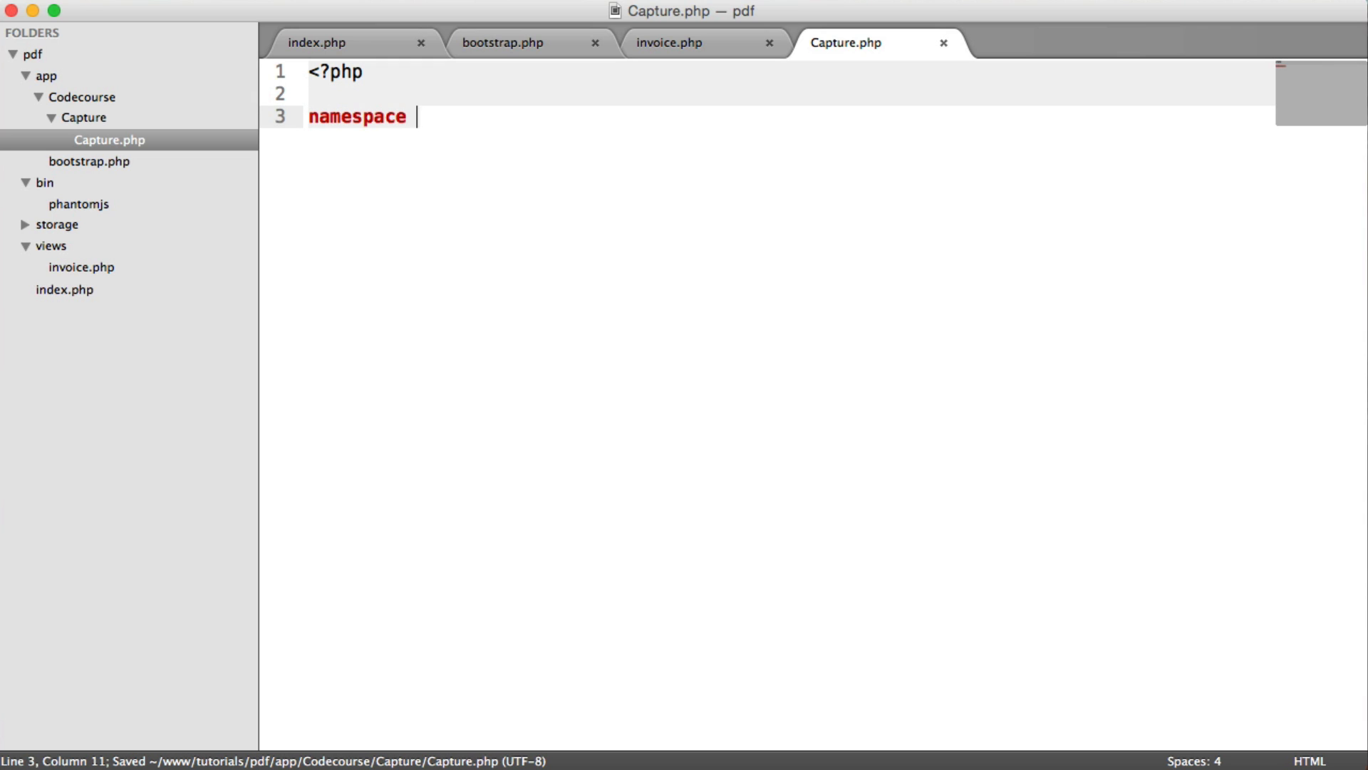
Write namespace Codecourse\Capture and class Capture with a test() method returning ''
type("Codecourse\\")
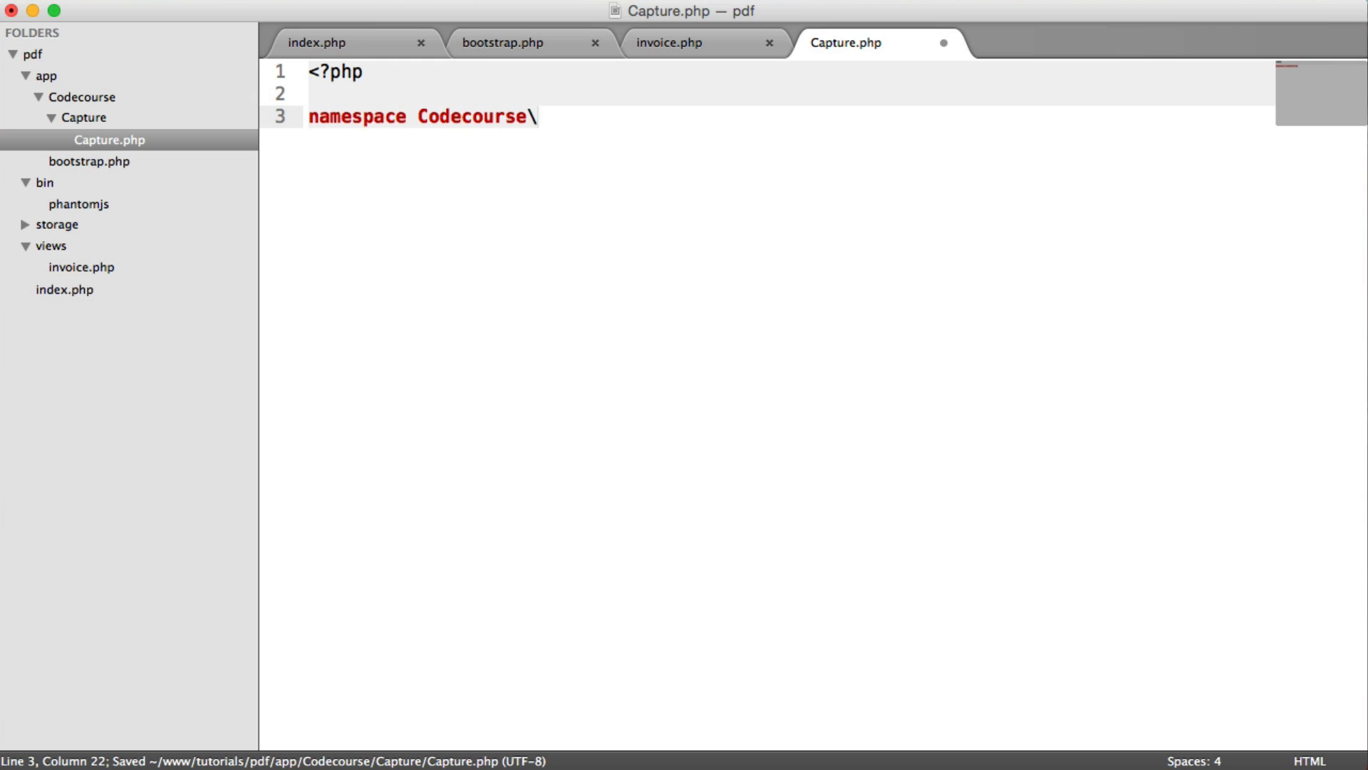
type("Capture;")
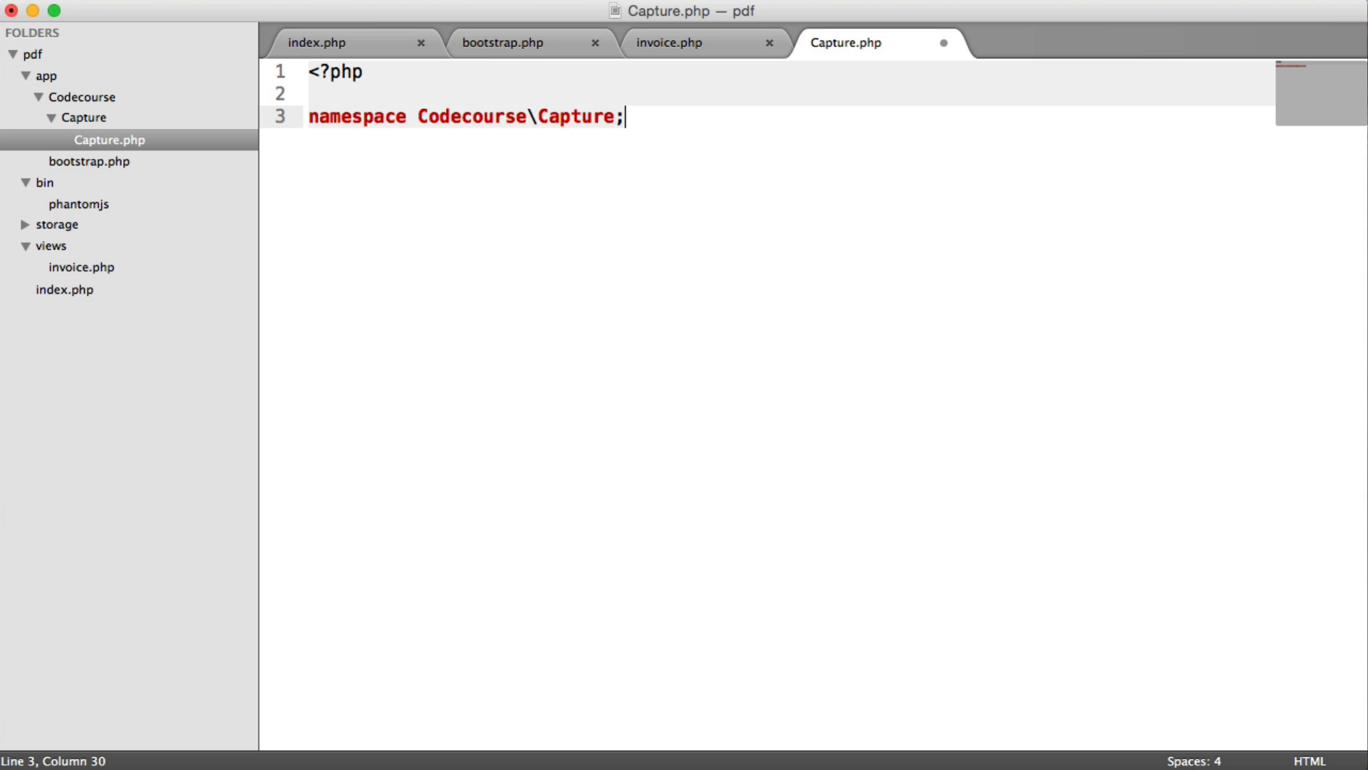
type("class Capture")
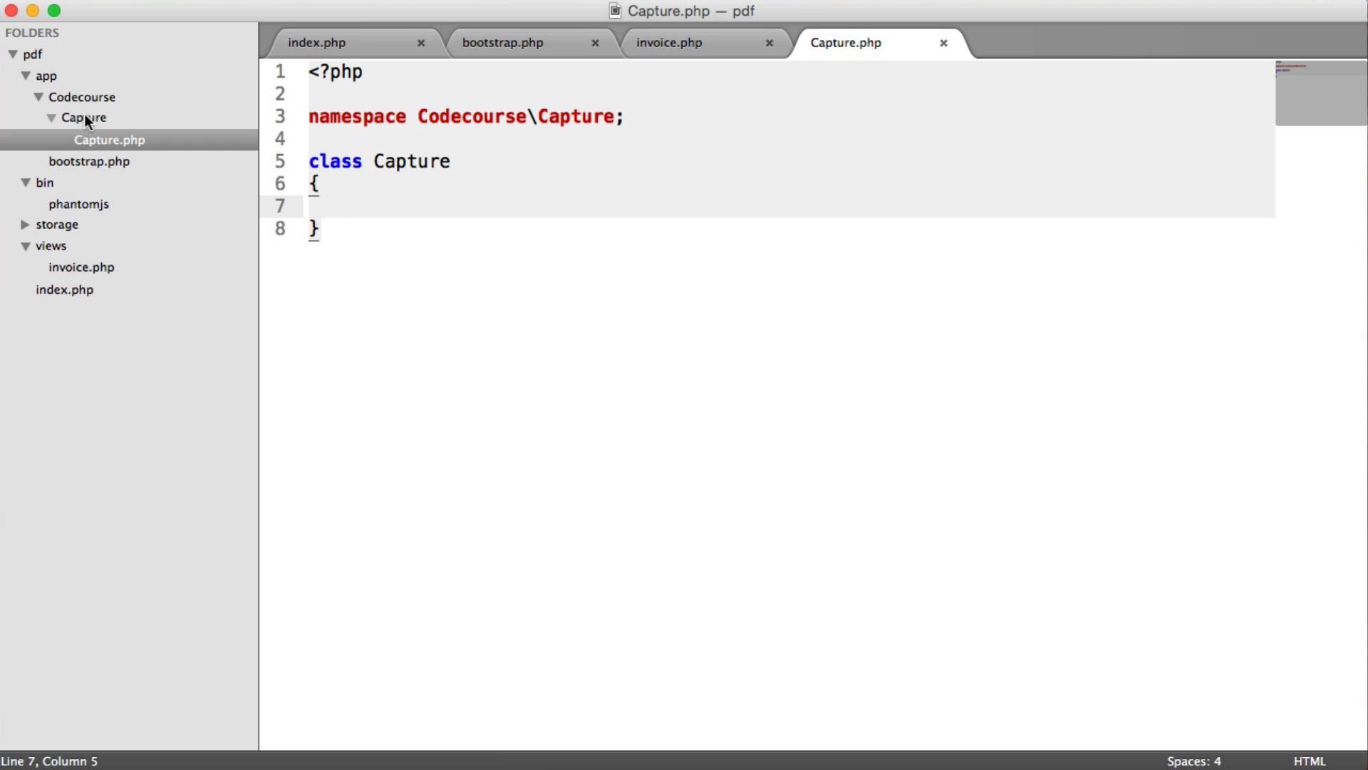
type("public function test(")
type("{")
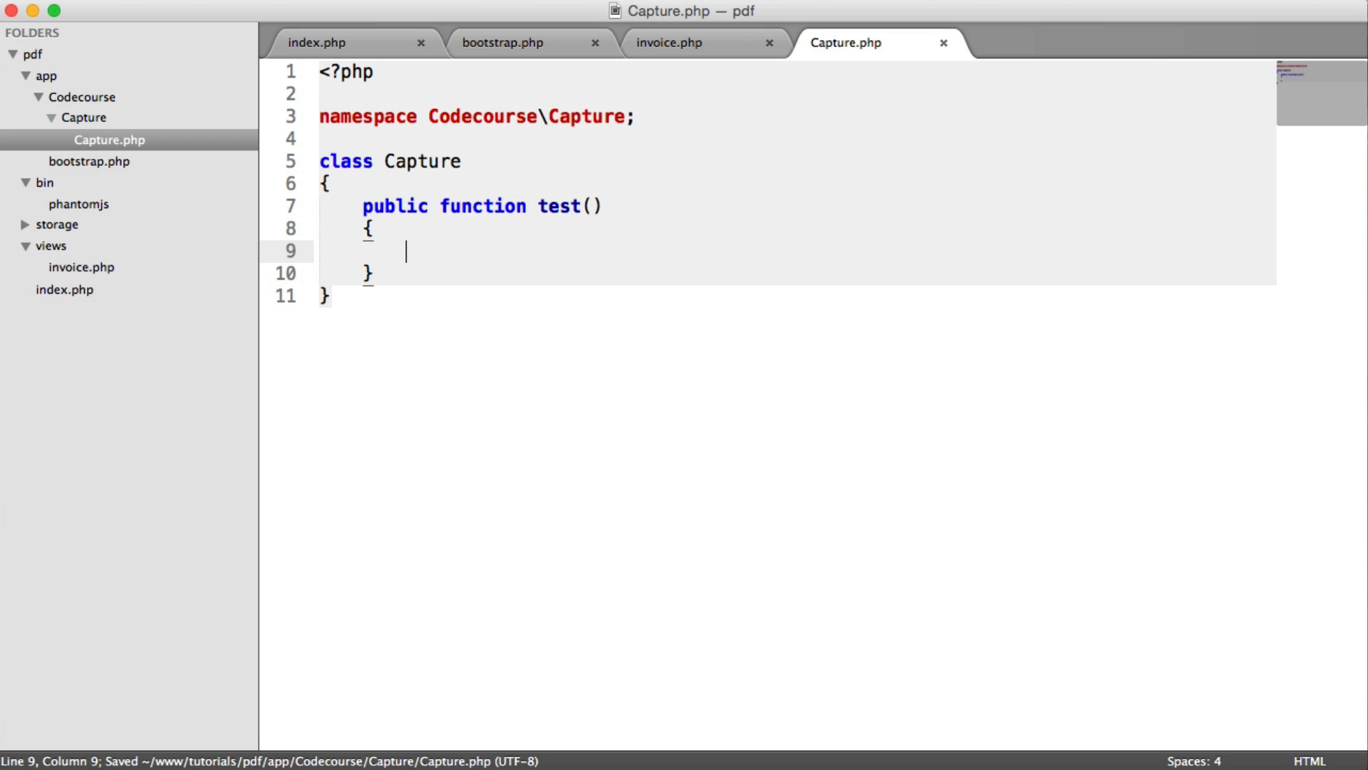
type("return '';")
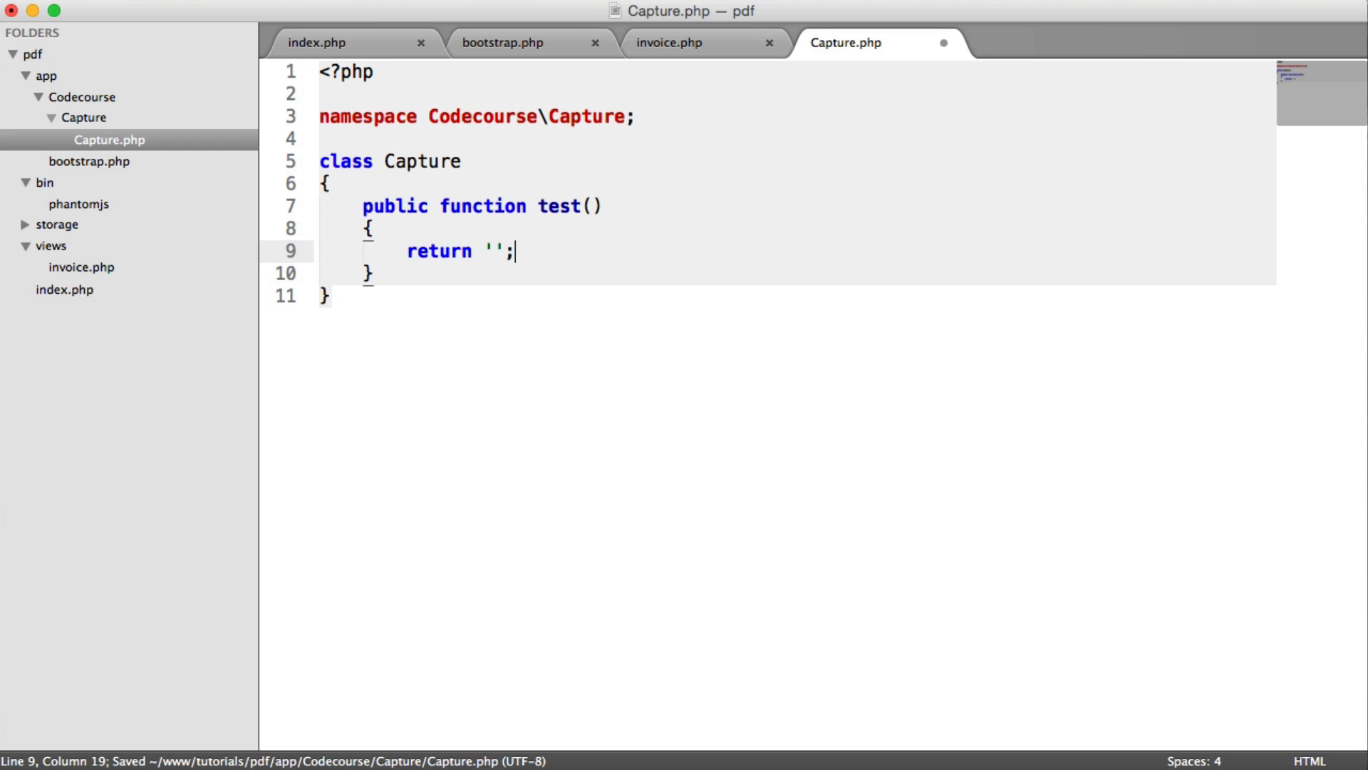
type("test")
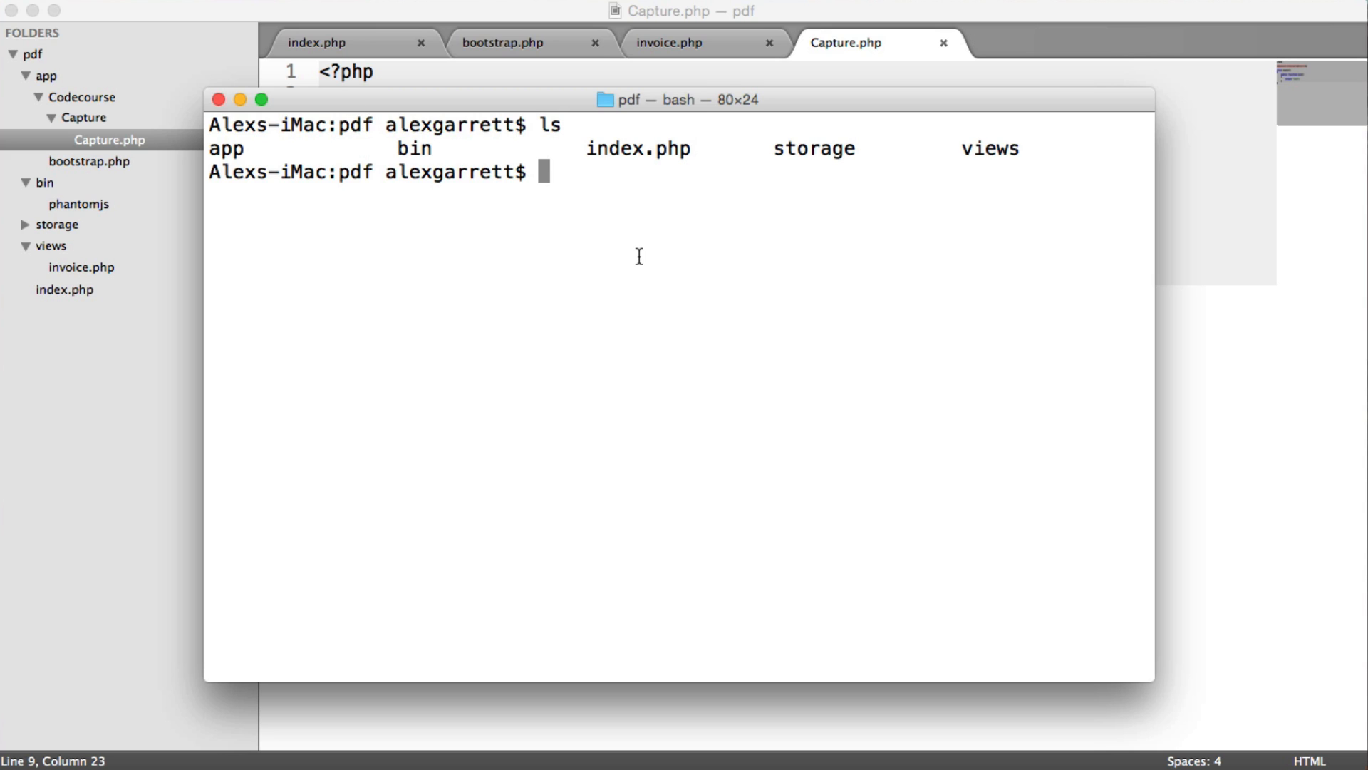
mouse_move(316, 156)
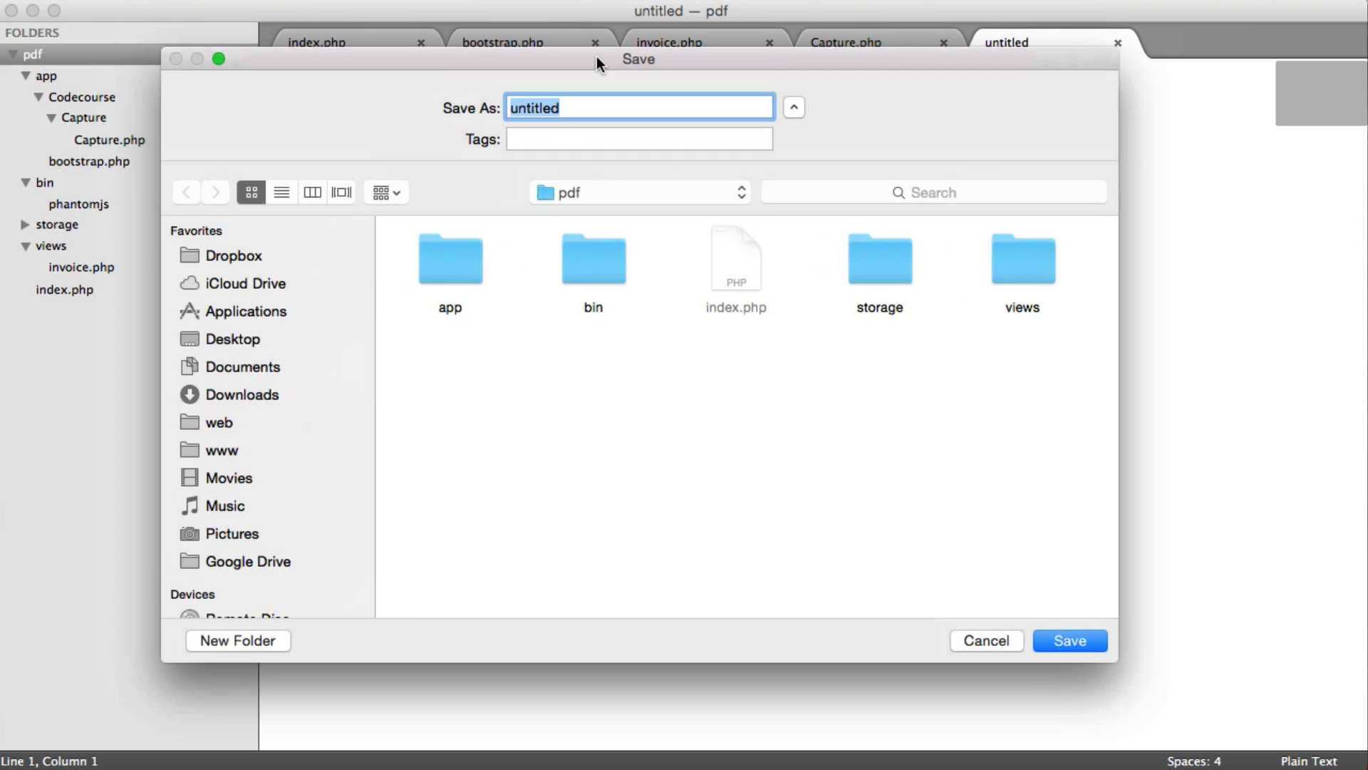
Write and save composer.json with a psr-4 autoload mapping Codecourse\\ to app/Codecourse
type("co")
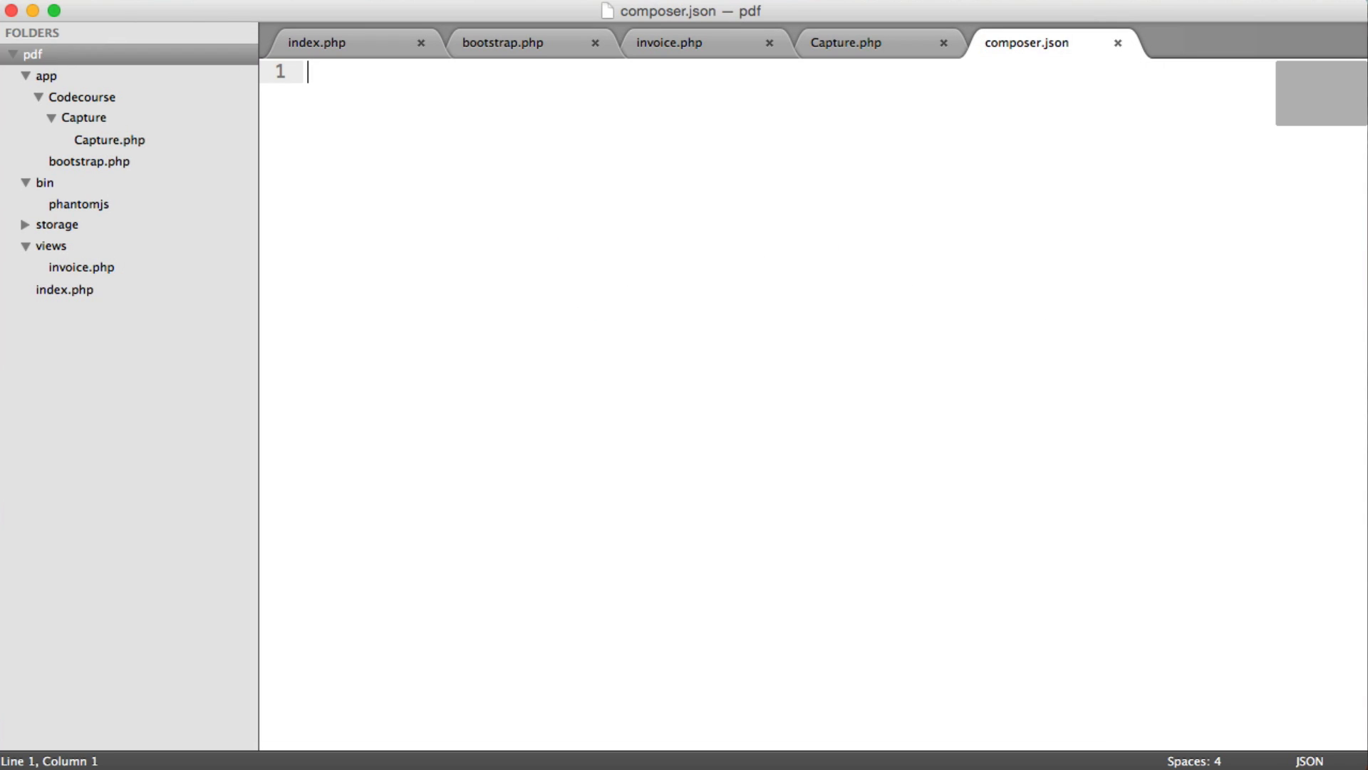
type("{")
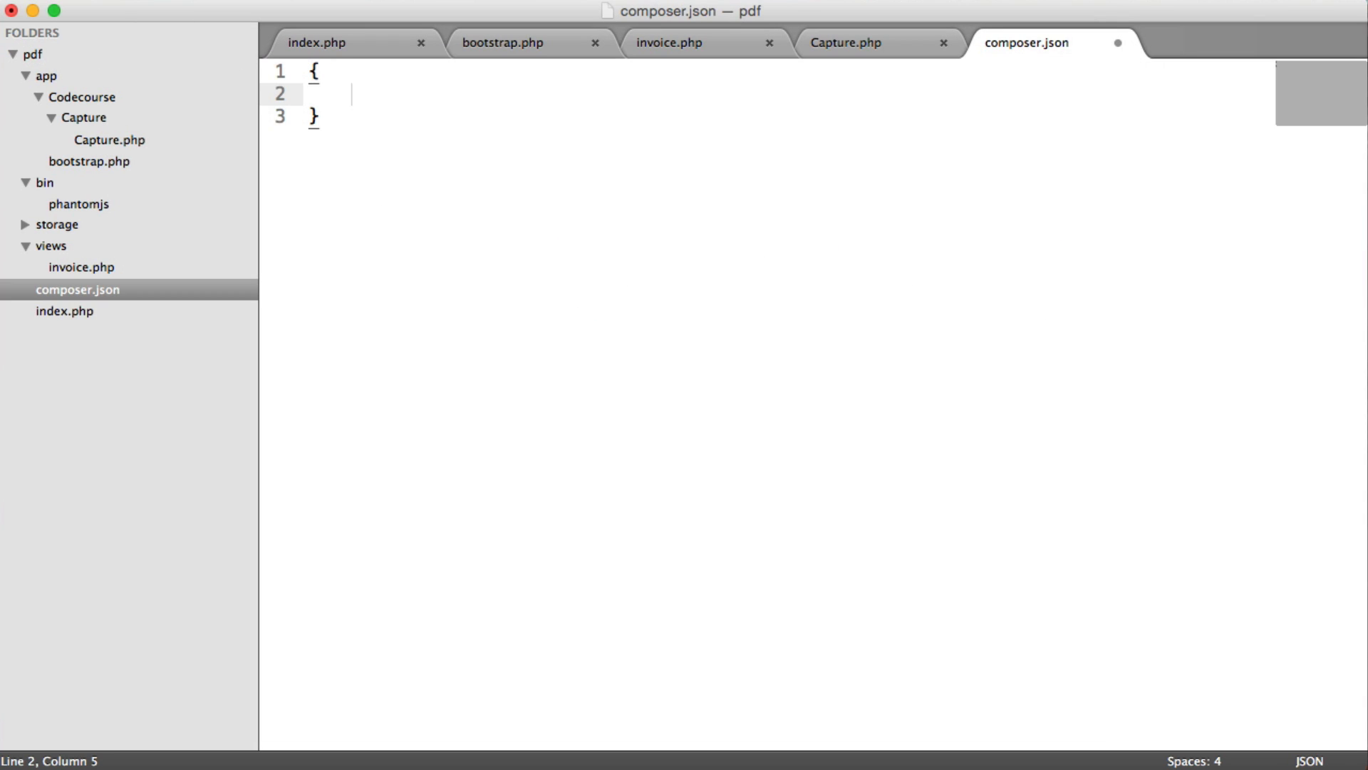
type("\"autoload\"")
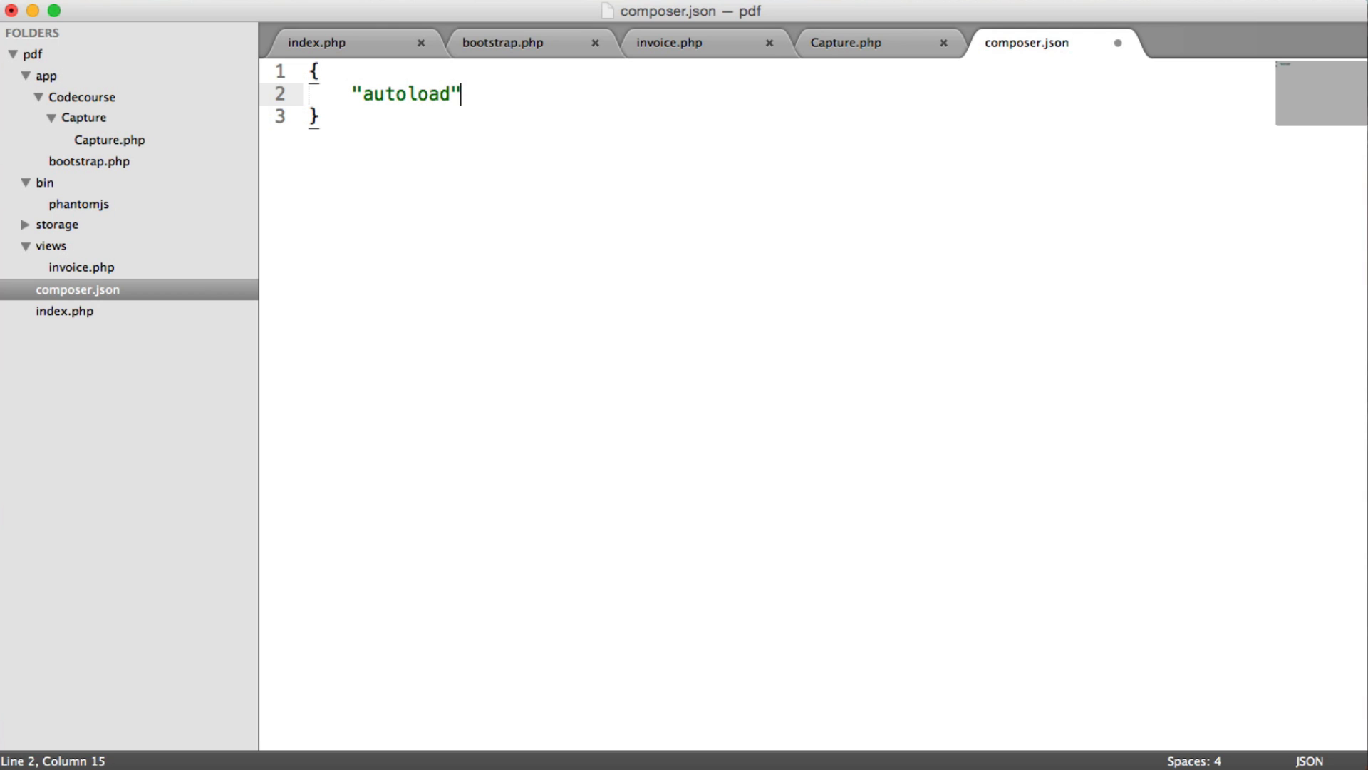
type(": {")
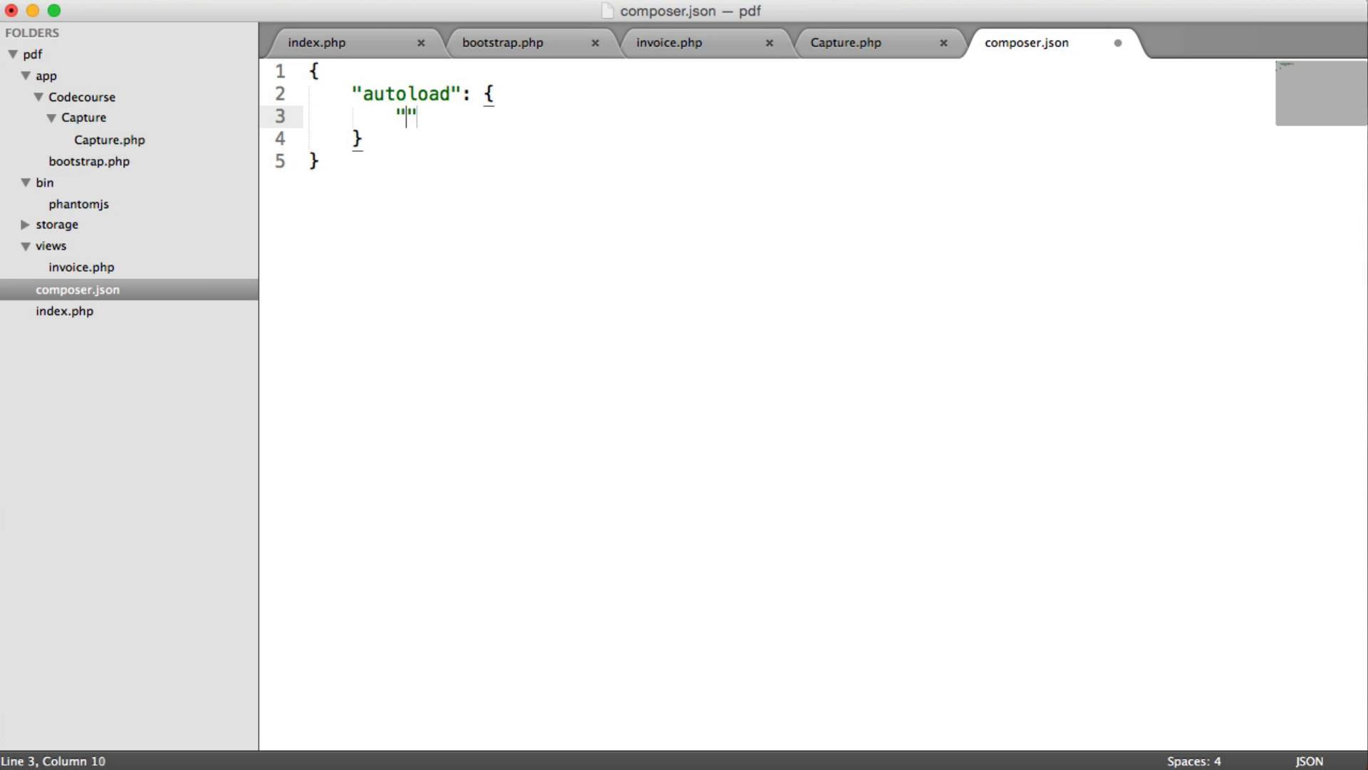
type("psr-4")
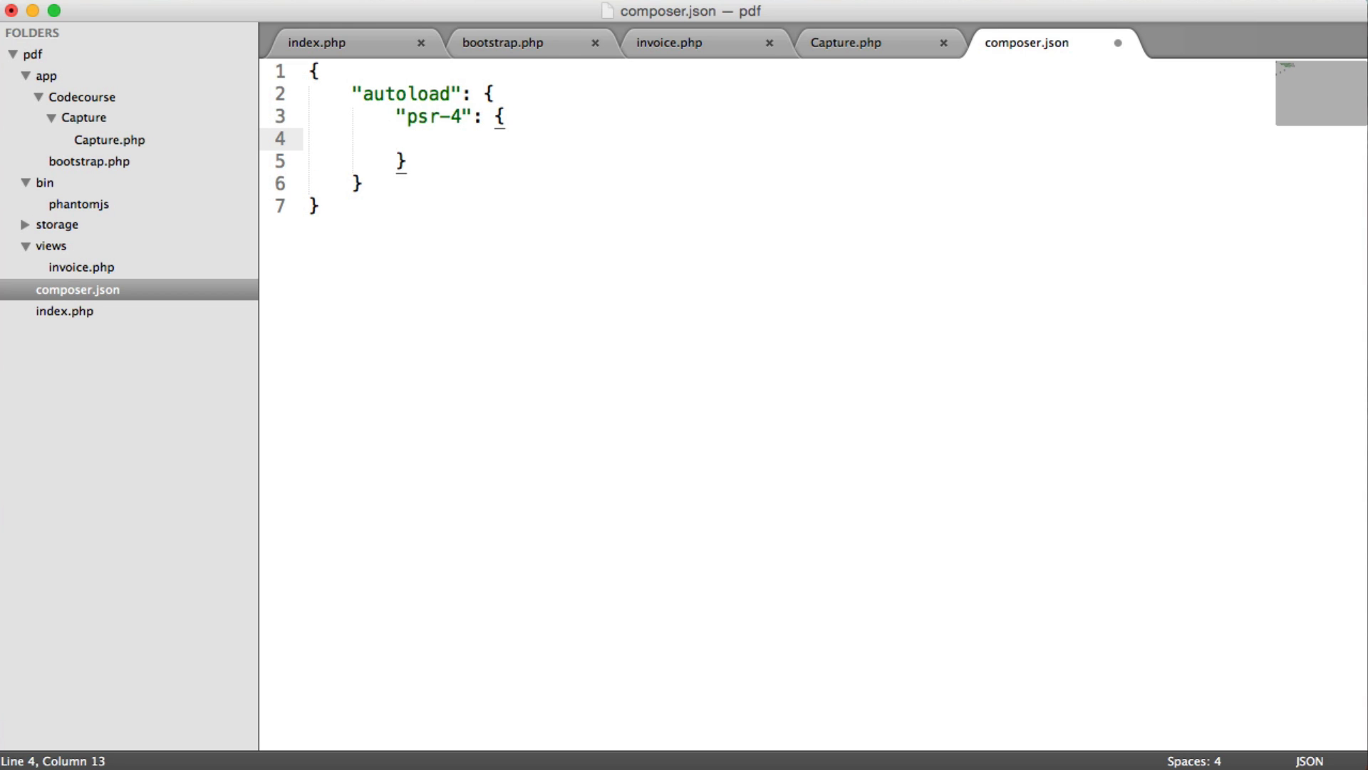
type("\"\"")
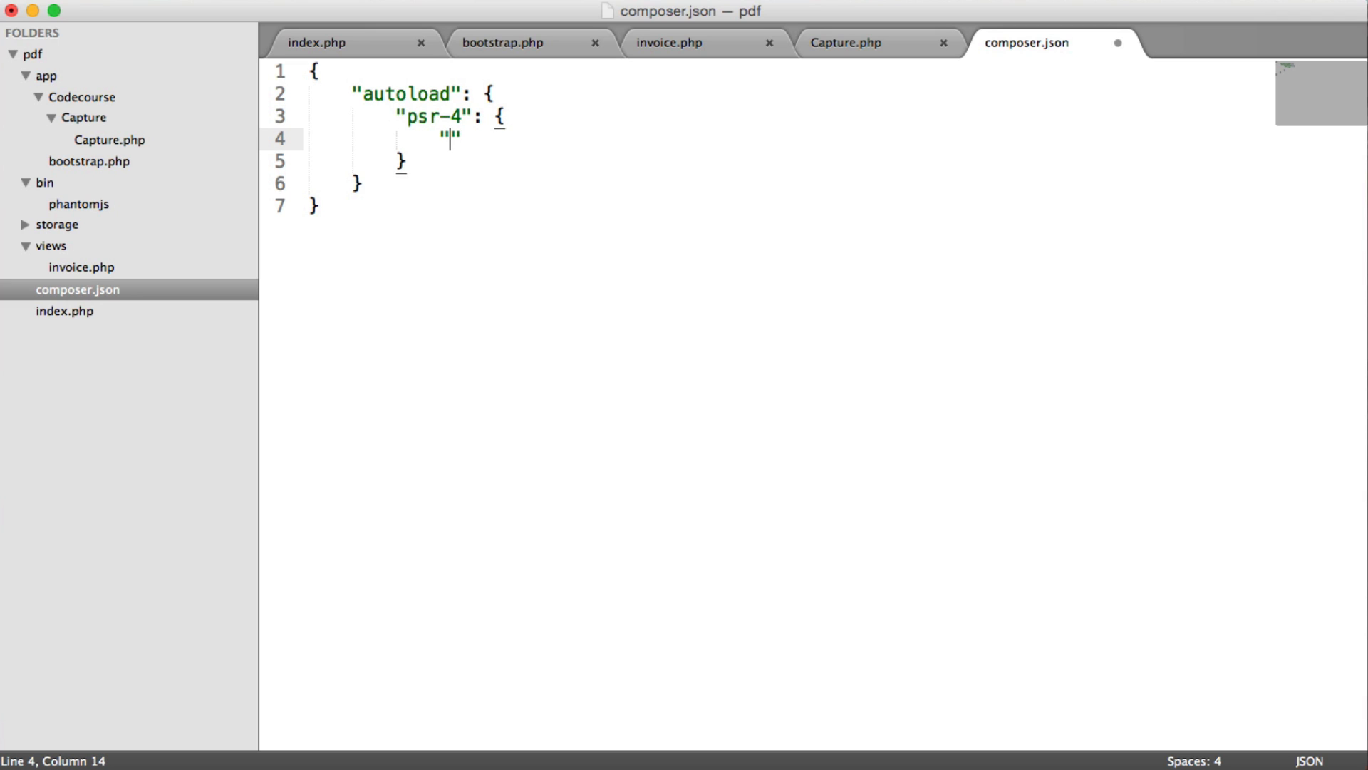
type("Codecourse")
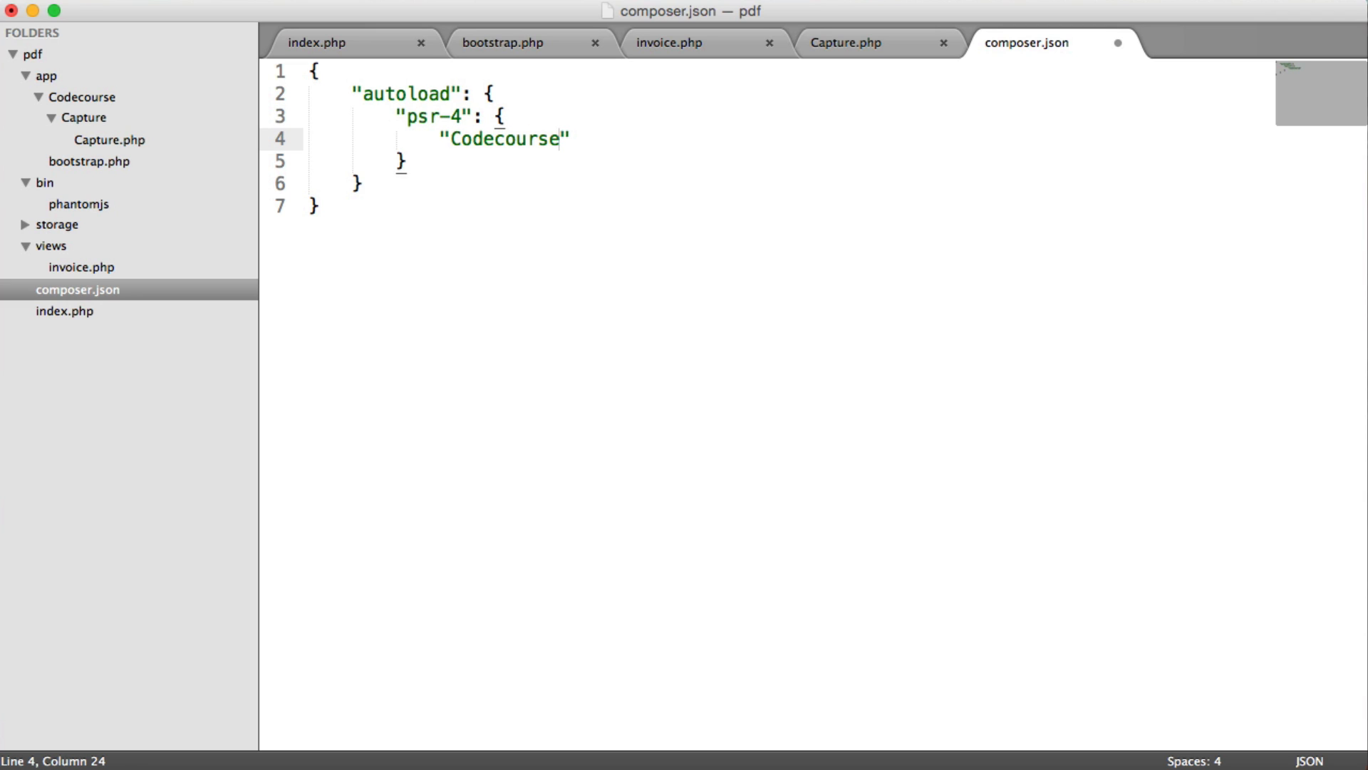
type("\\")
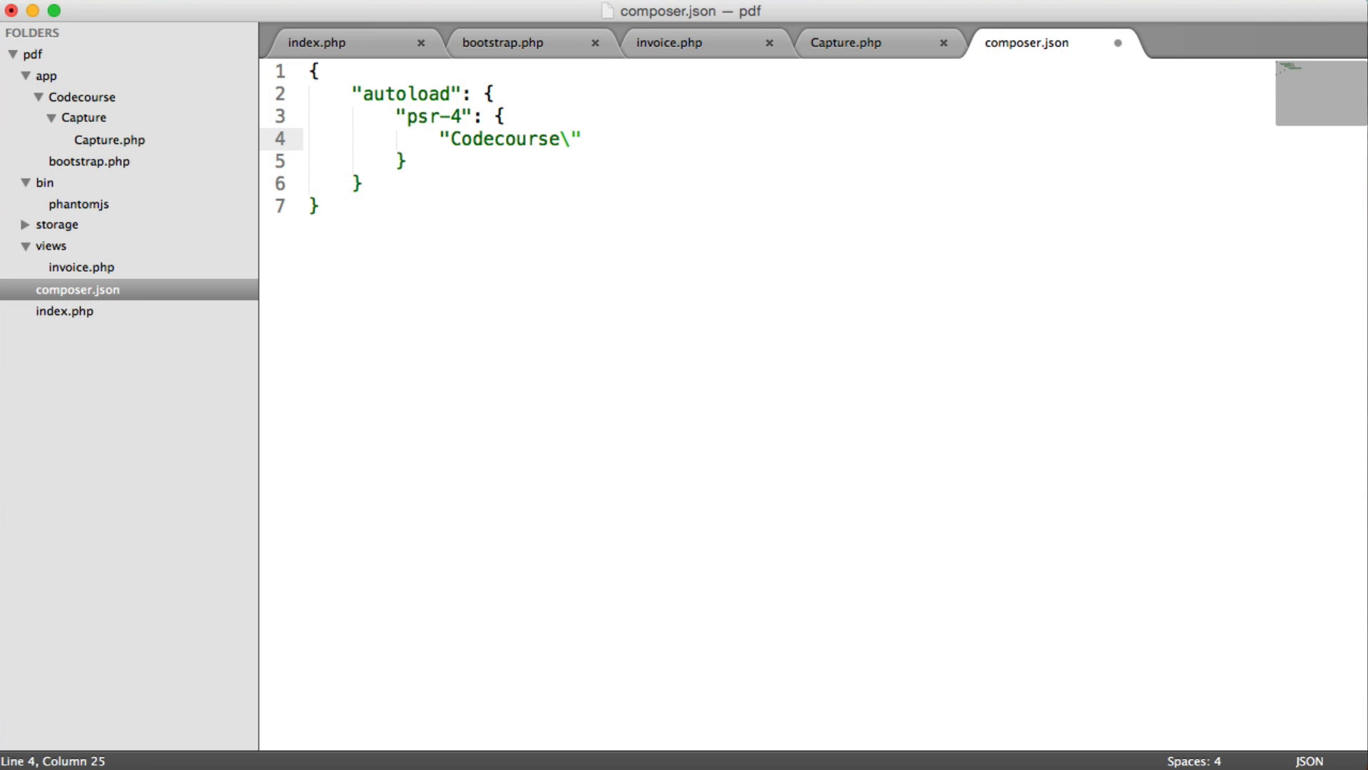
type("\\")
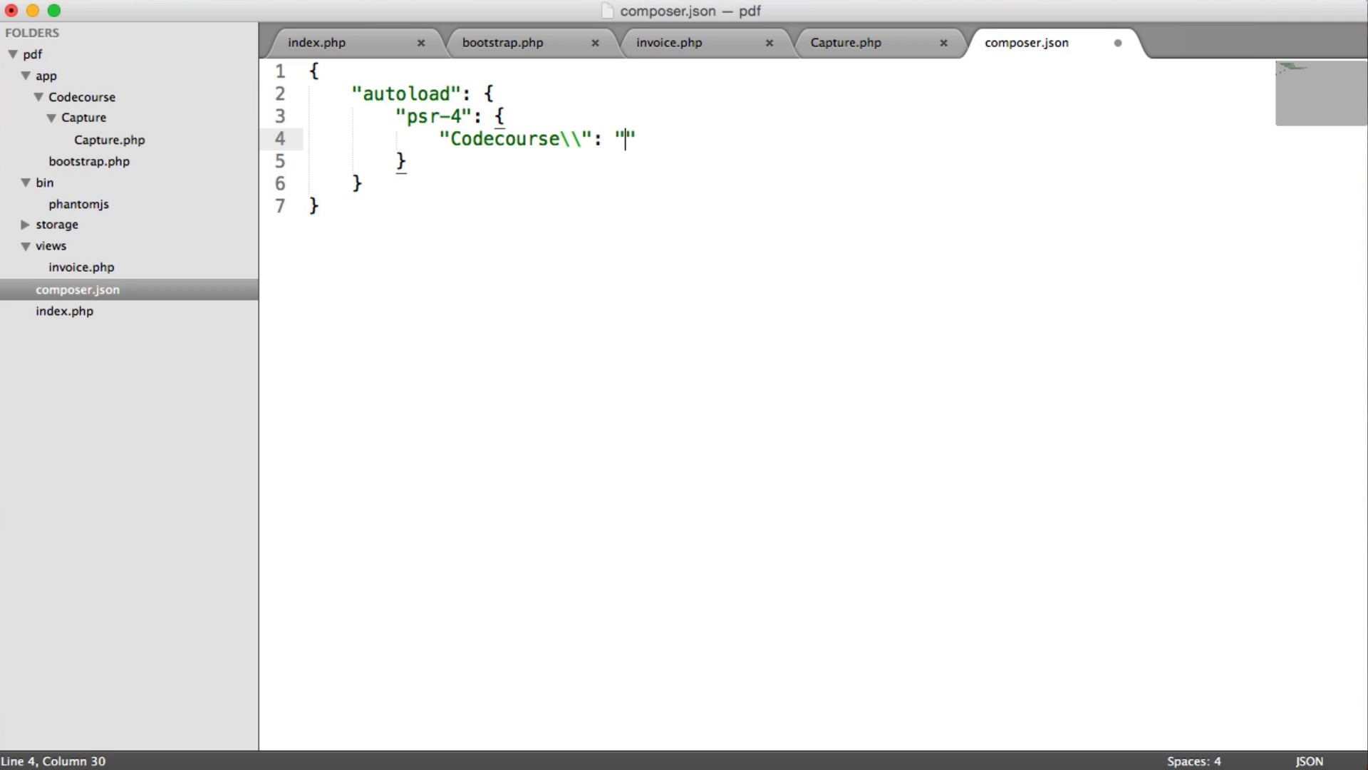
type("app/")
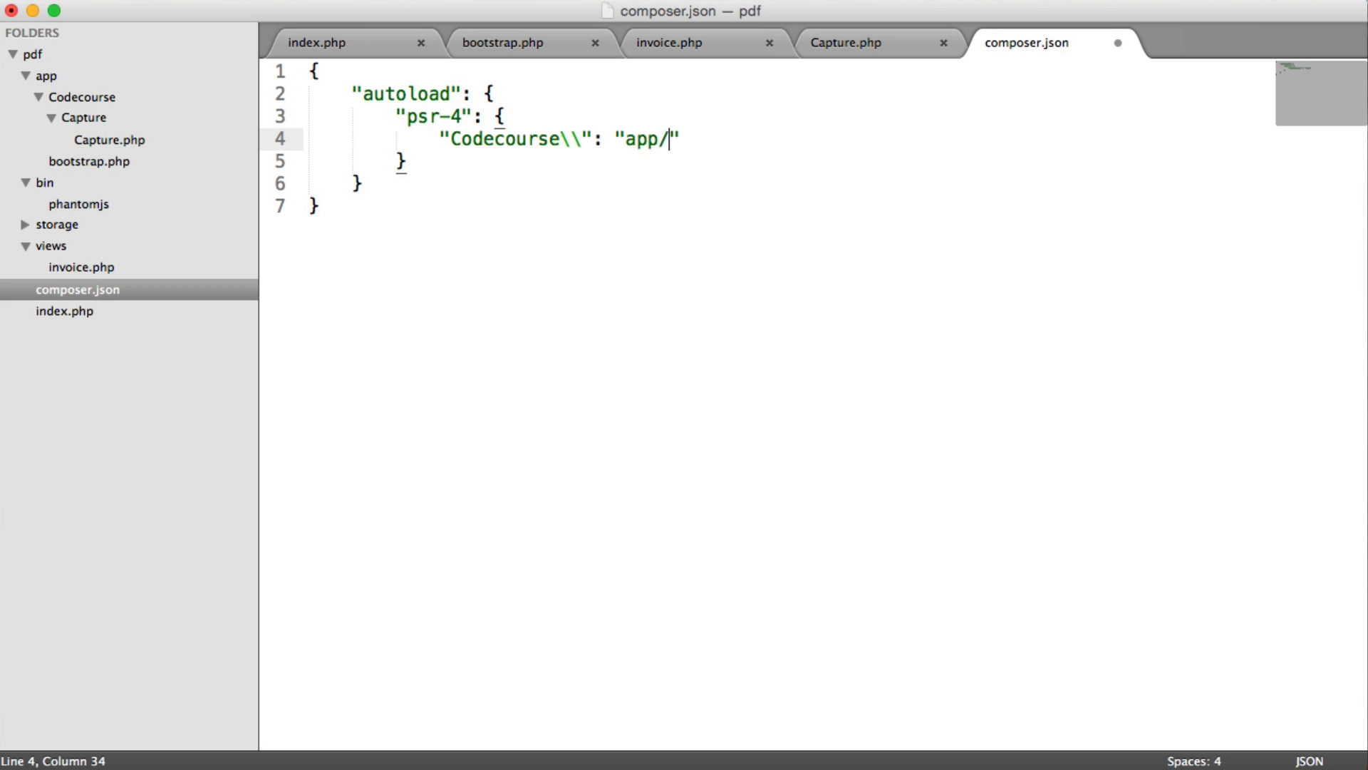
type("Codecourse")
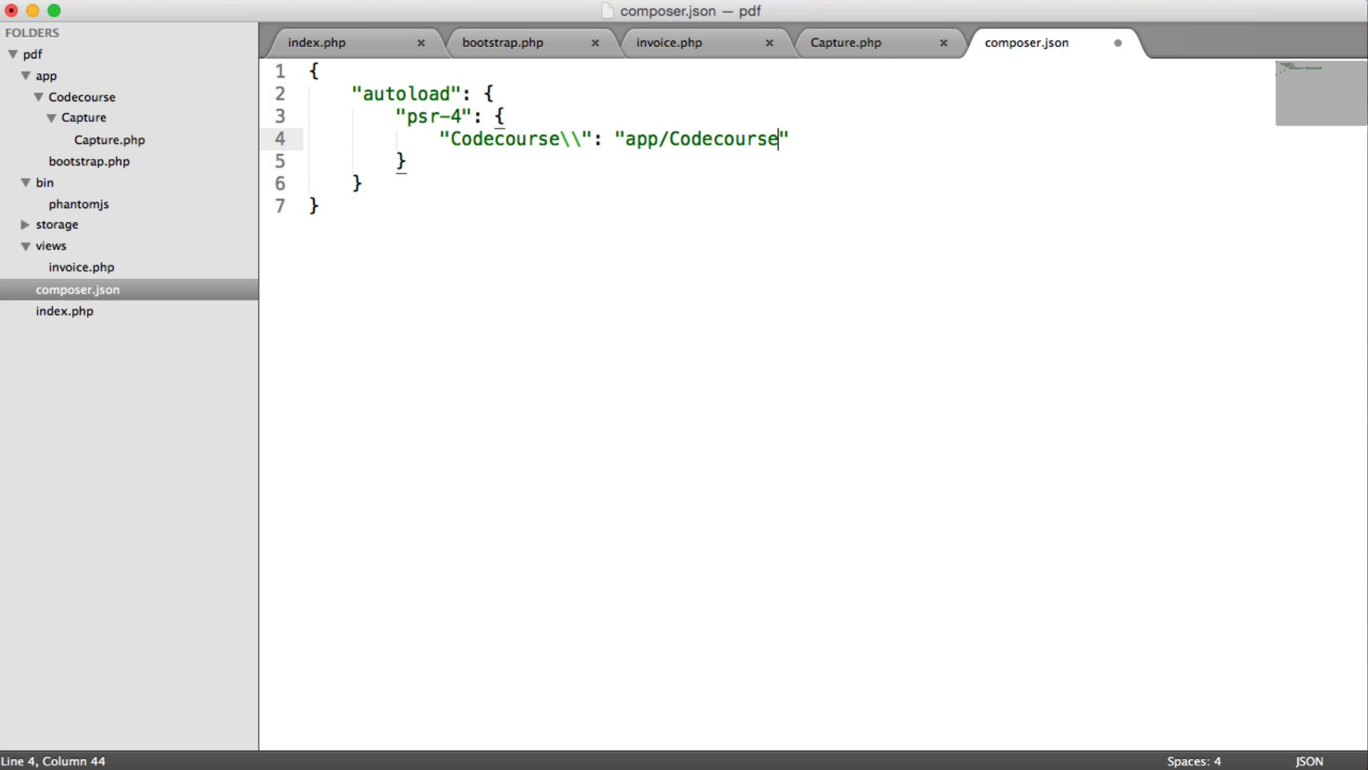
key("cmd+s")
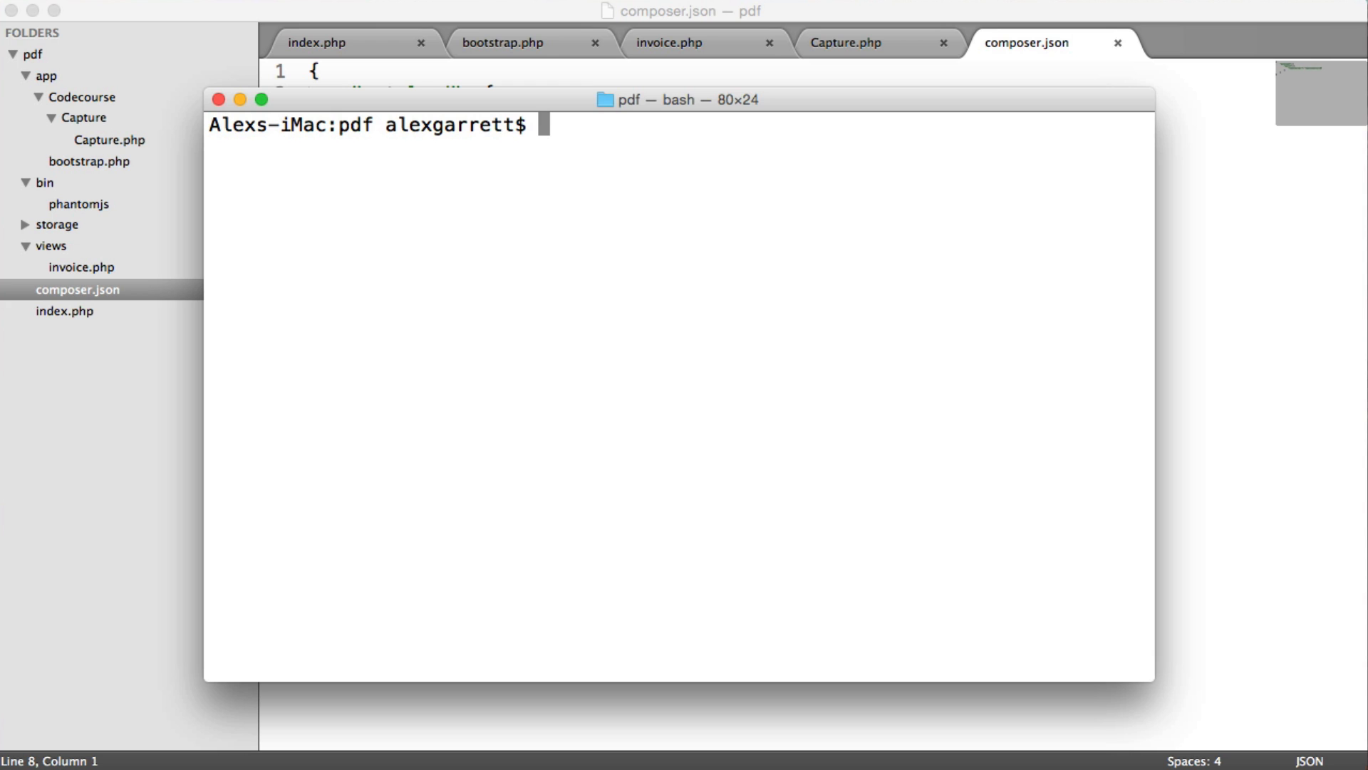
Run composer dump-autoload -o in the pdf project folder
type("com")
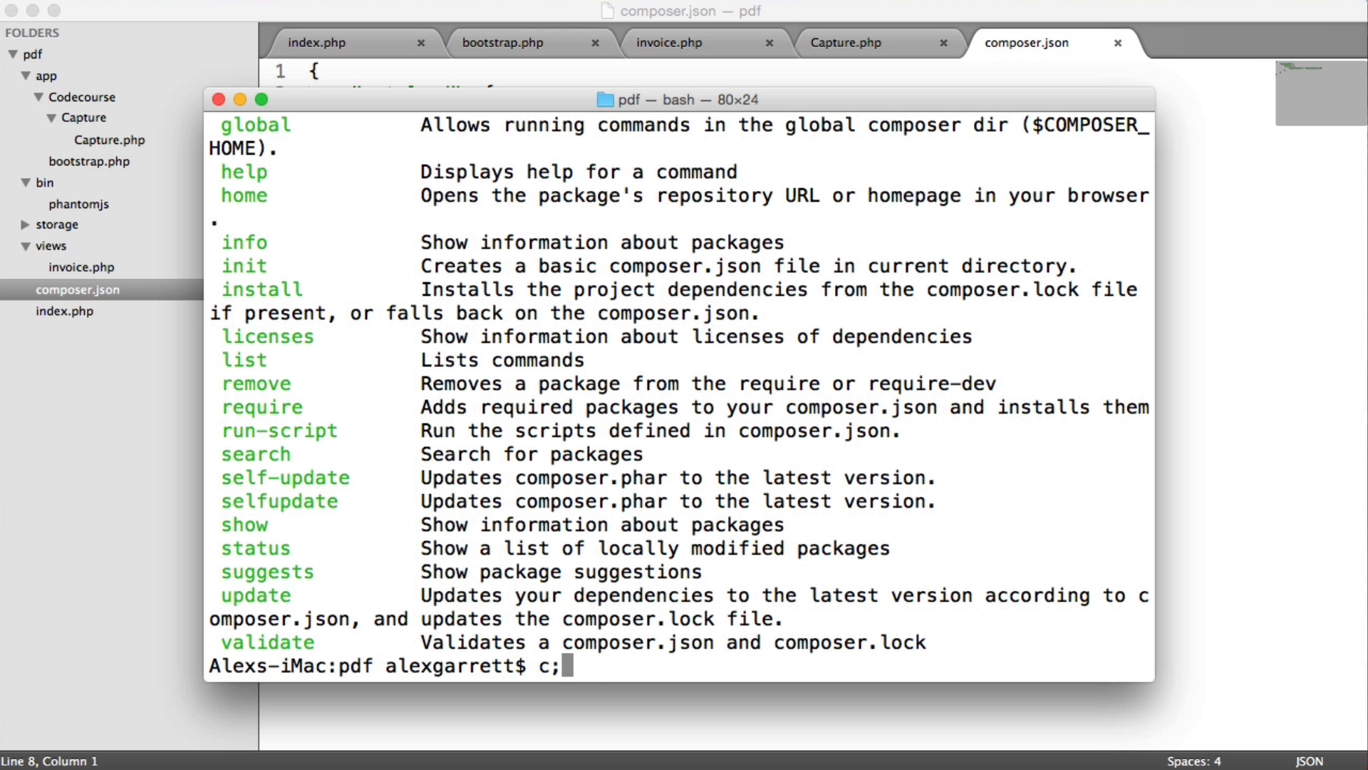
type("php composer.phar")
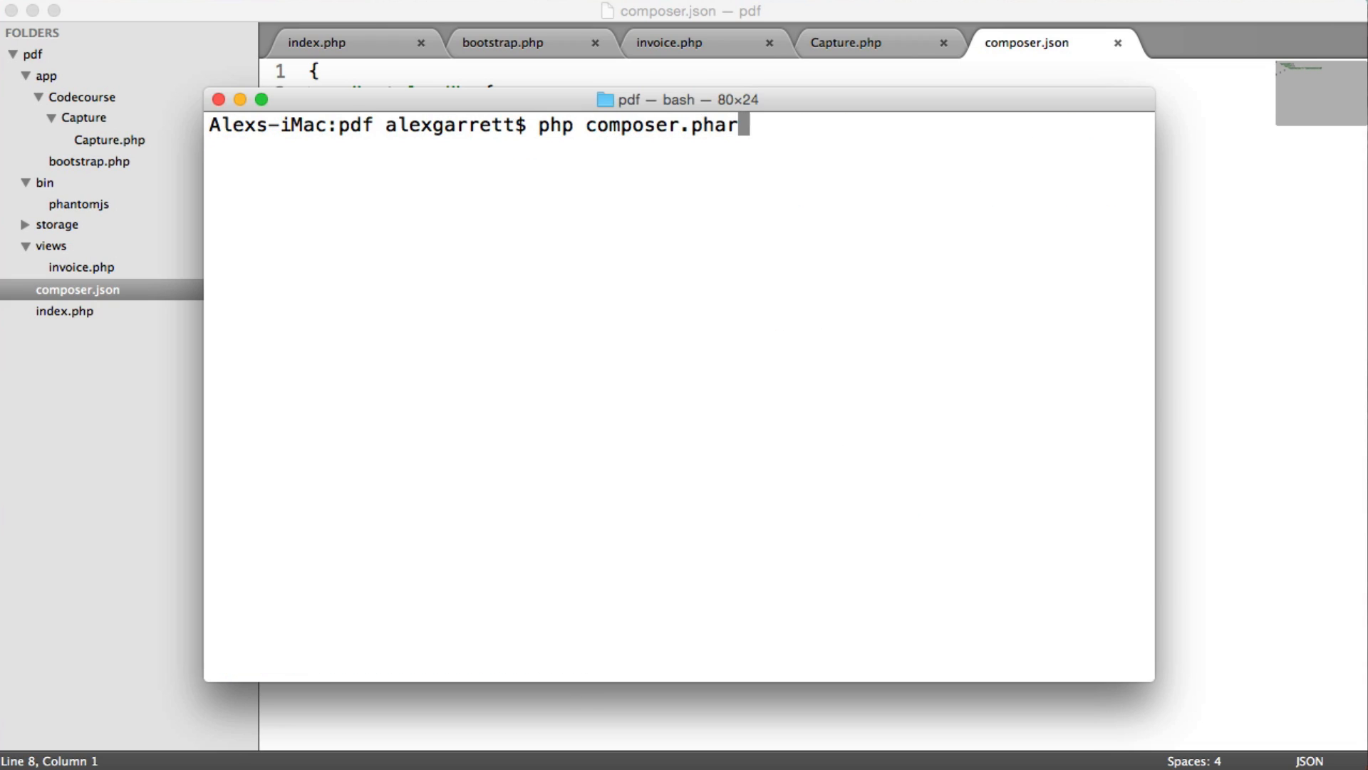
key("Backspace")
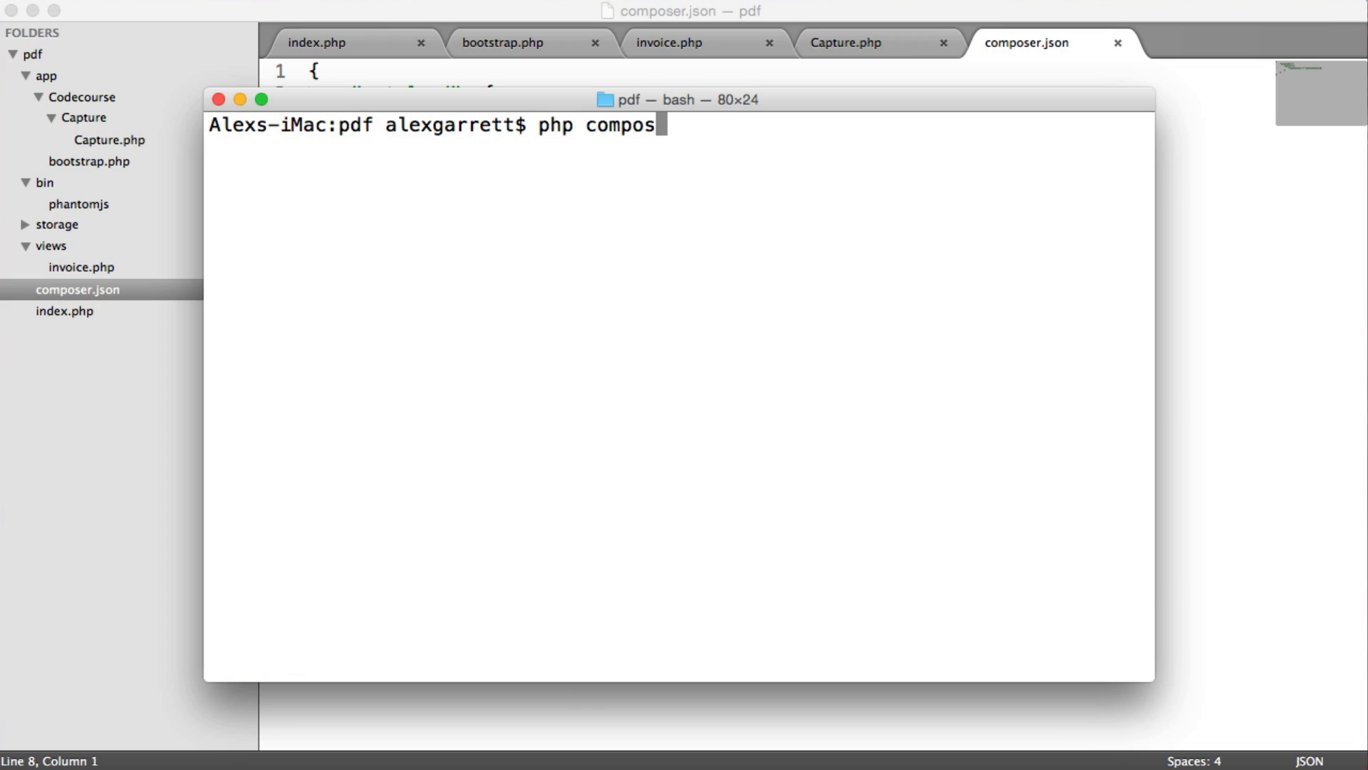
type("composer d")
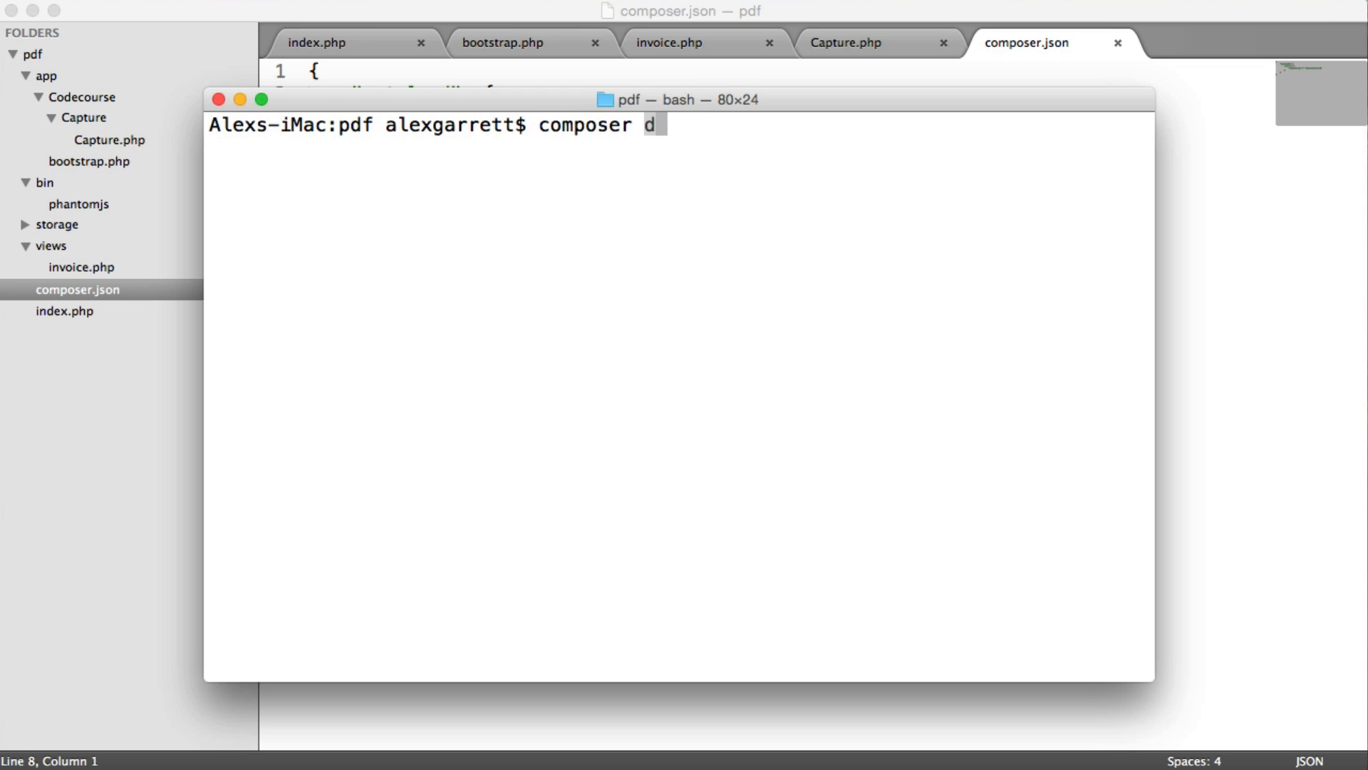
type("ump-autoload")
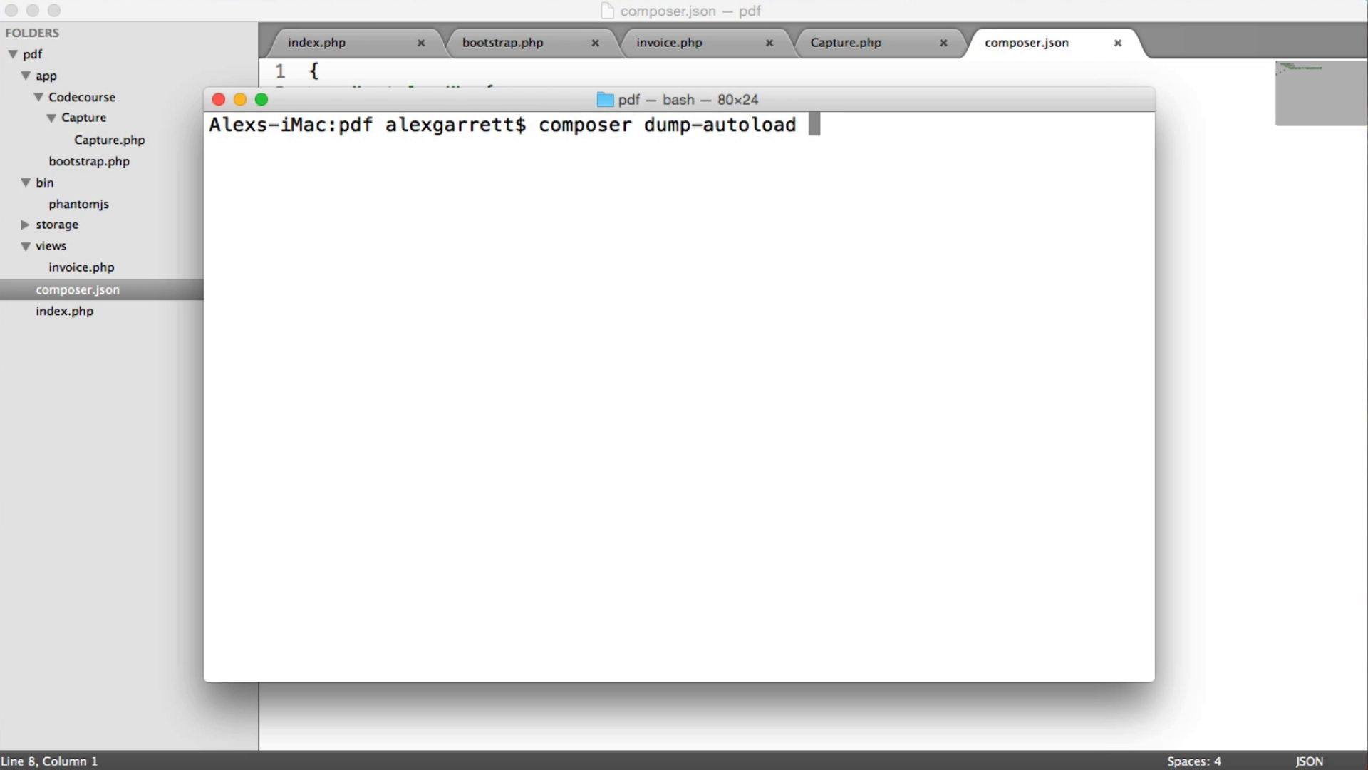
type("-o")
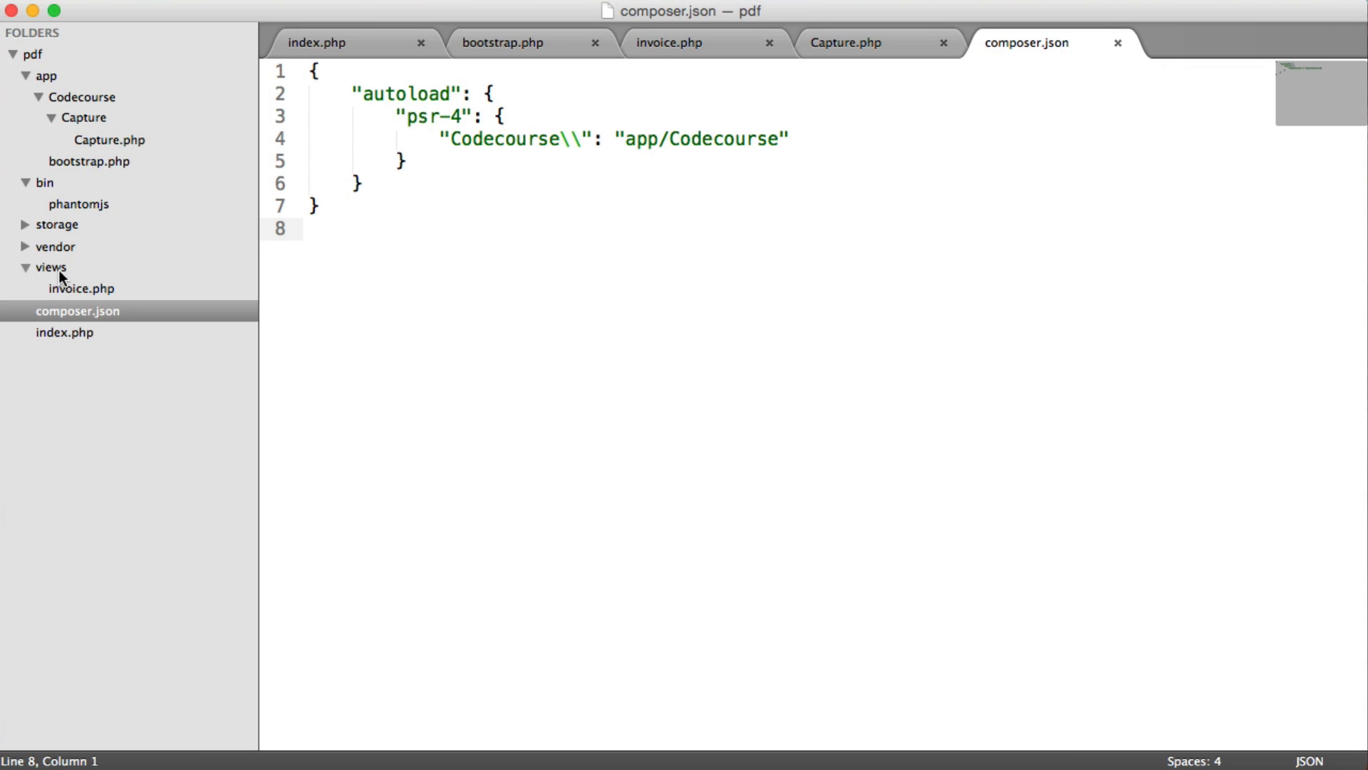
Inspect the vendor folder contents, save Capture.php, and show bootstrap.php
left_click(55, 246)
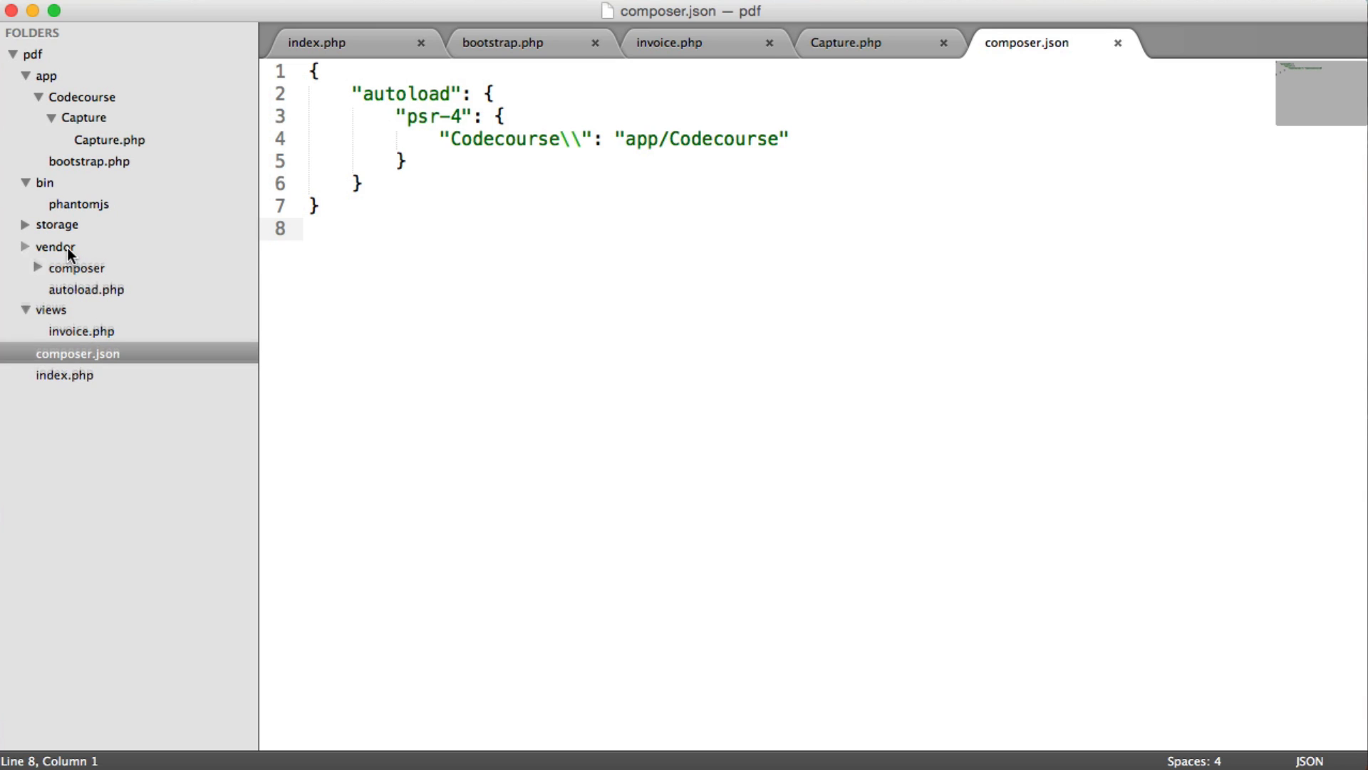
left_click(77, 268)
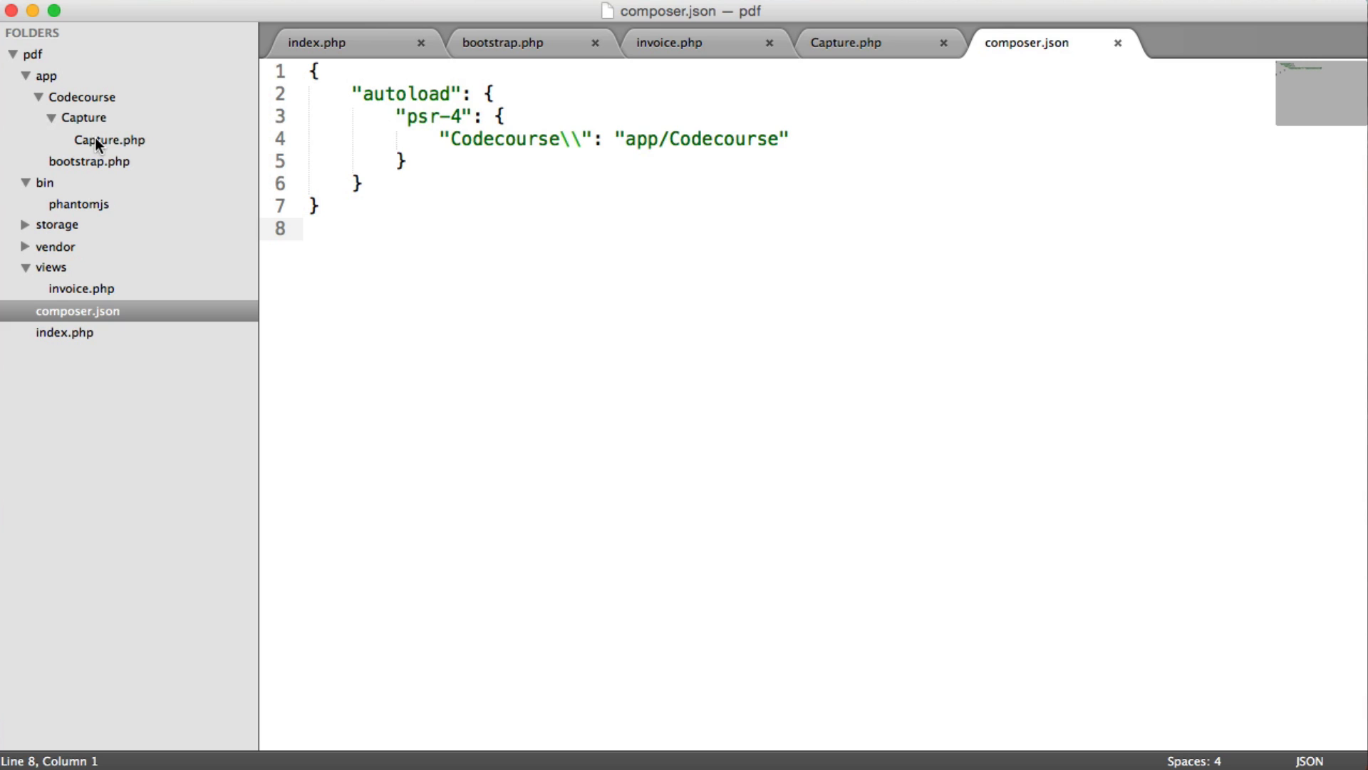
left_click(843, 42)
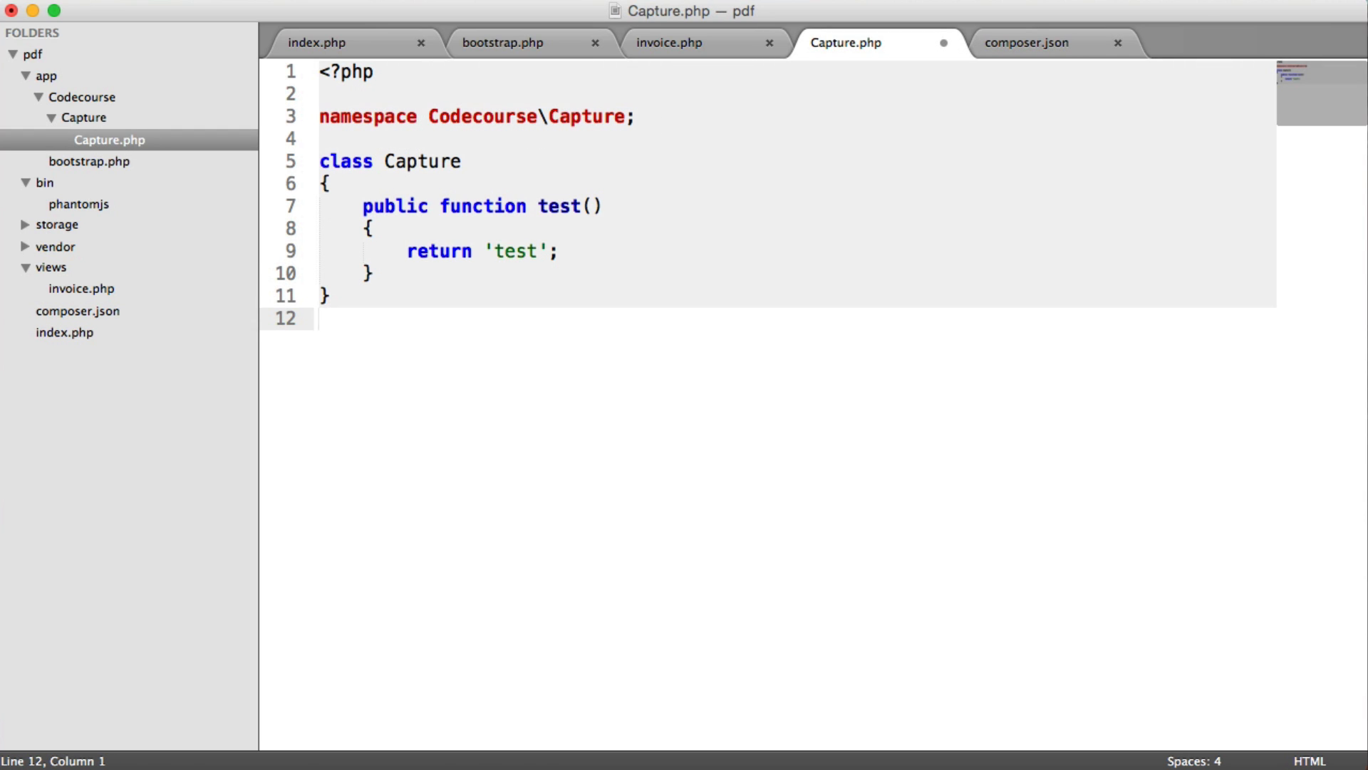
key("cmd+s")
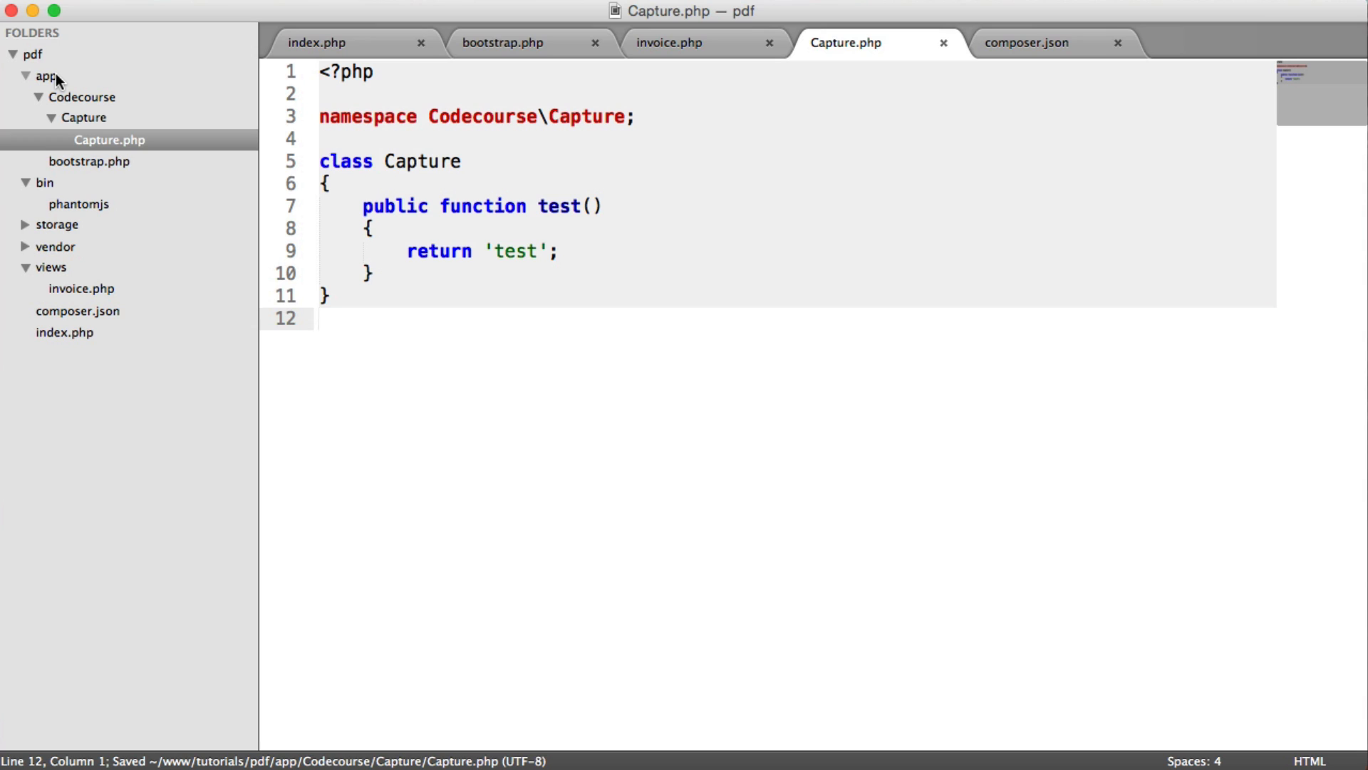
left_click(502, 42)
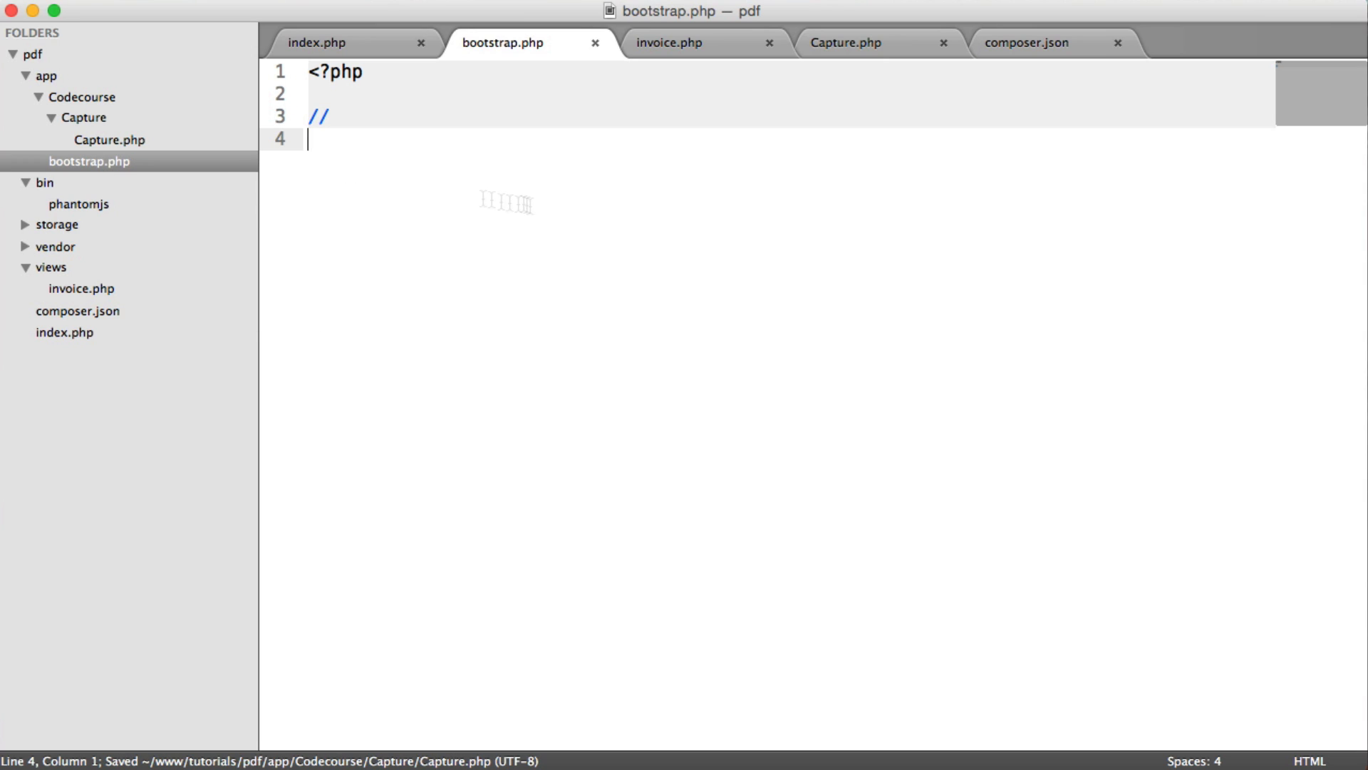
Add require 'vendor/autoload.php'; to bootstrap.php
type("rewquire '';")
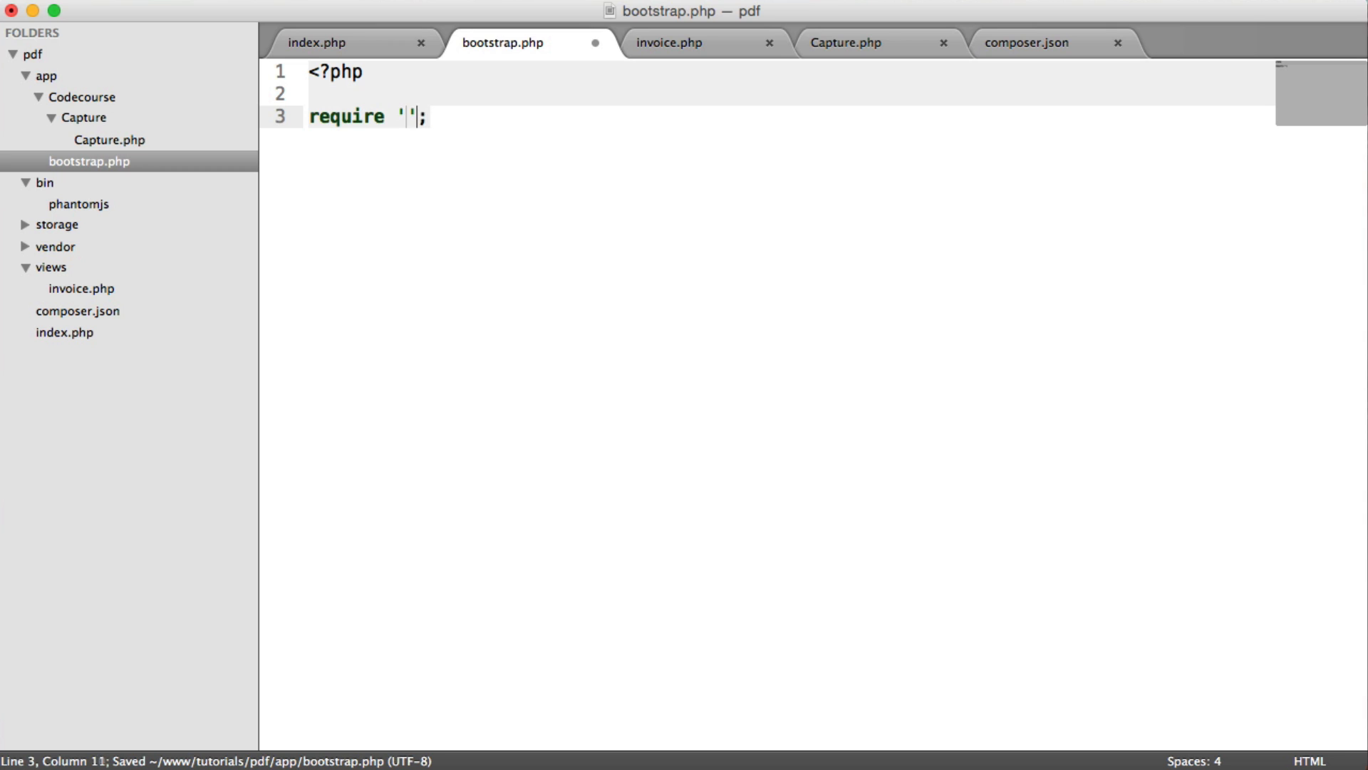
type("vendor/aut")
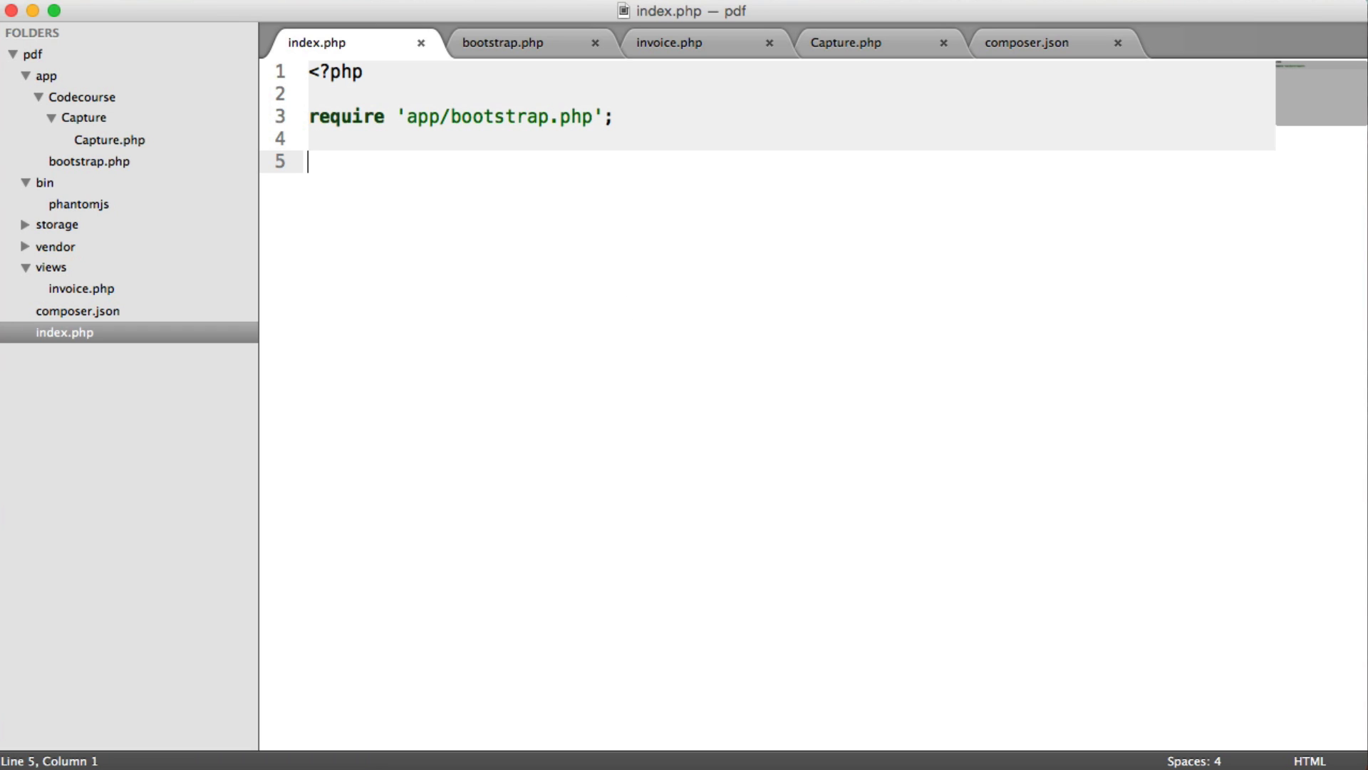
Add $capture = new \Codecourse\Capture\Capture; to index.php
type("$")
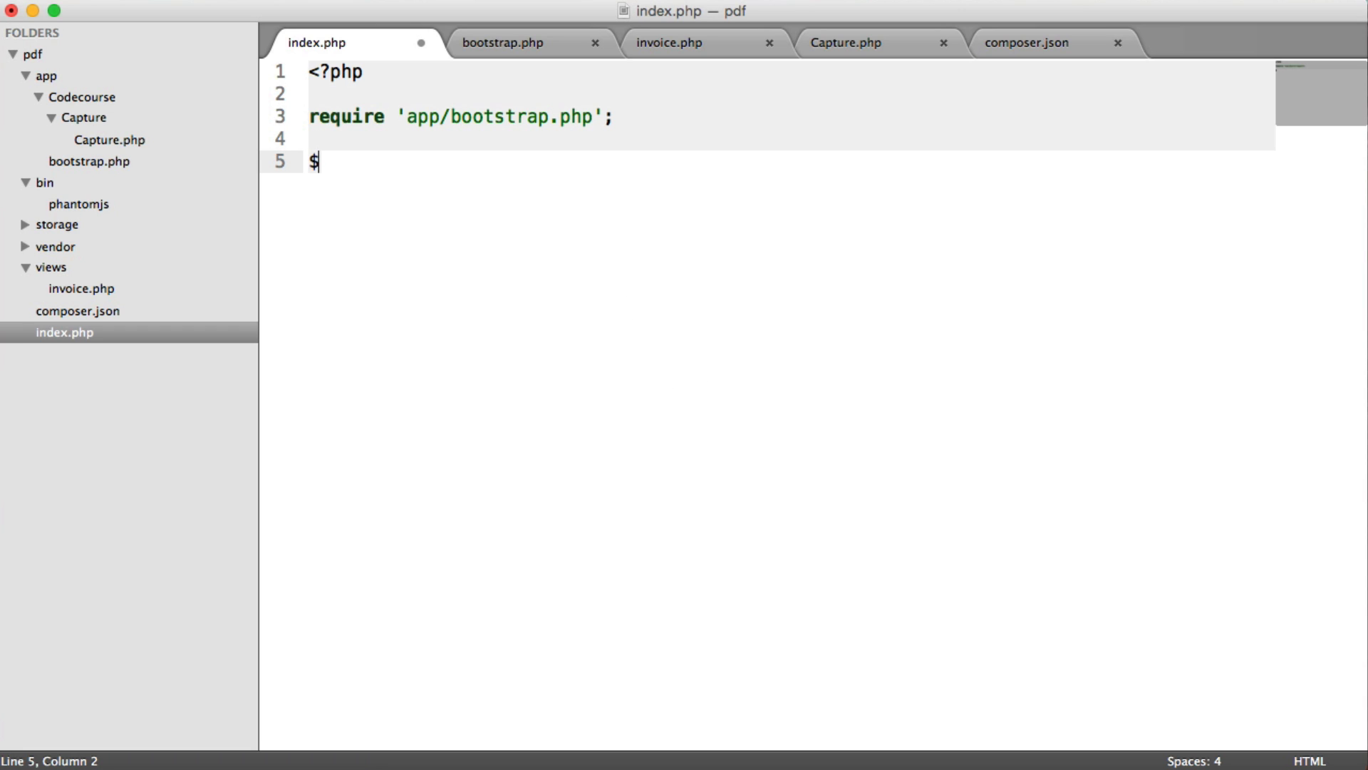
type("capture")
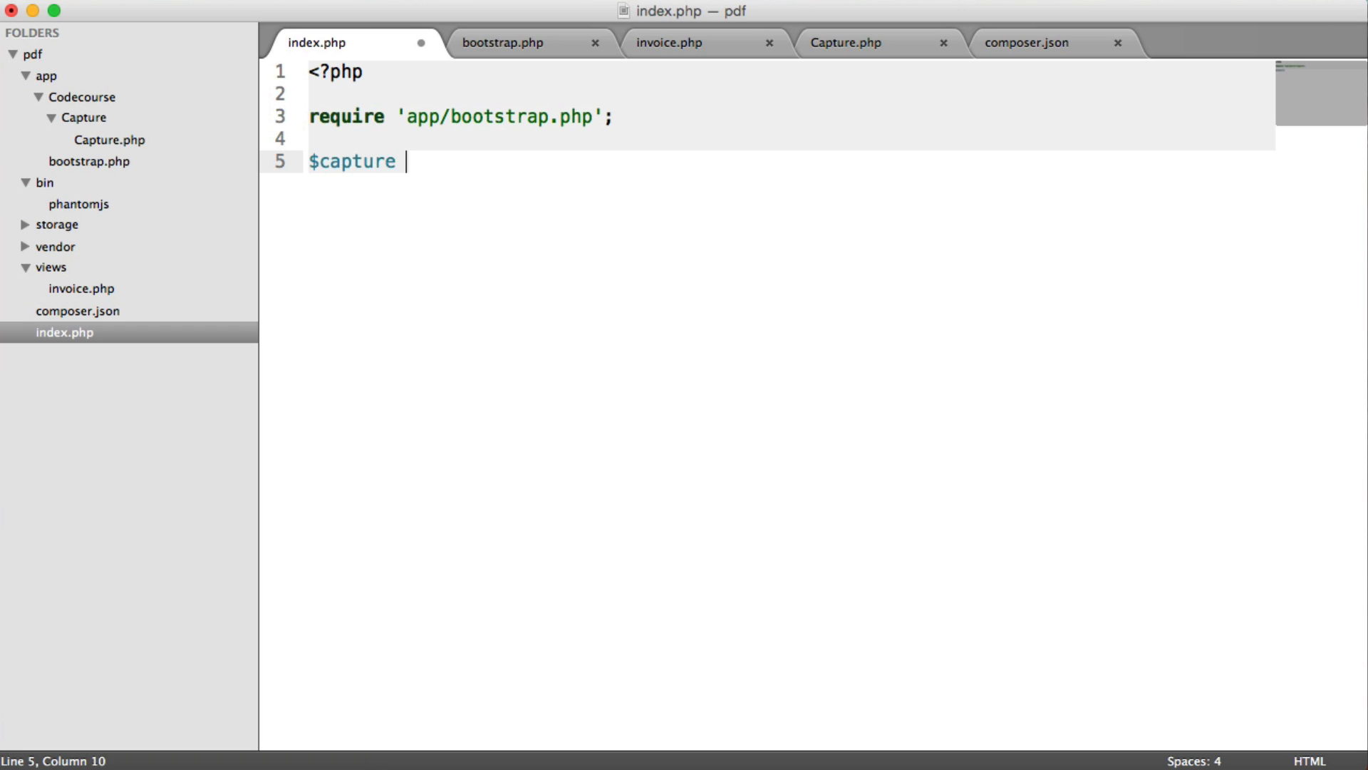
type("= new Capture")
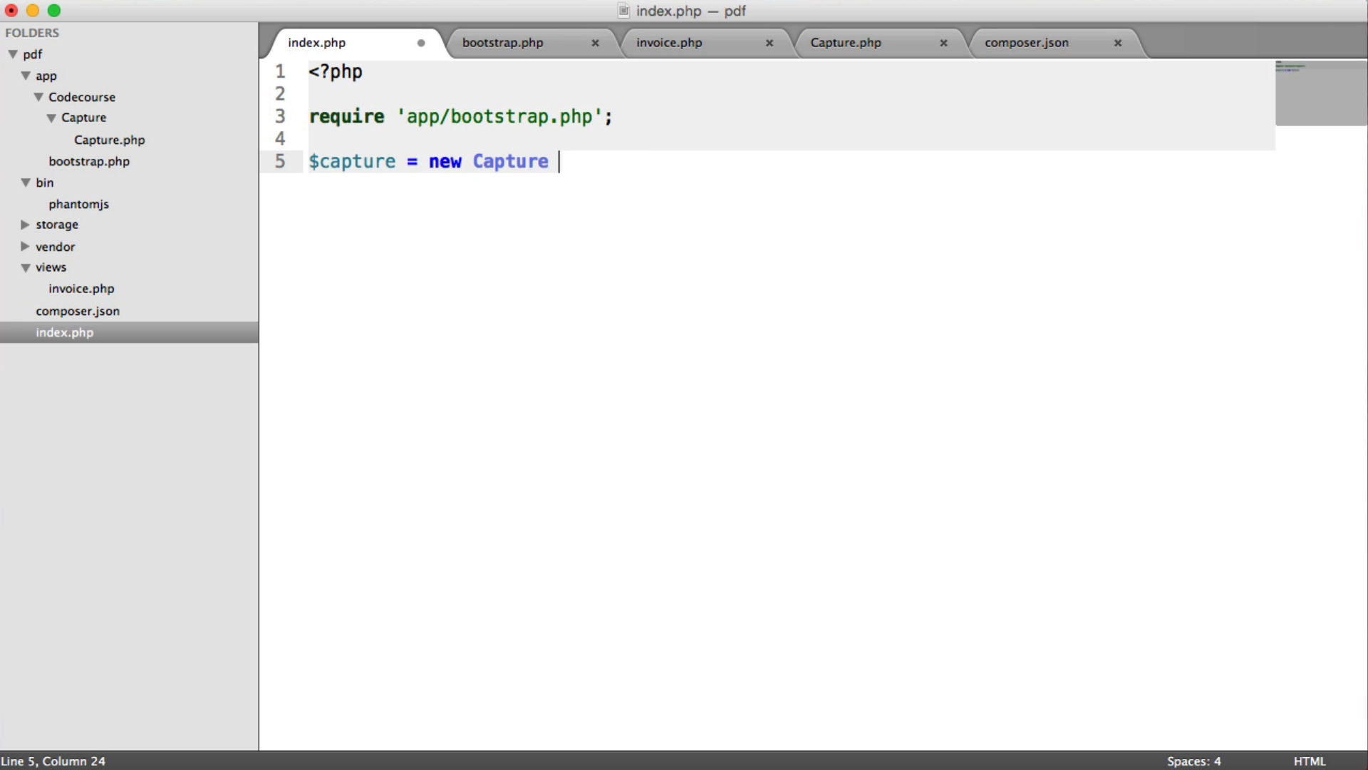
type(";")
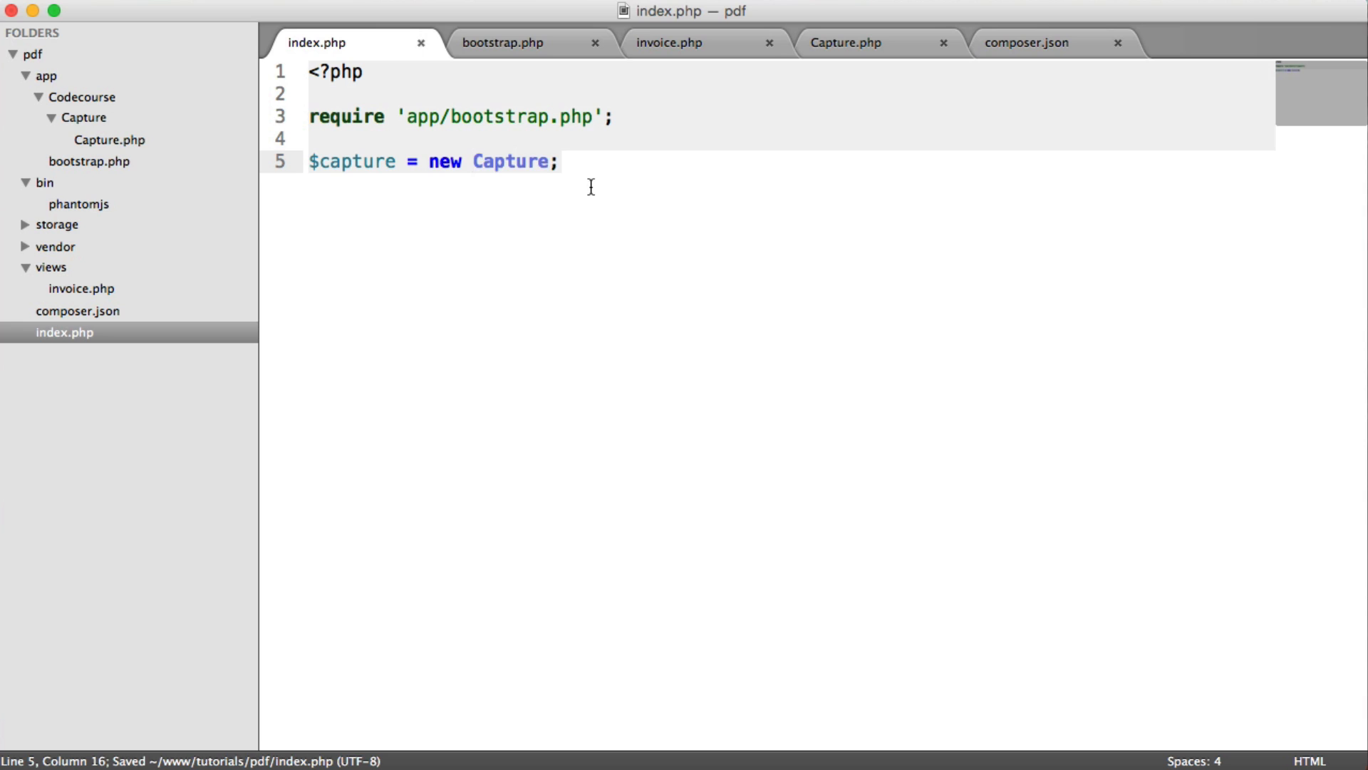
type("\\Codecourse")
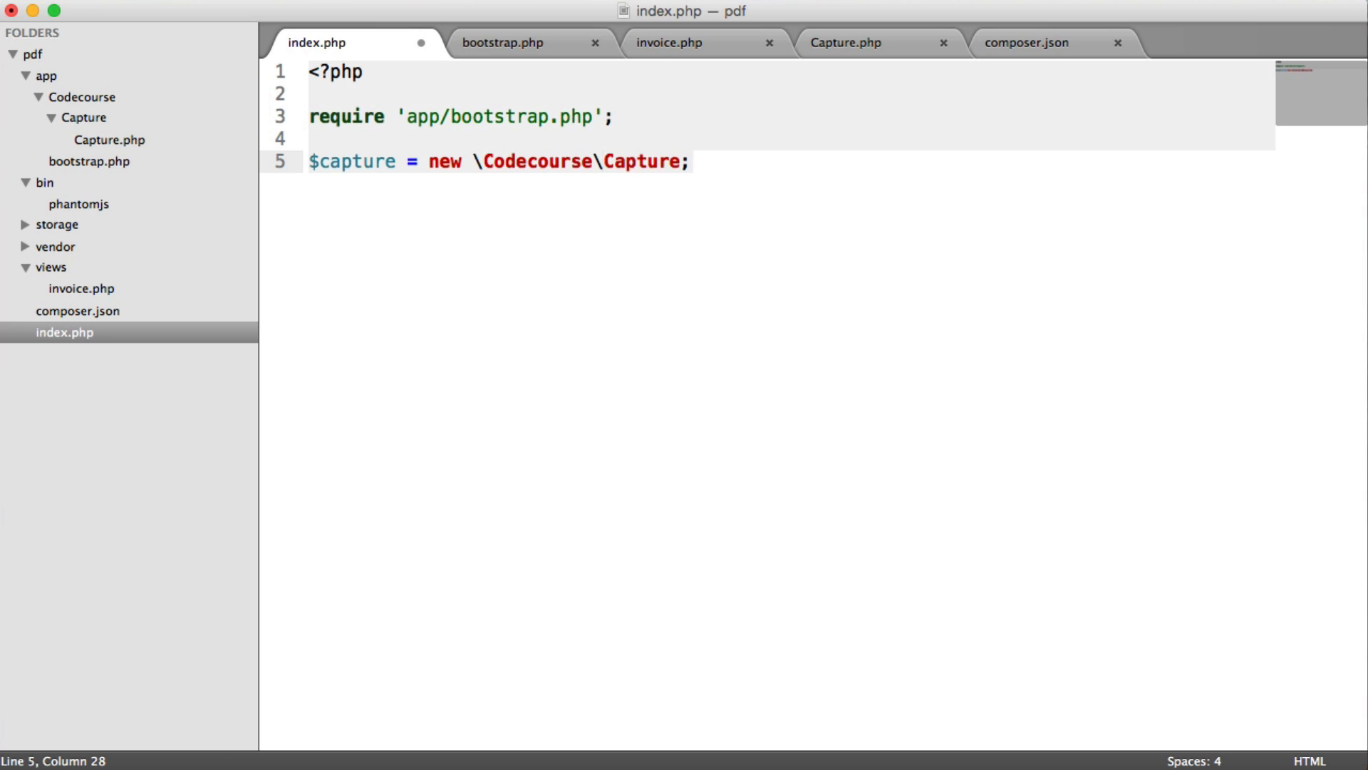
type("\\Capture")
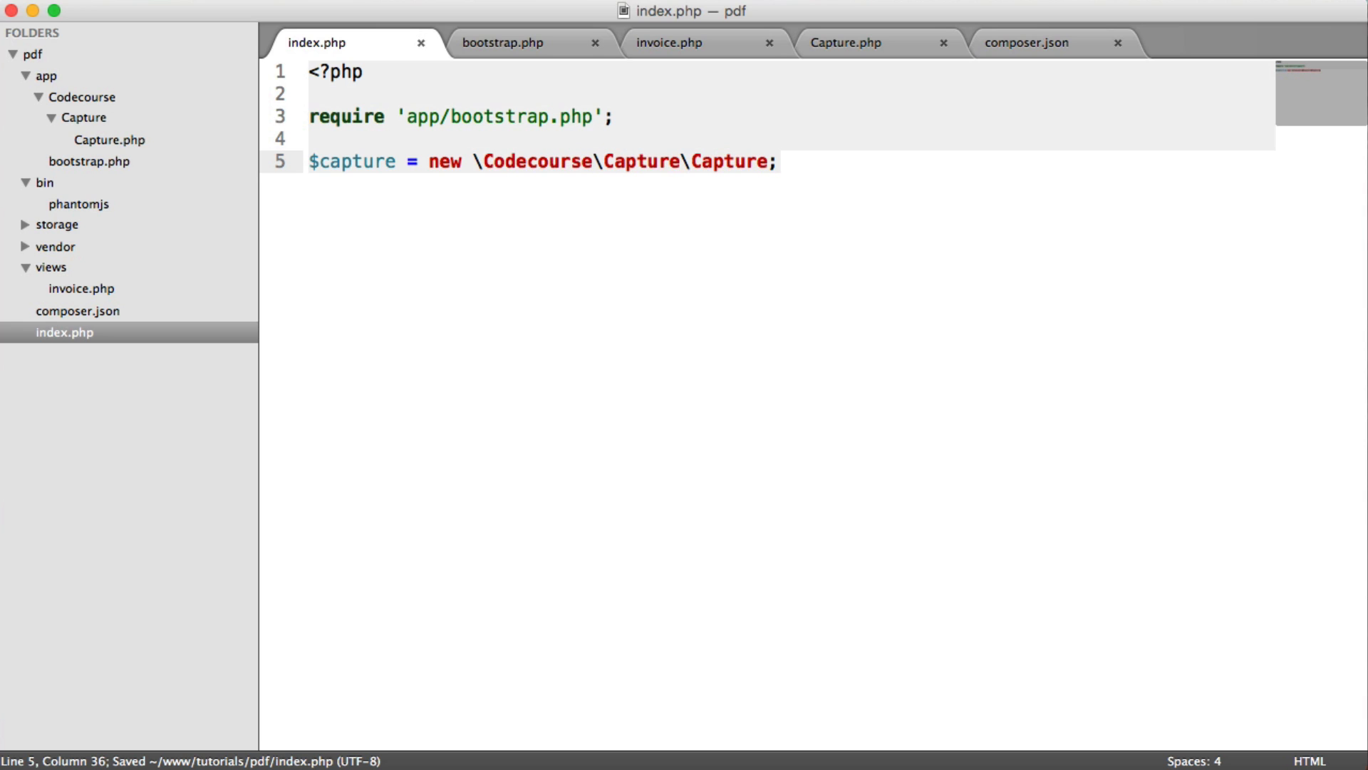
key("cmd+z")
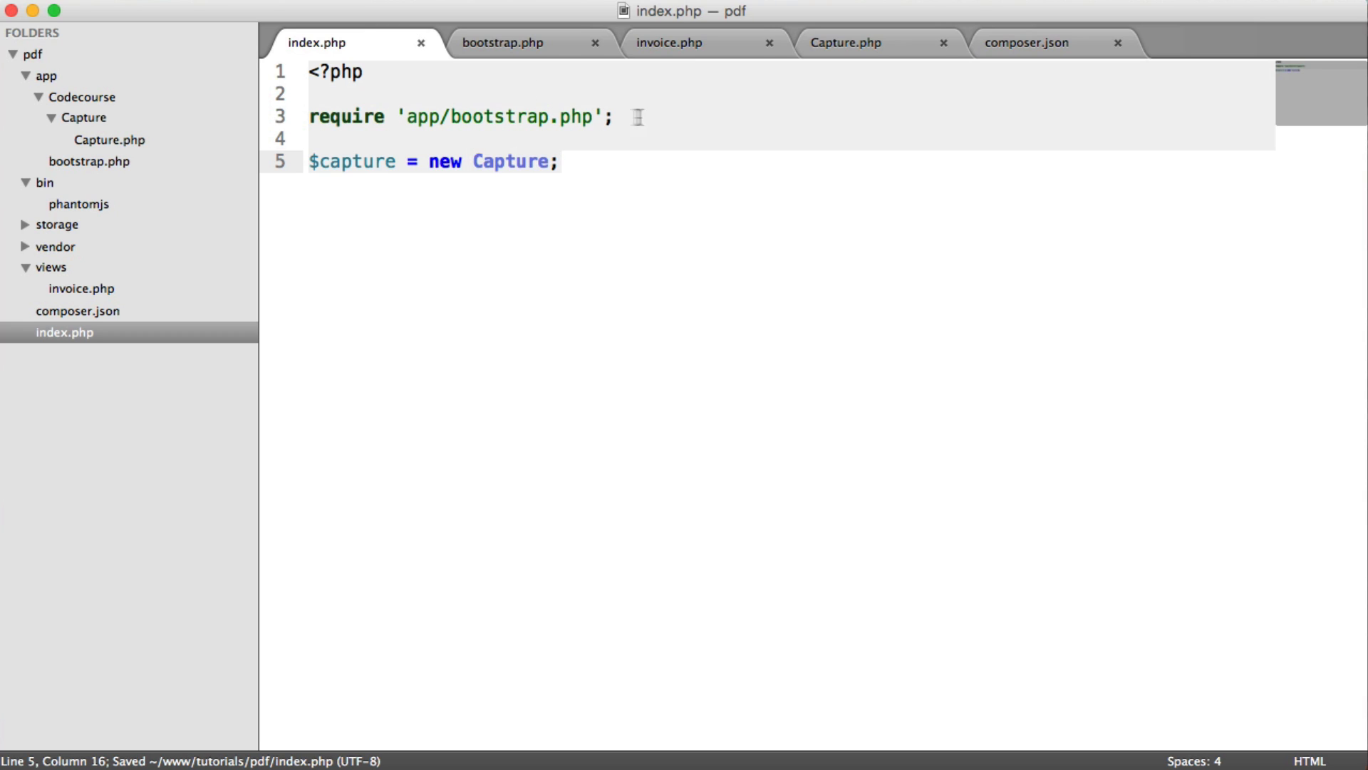
type("\\Codecourse\\Capture\\")
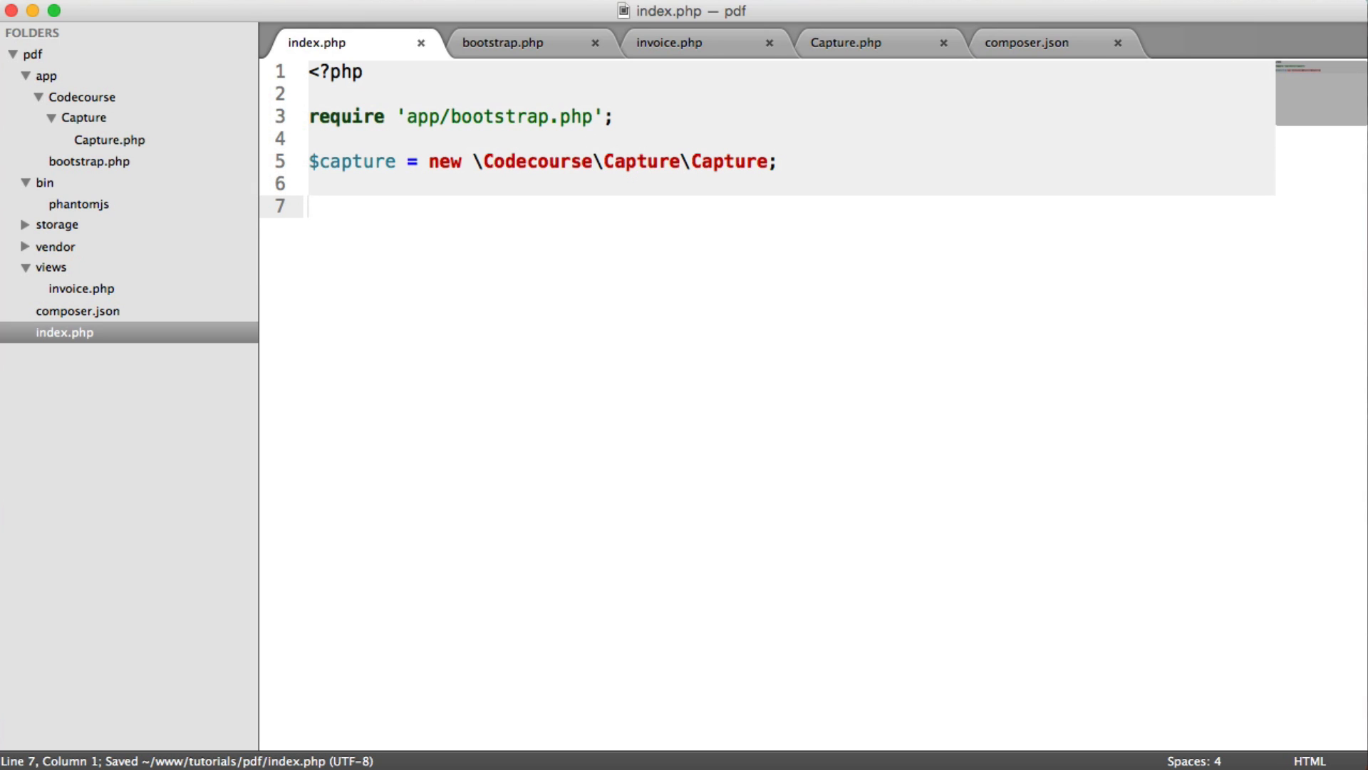
Echo $capture->test() in index.php, then return to Capture.php
type("echo $c")
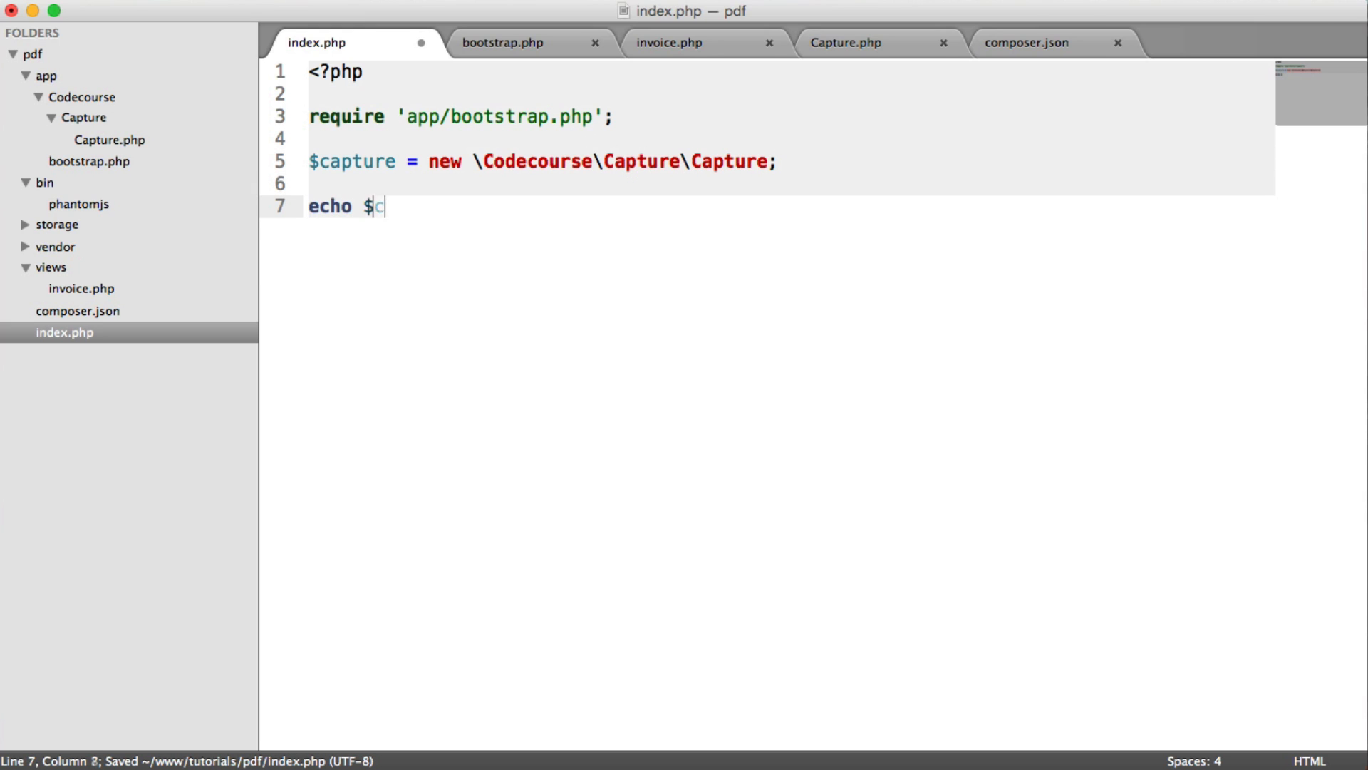
type("apture->test(")
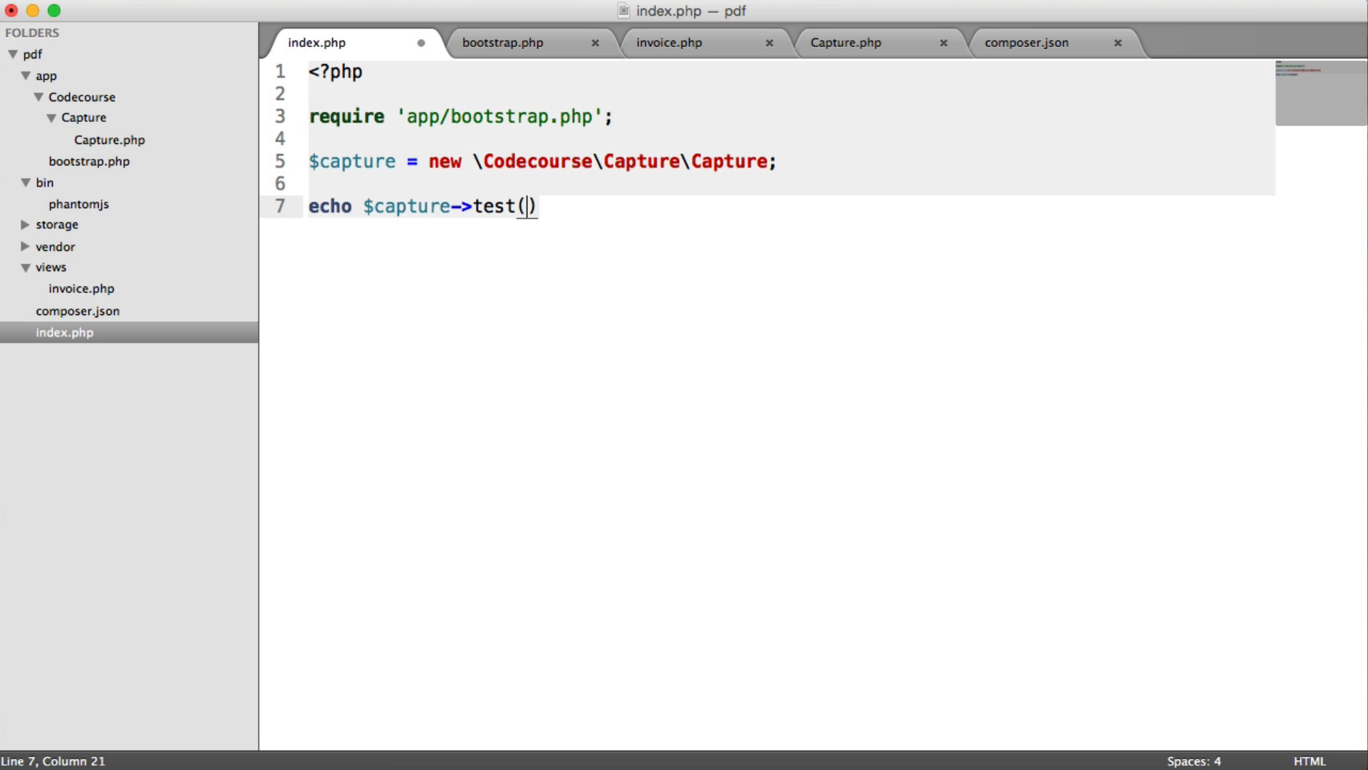
left_click(842, 42)
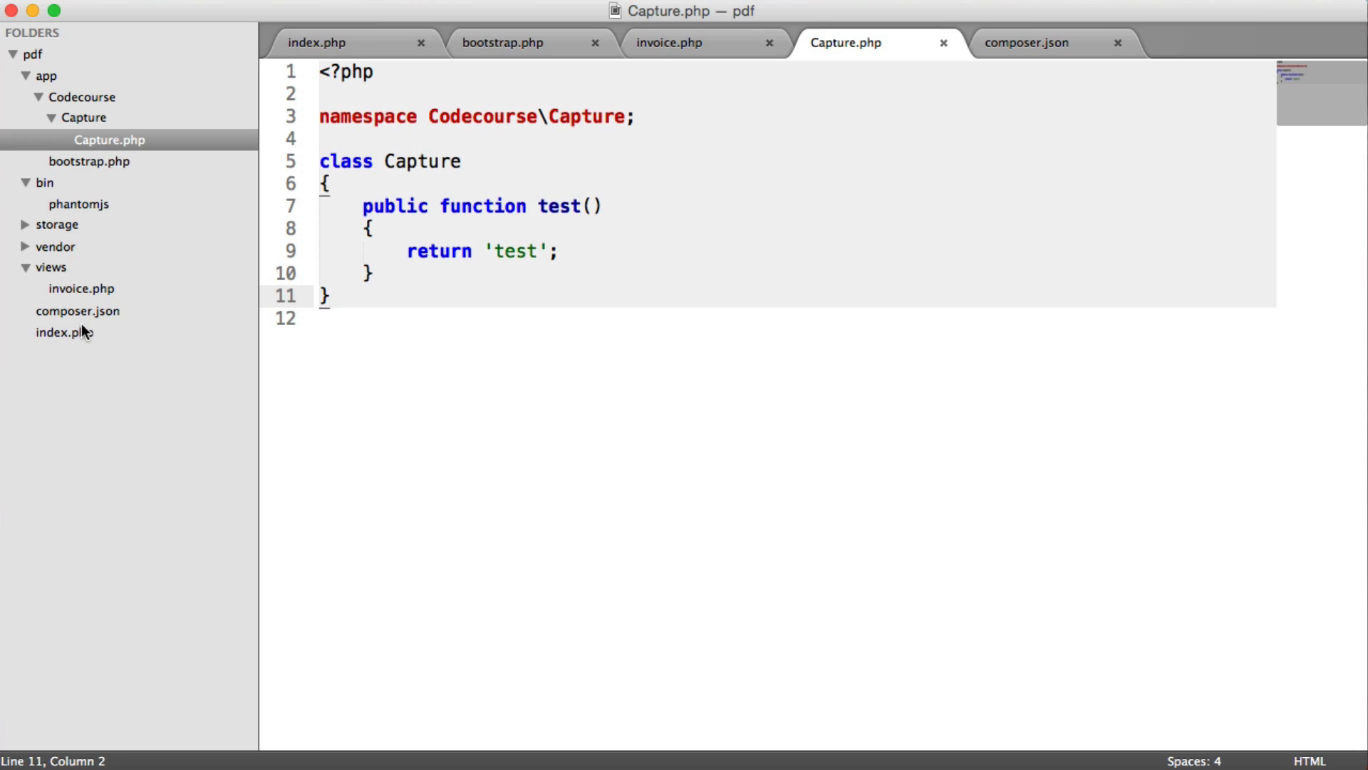
mouse_move(93, 208)
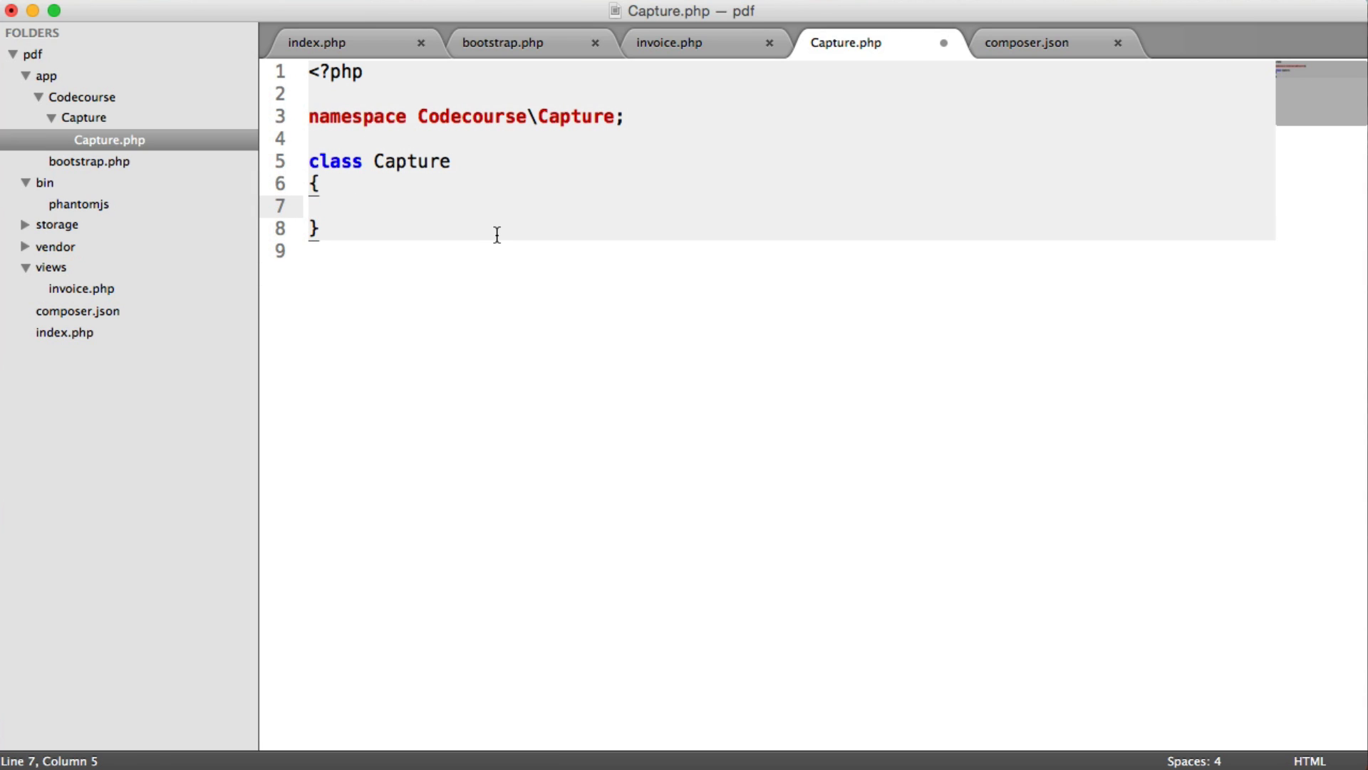
Save Capture.php with the test() method removed, leaving an empty Capture class
key("cmd+s")
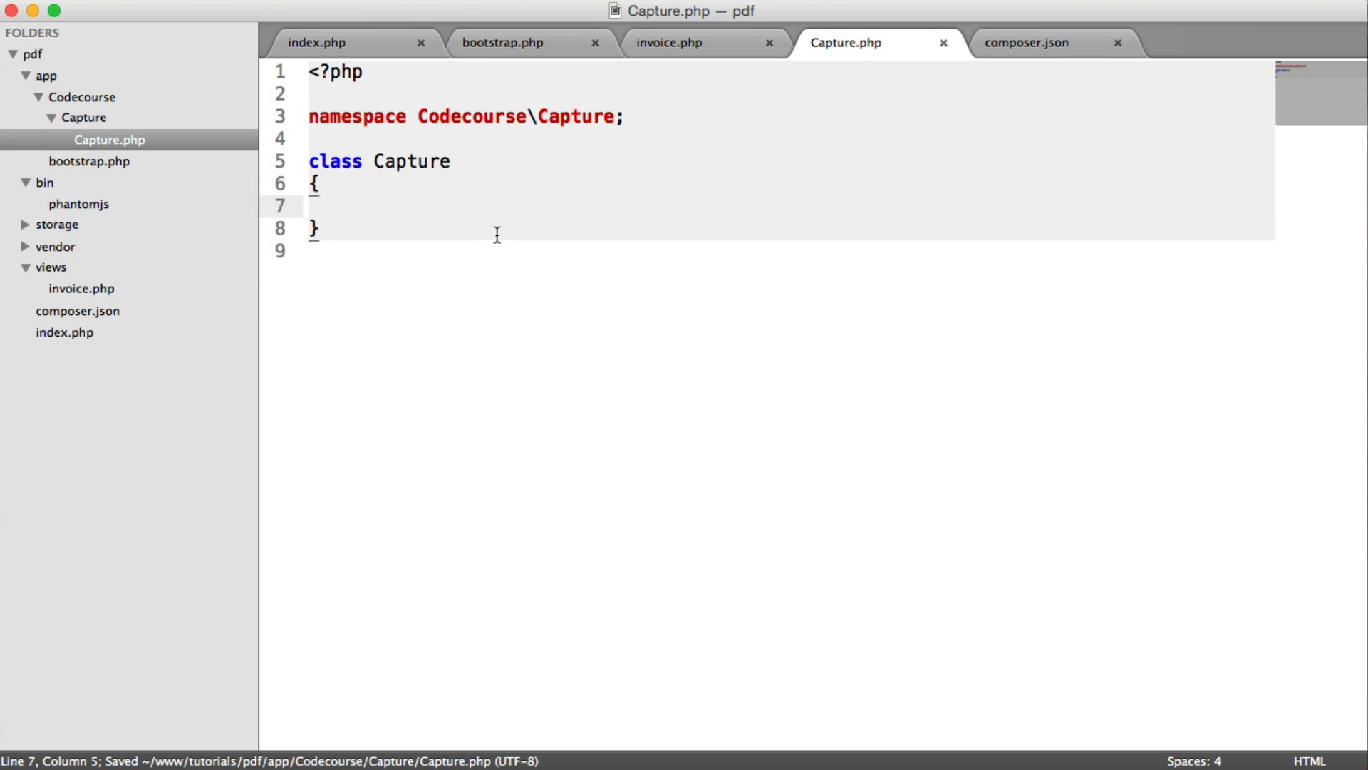